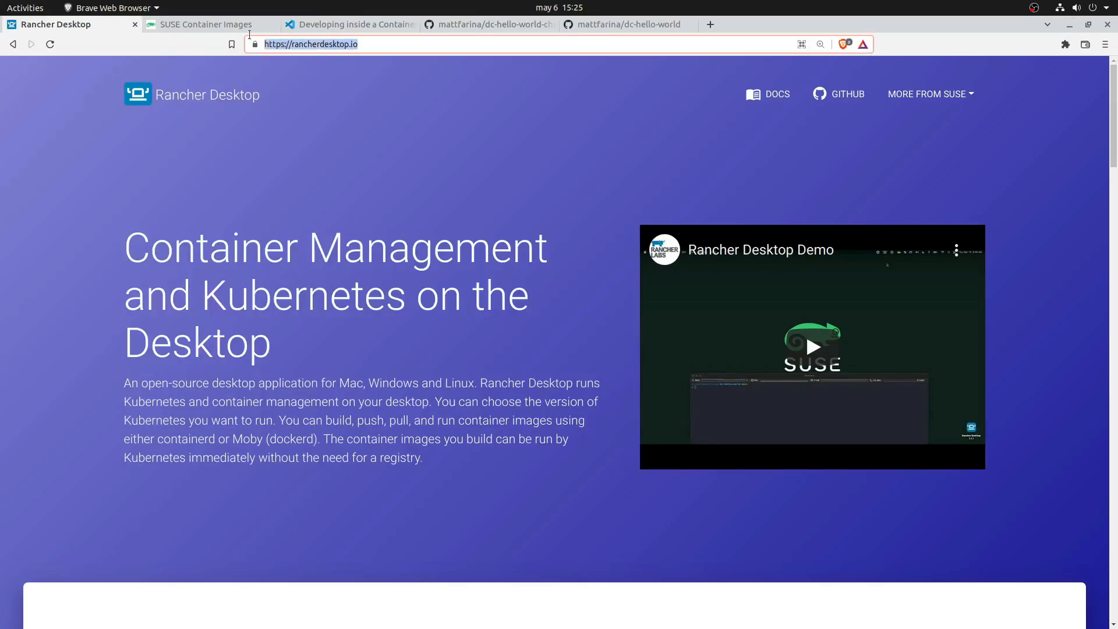
mouse_move(210, 95)
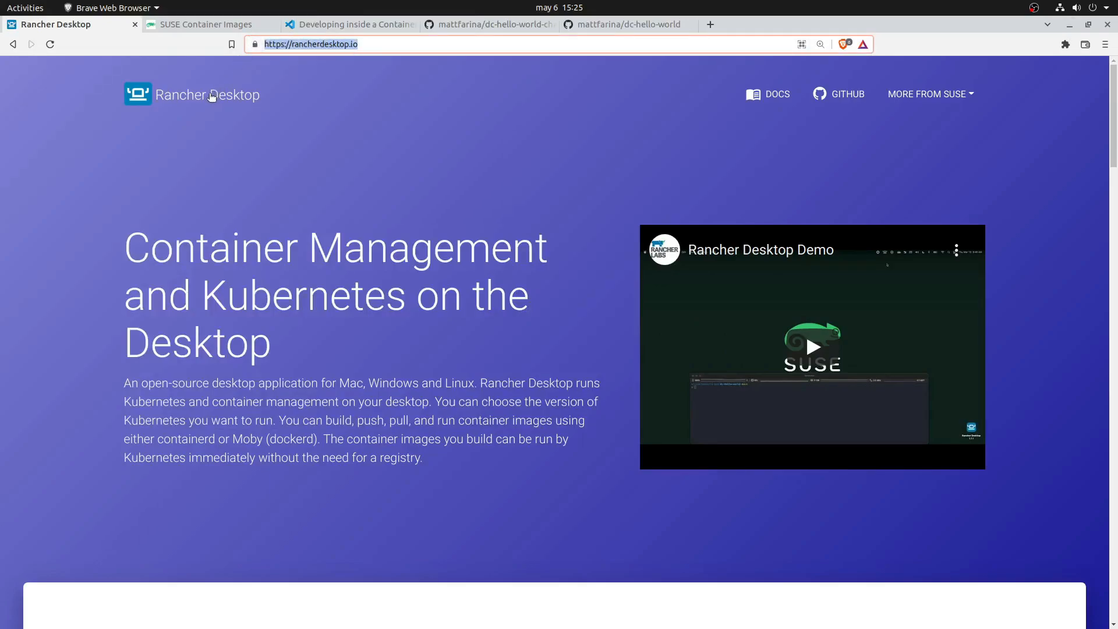
mouse_move(141, 264)
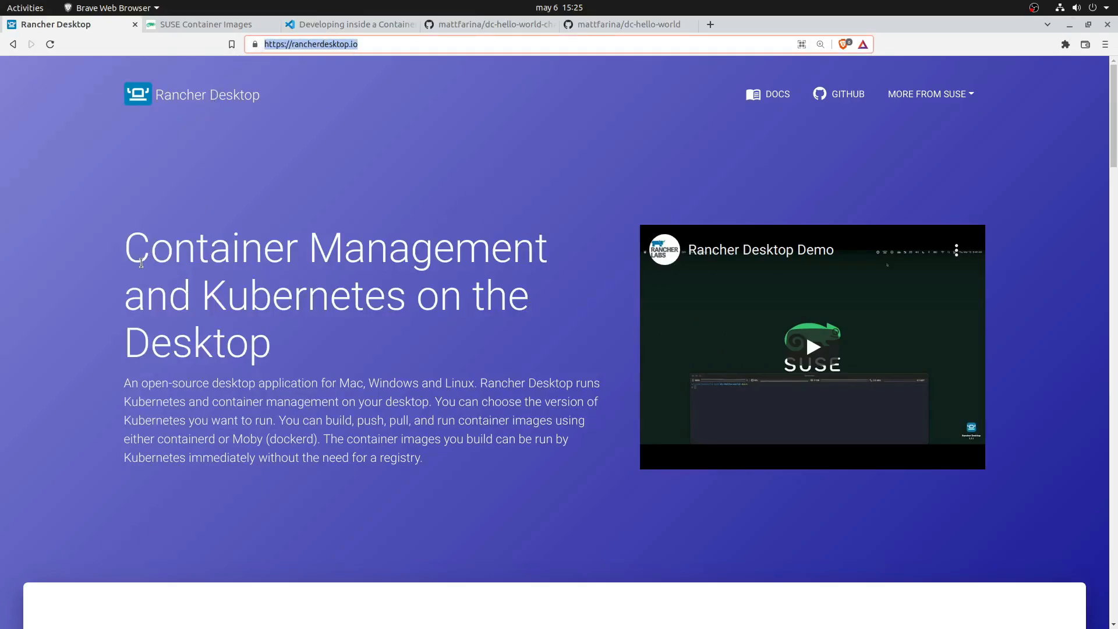
mouse_move(438, 329)
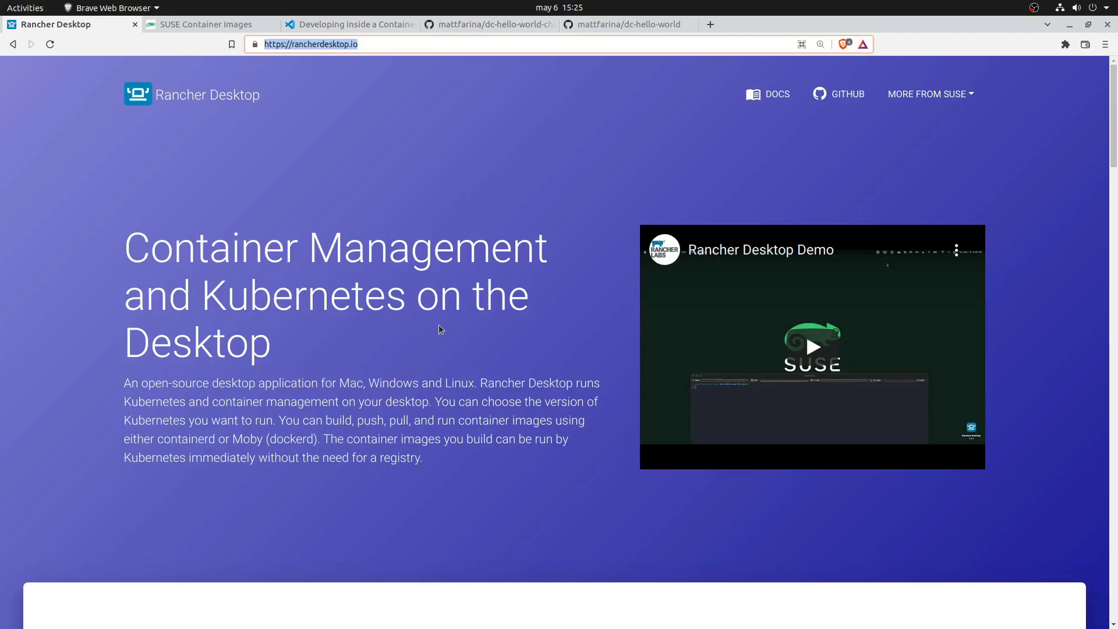
Scroll down through the current page and back up again
scroll("down", 3)
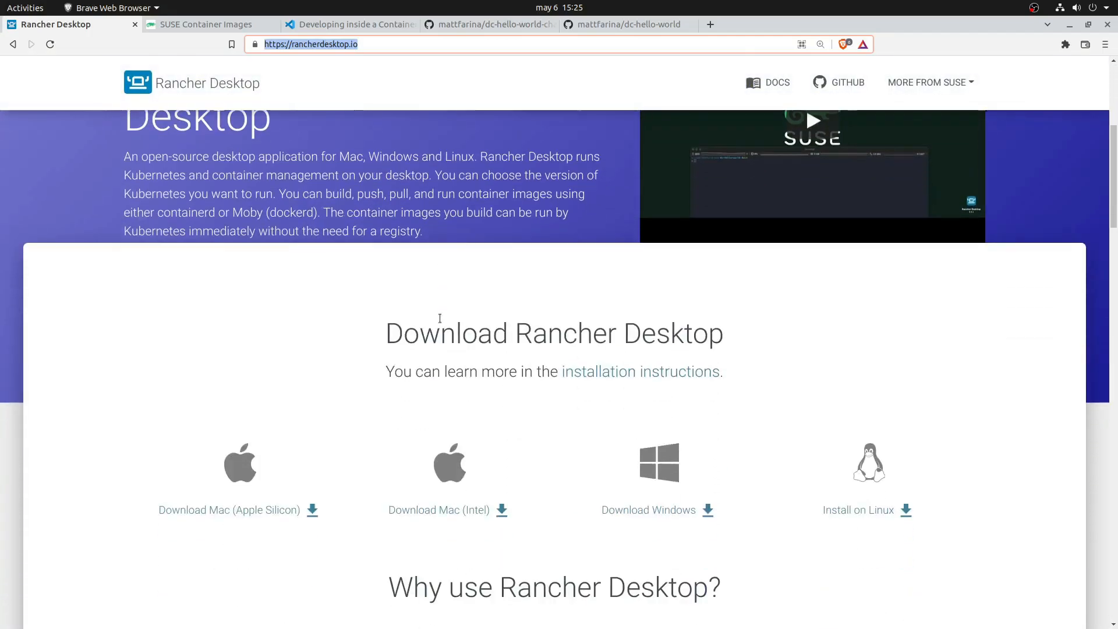
scroll("down", 3)
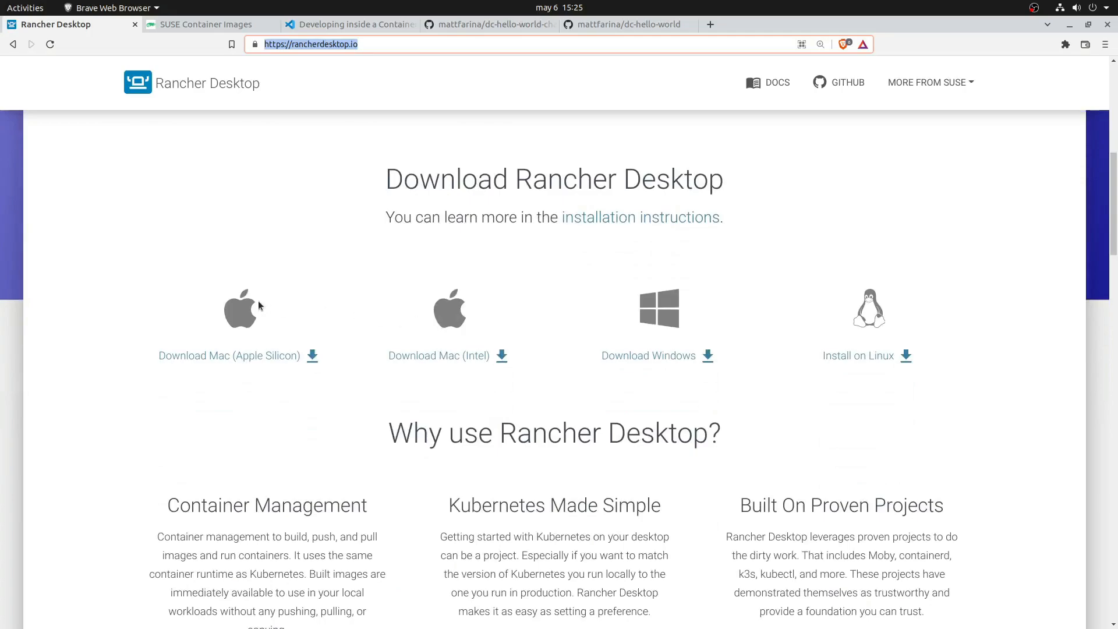
mouse_move(461, 322)
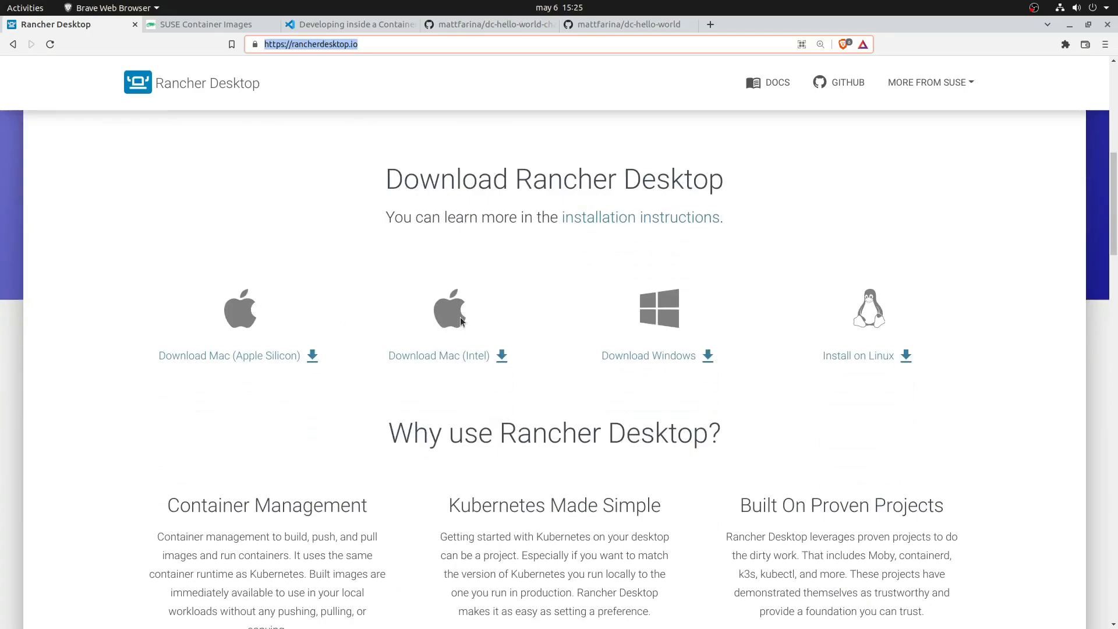
mouse_move(873, 339)
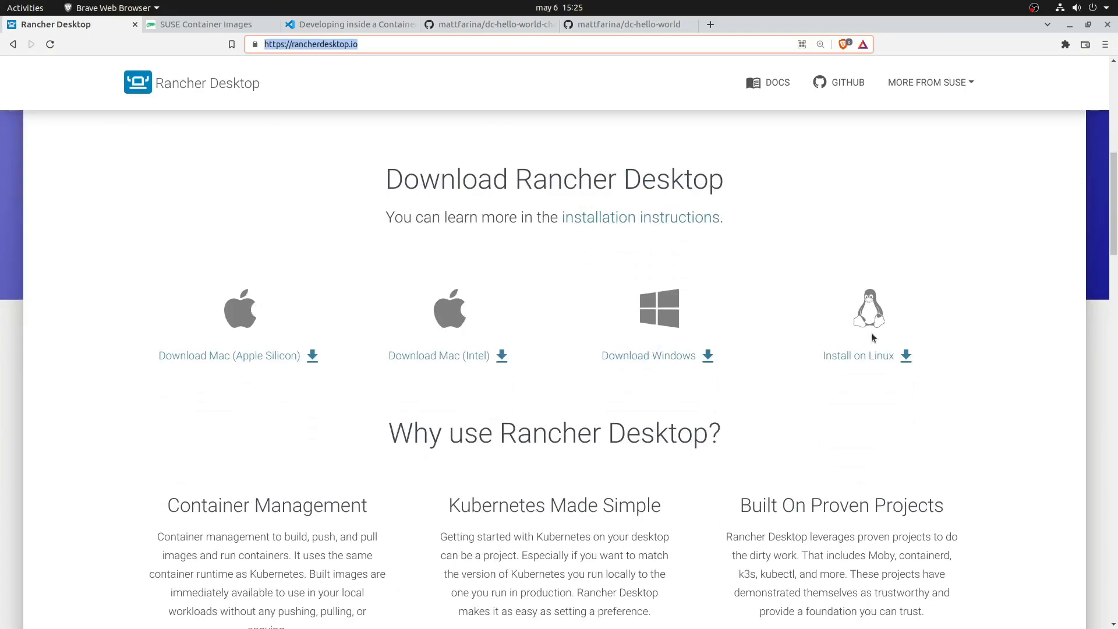
scroll("down", 3)
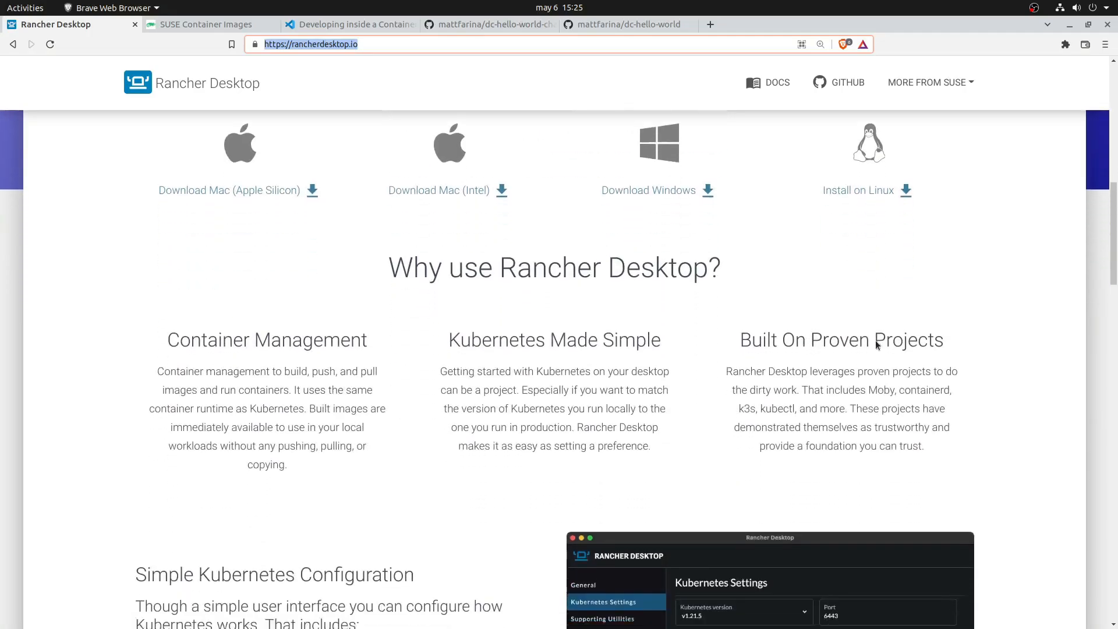
scroll("down", 3)
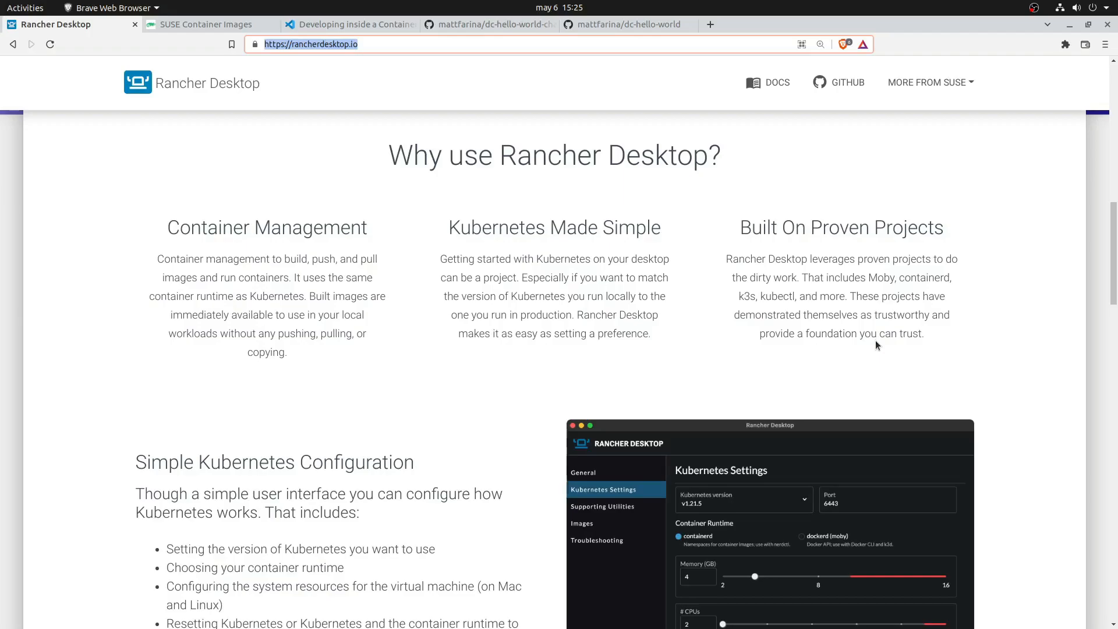
mouse_move(669, 331)
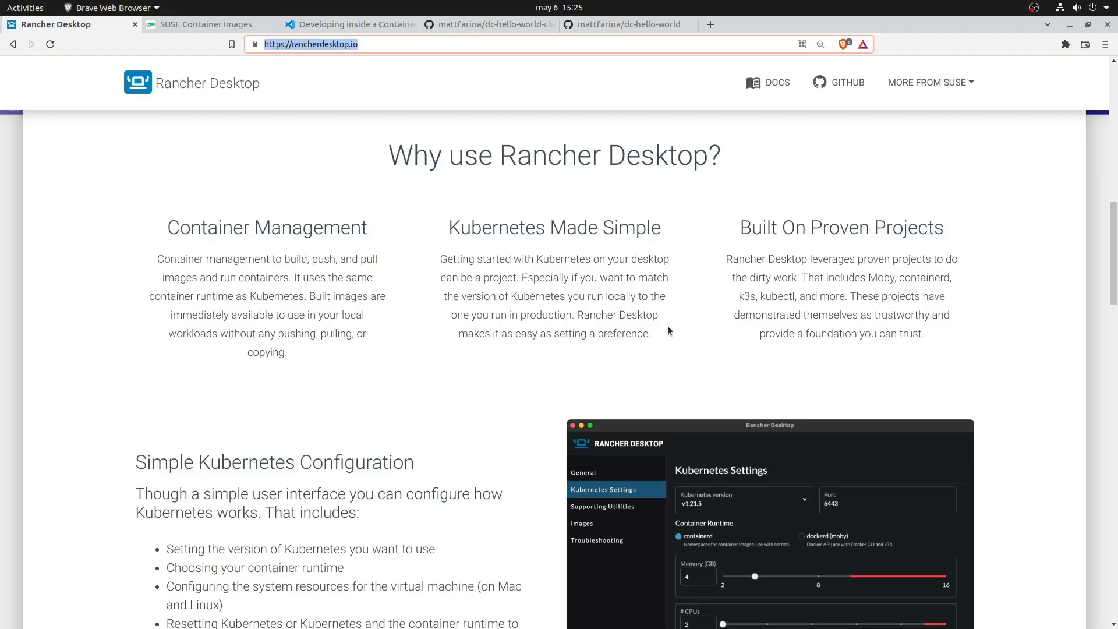
mouse_move(299, 233)
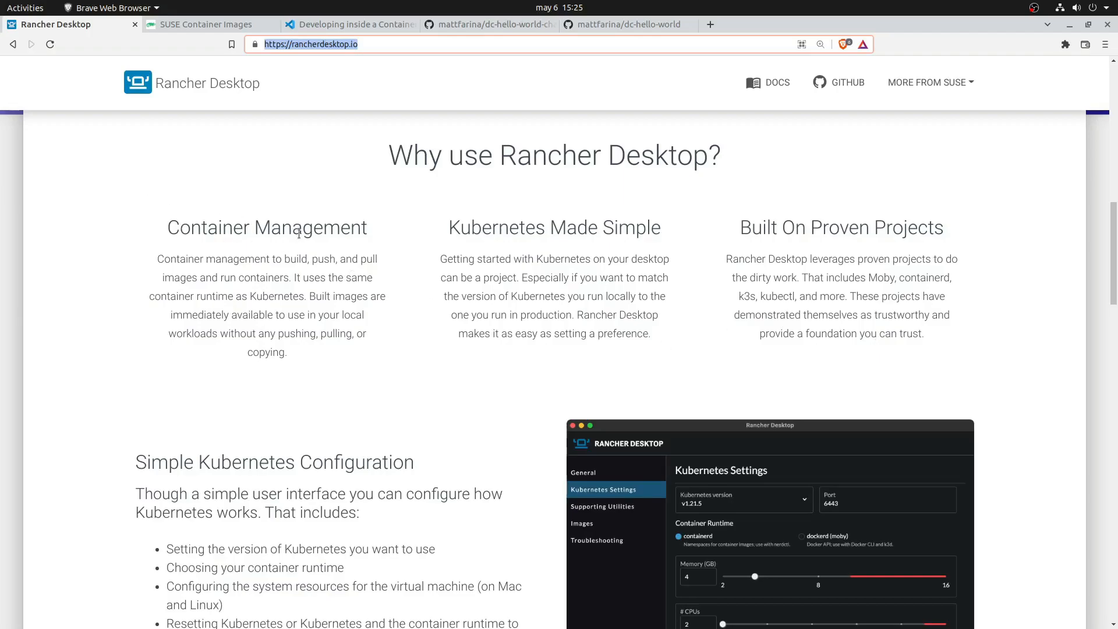
mouse_move(350, 294)
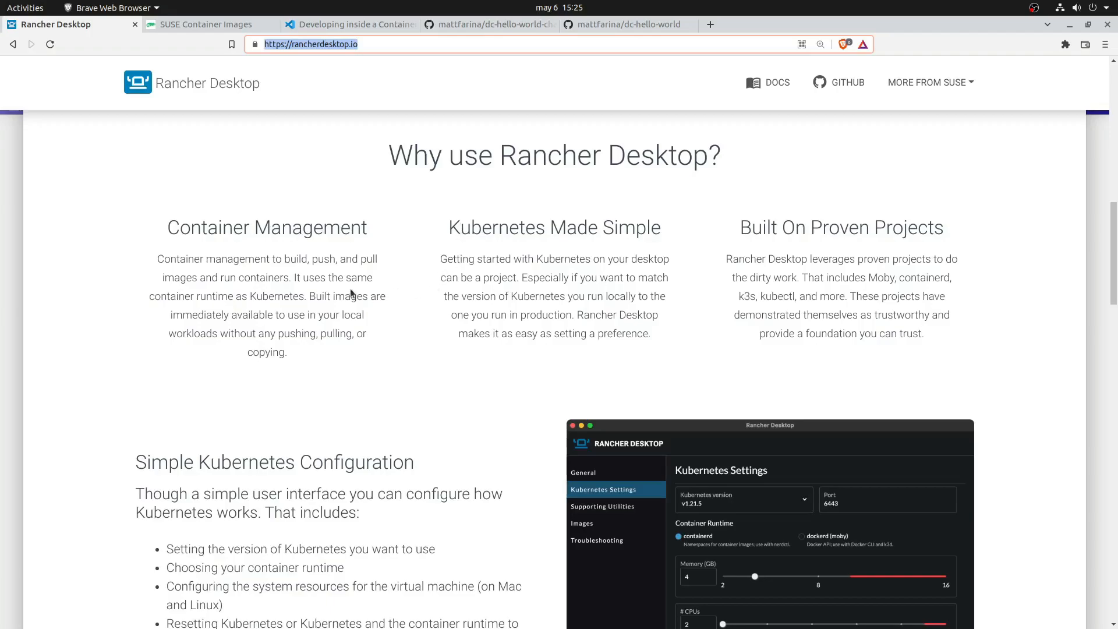
mouse_move(562, 273)
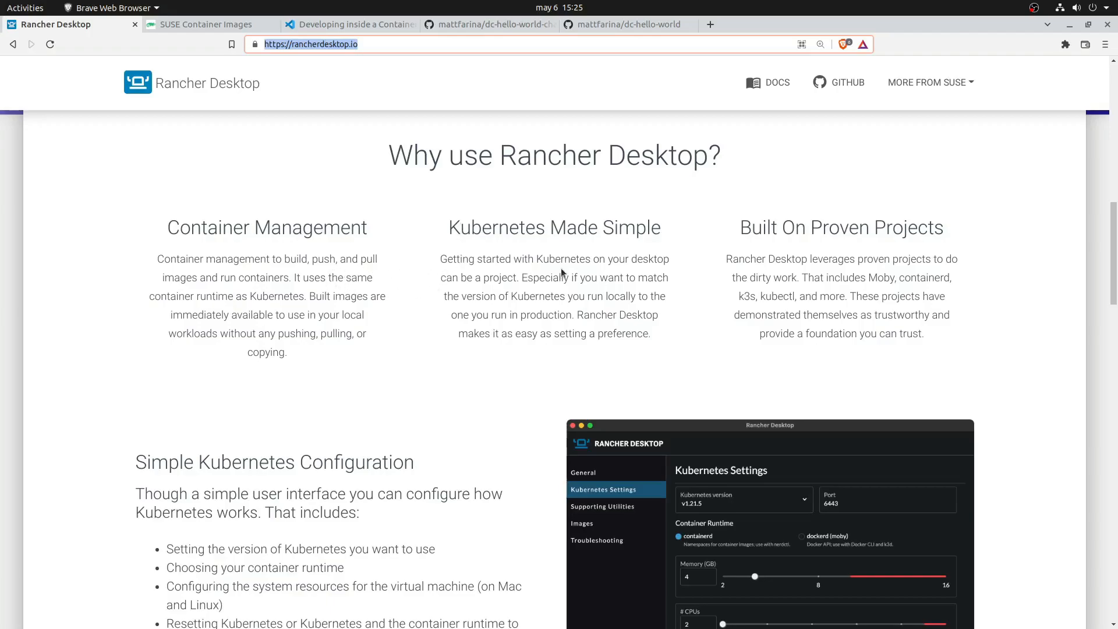
mouse_move(770, 273)
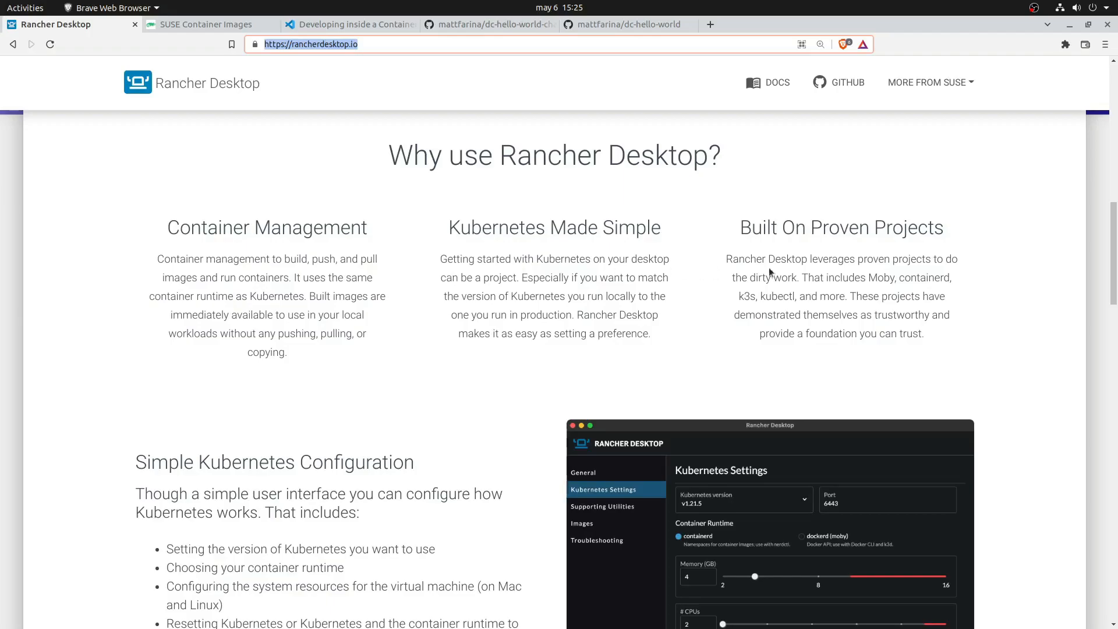
mouse_move(835, 274)
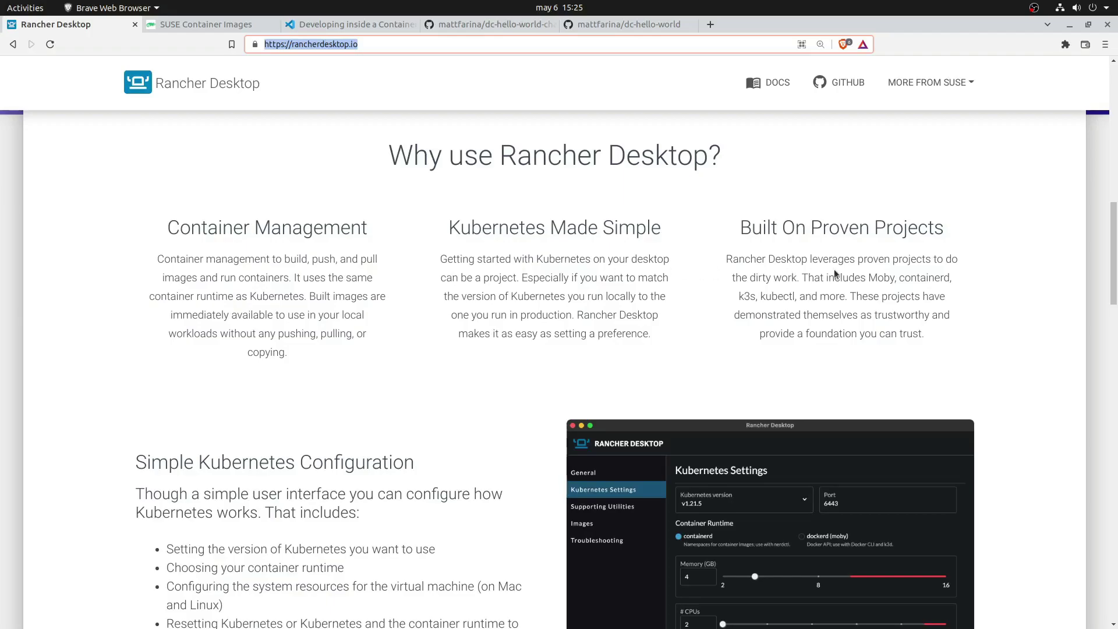
mouse_move(721, 296)
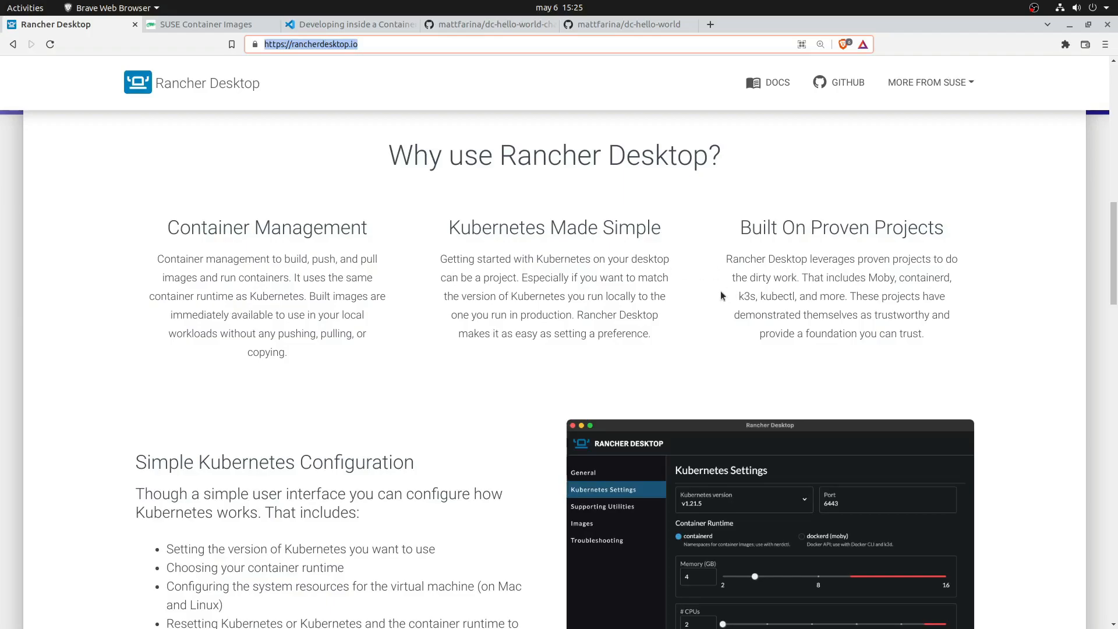
scroll("down", 3)
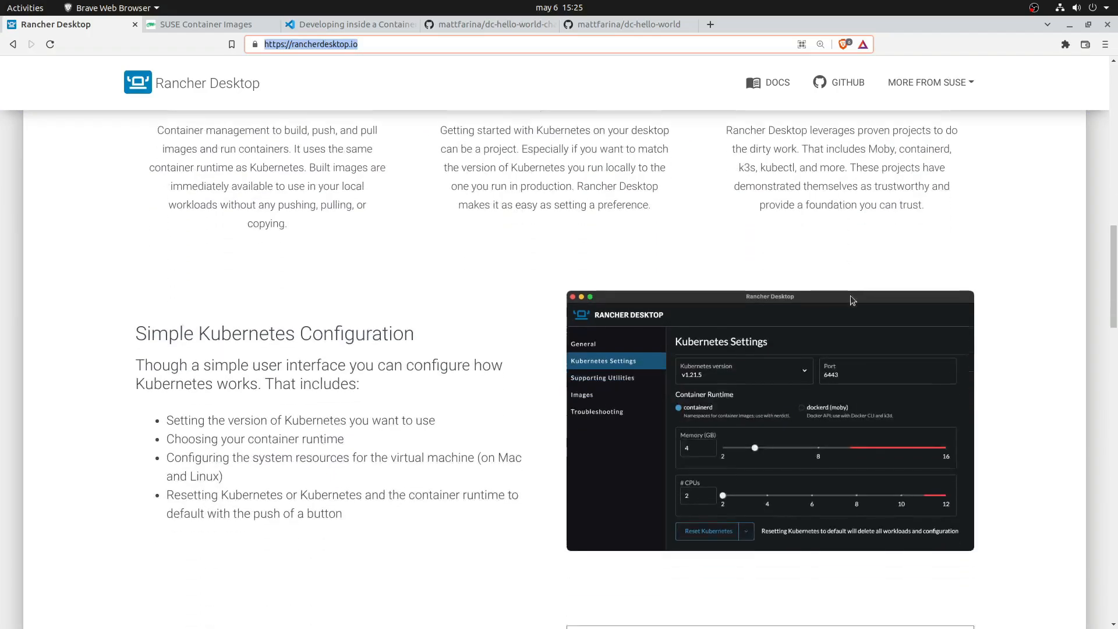
scroll("down", 3)
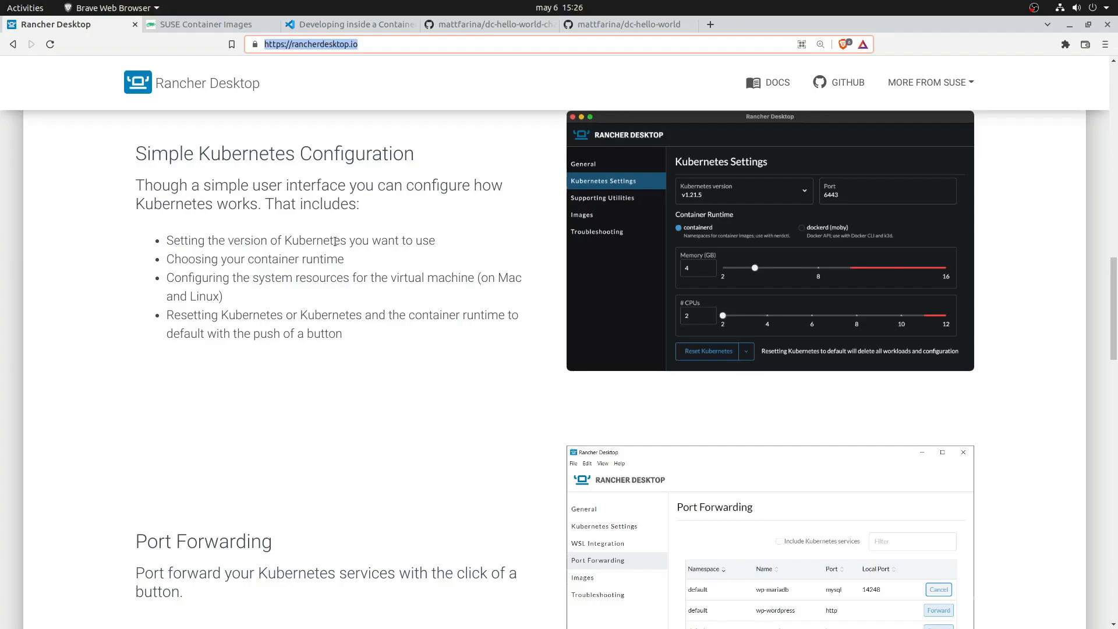
scroll("up", 3)
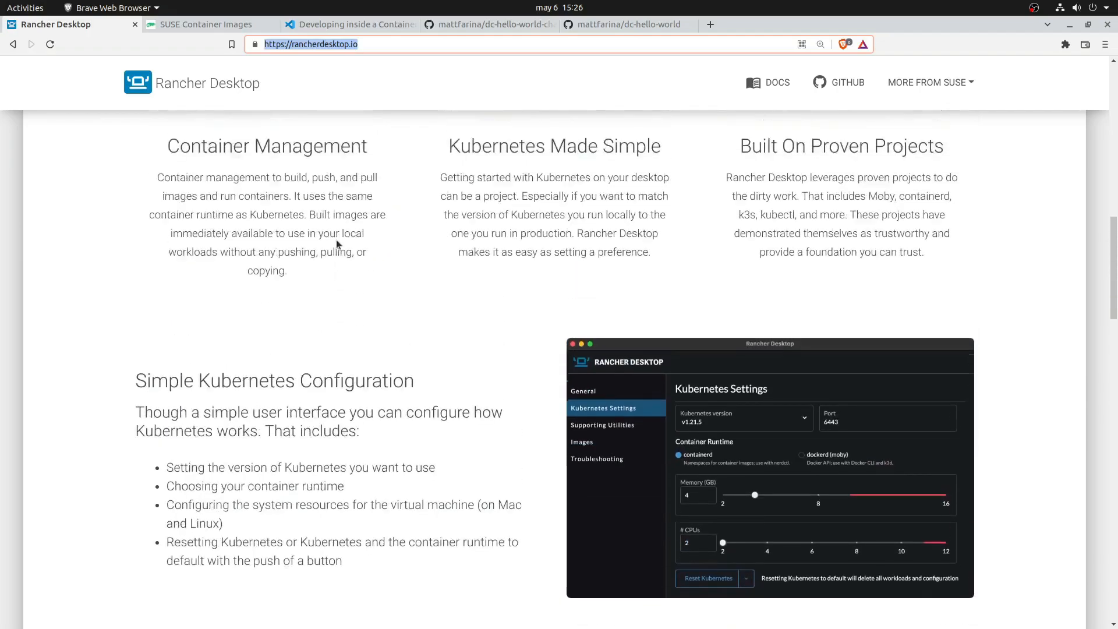
scroll("up", 3)
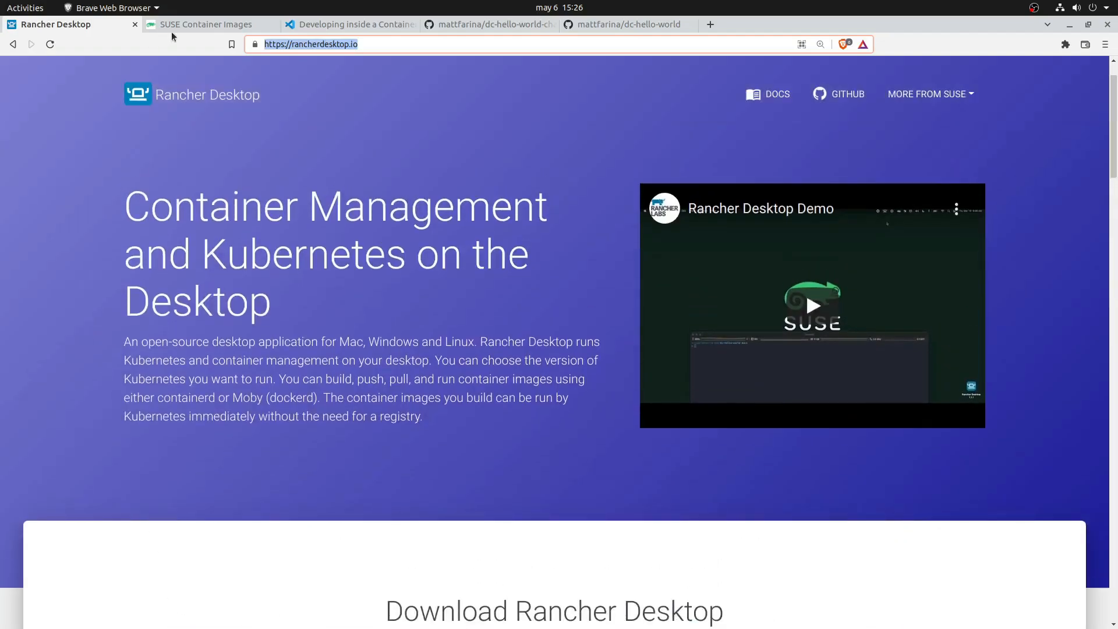
Switch to the SUSE Container Images tab, highlighting its title and 'registry' in the address
left_click(207, 25)
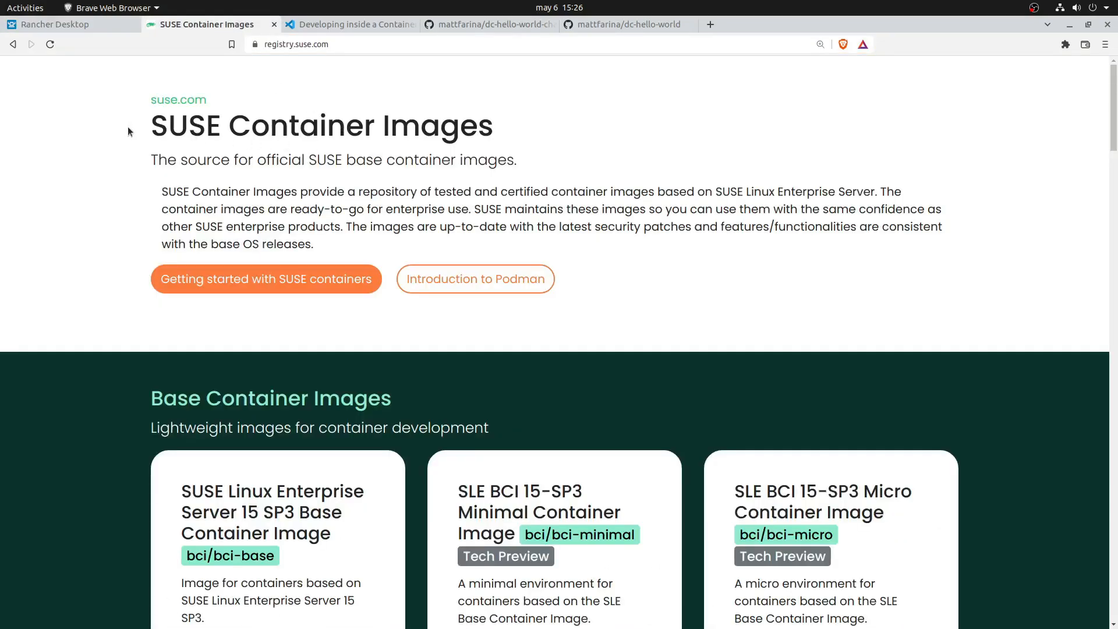
double_click(321, 126)
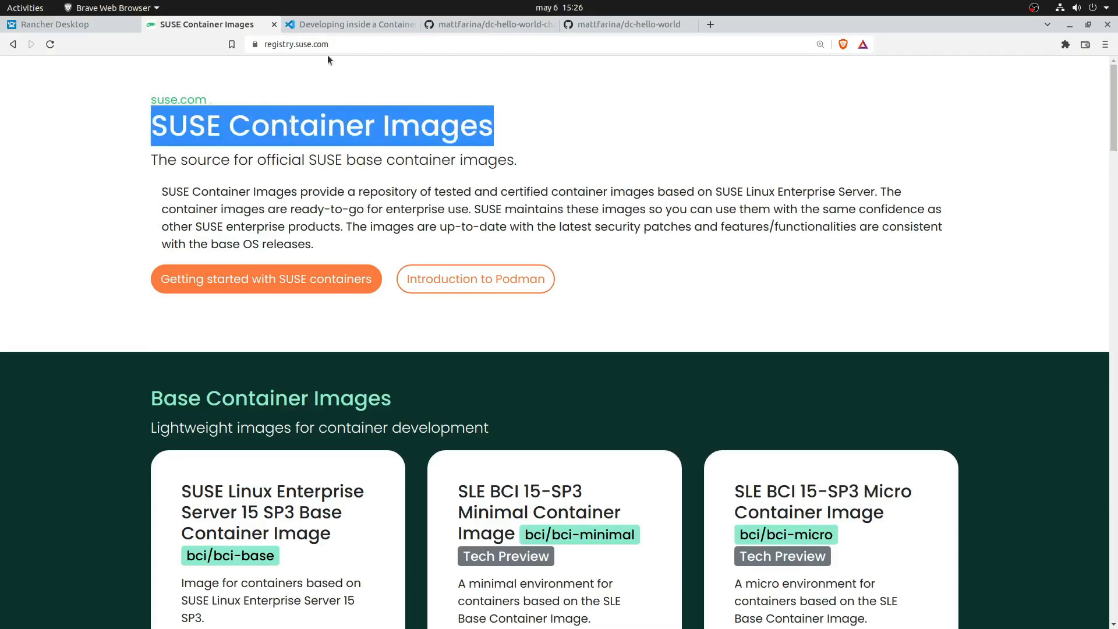
scroll("down", 3)
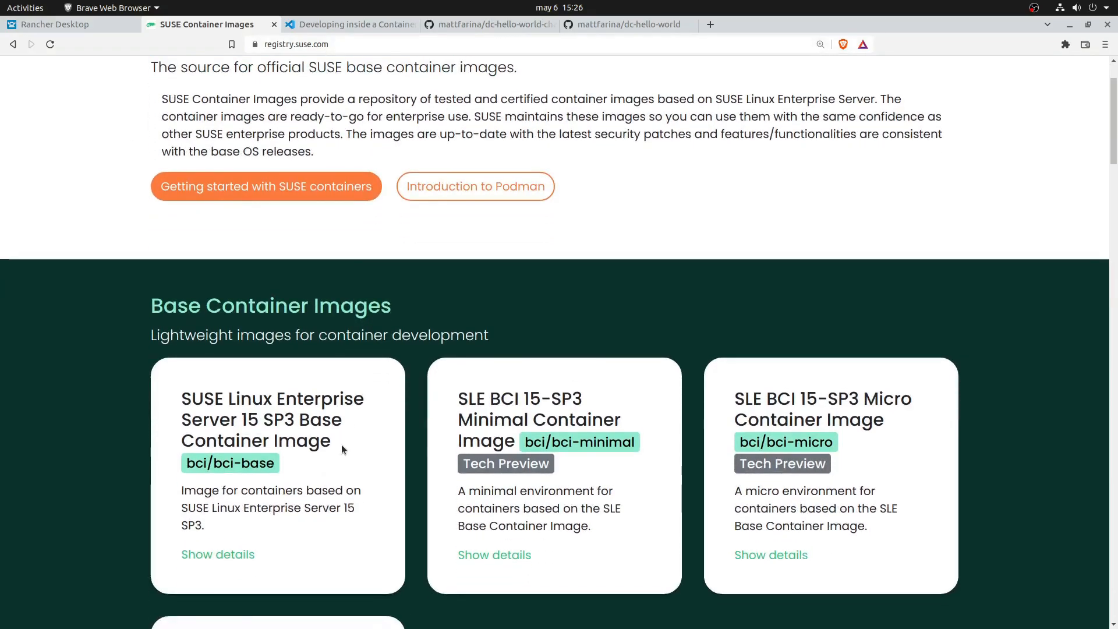
double_click(230, 463)
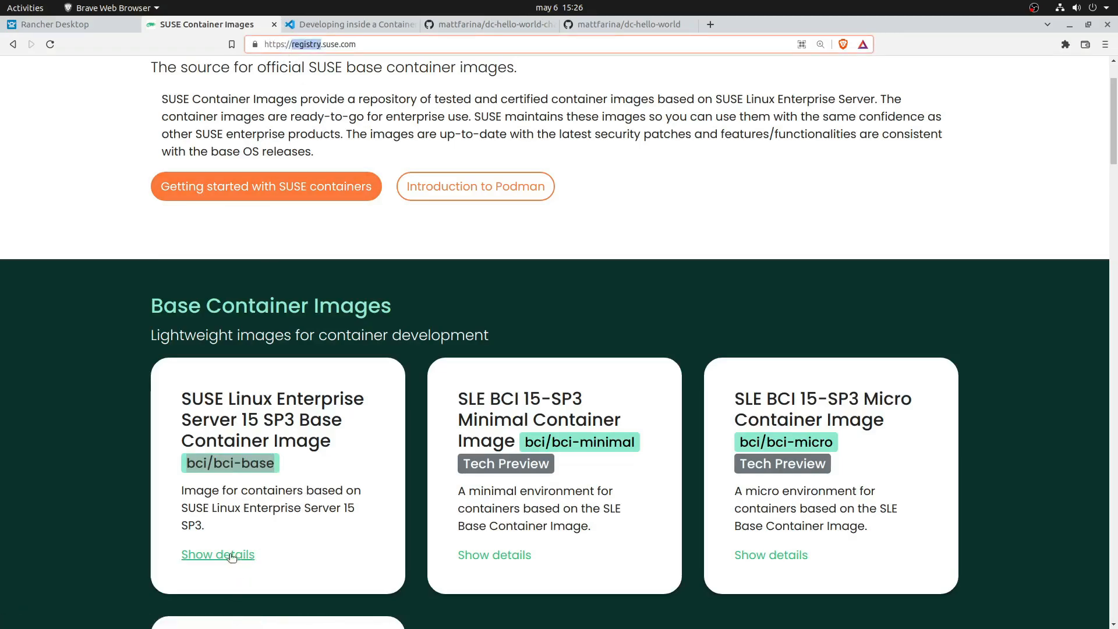
View bci/bci-base image details with its Docker pull command, scrolling through the available tags
left_click(217, 555)
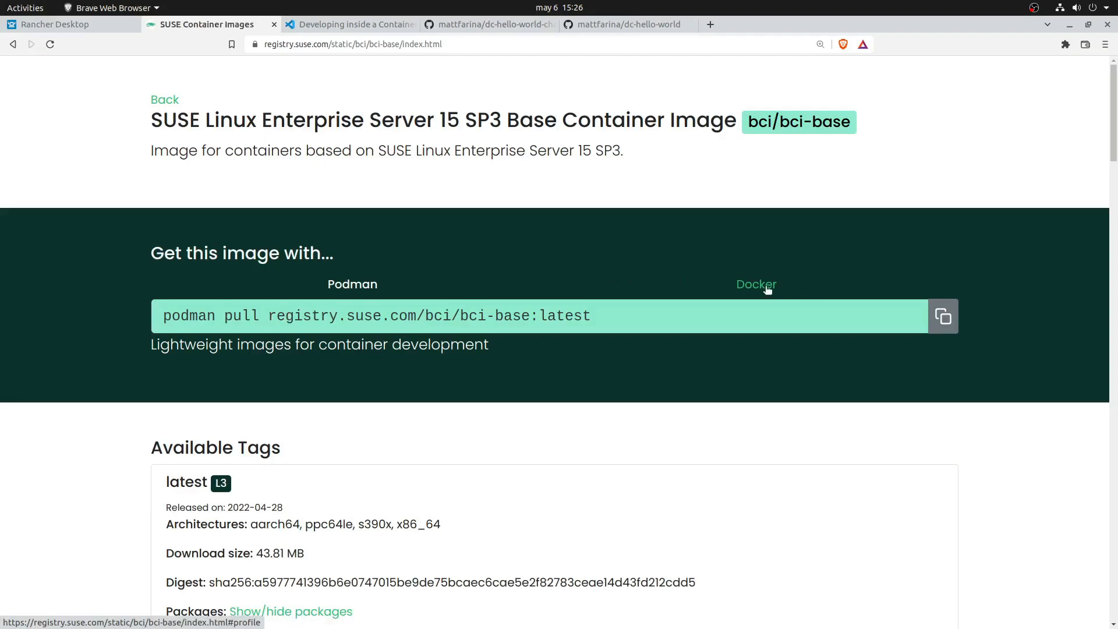
left_click(755, 284)
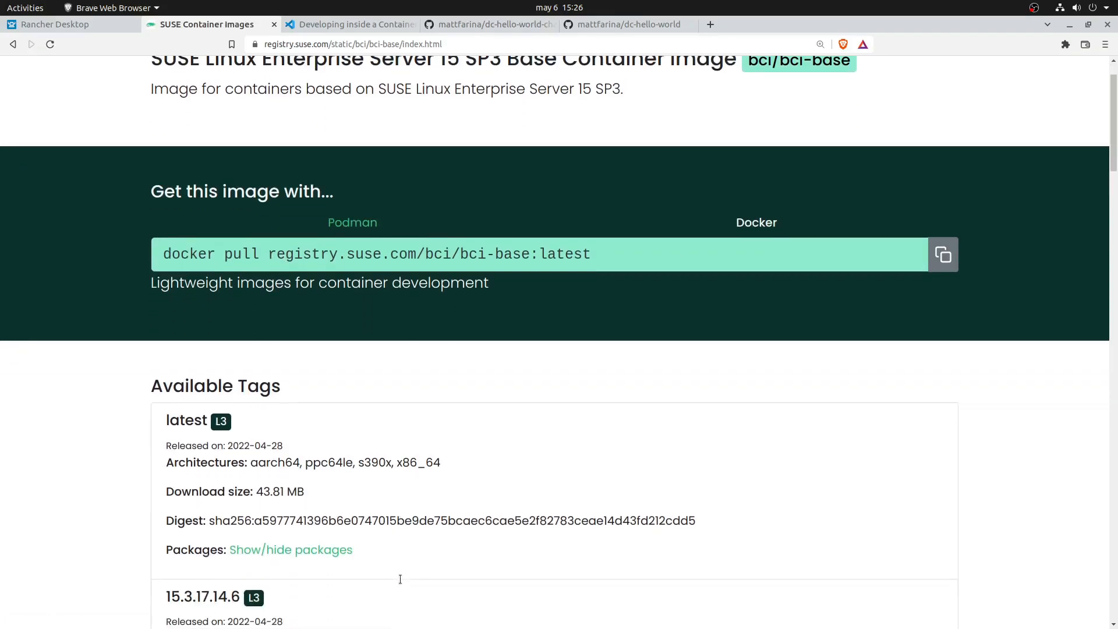
scroll("down", 3)
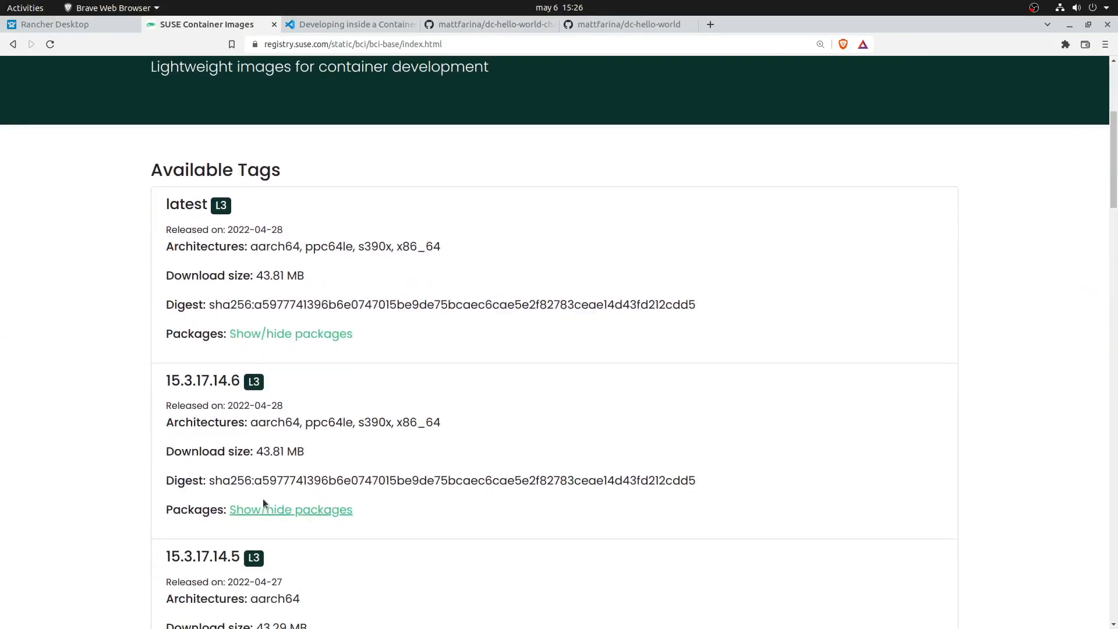
scroll("up", 3)
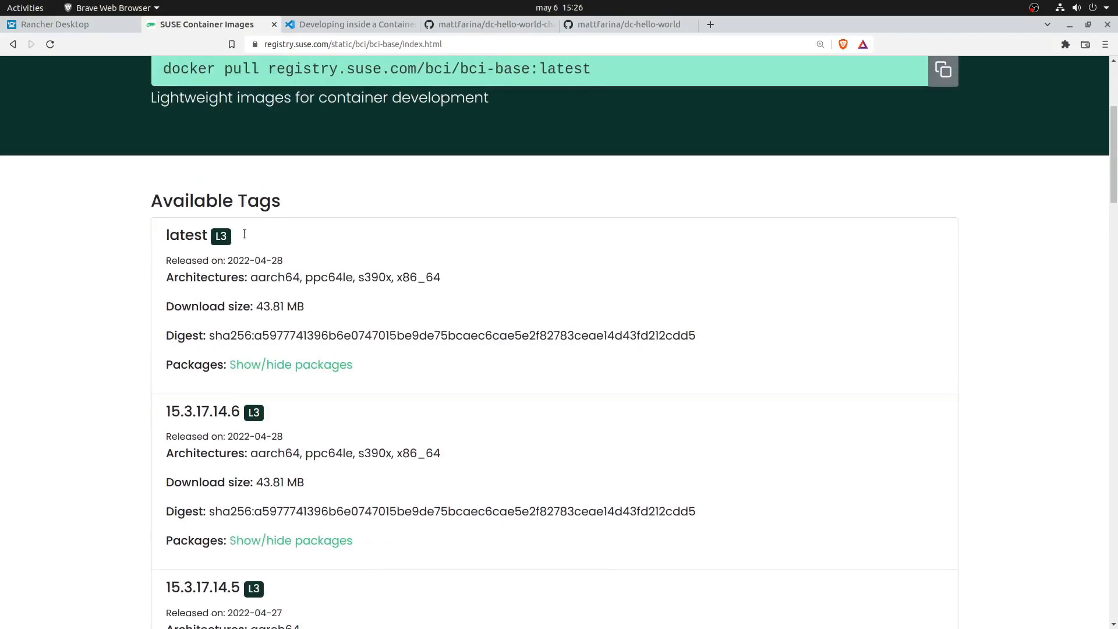
scroll("up", 3)
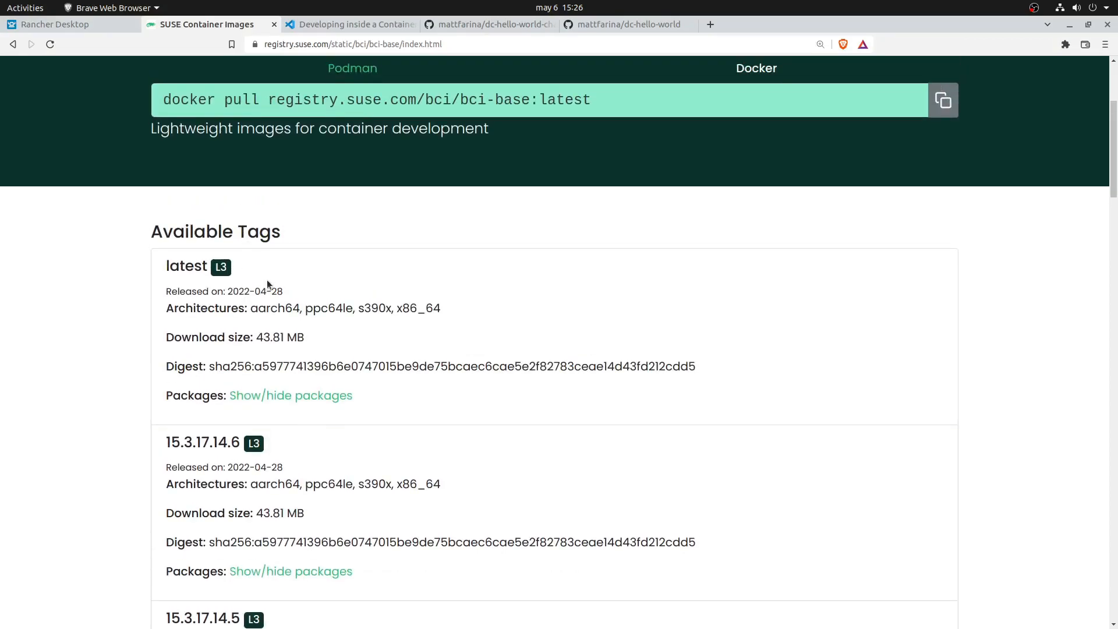
scroll("up", 3)
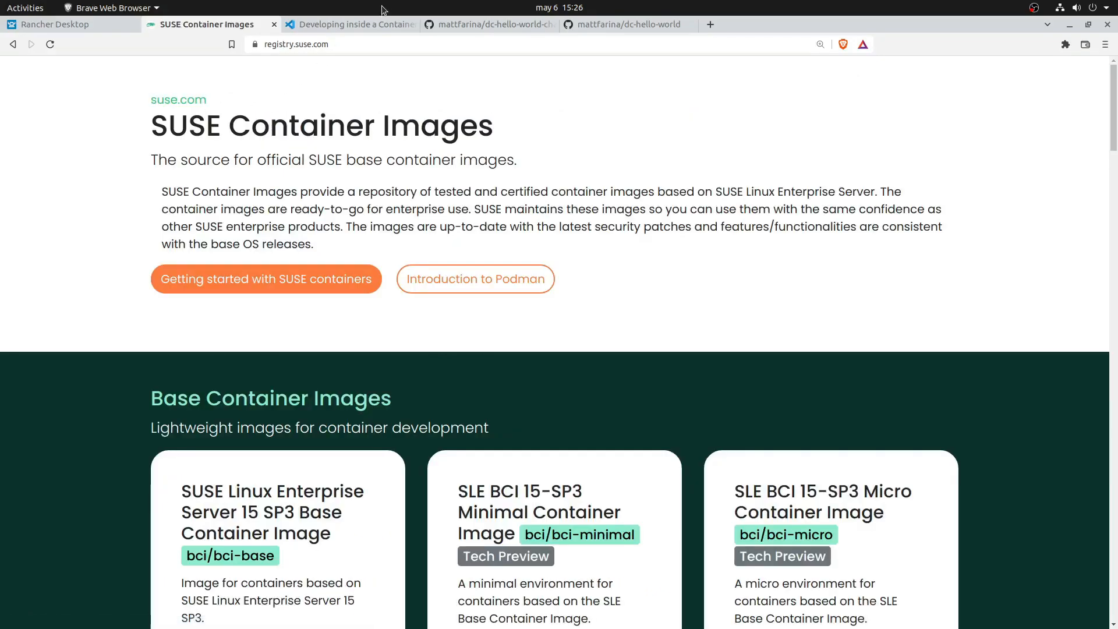
Switch to 'Developing inside a Container', highlight the full-featured environment phrase, and scroll to the diagram
left_click(350, 23)
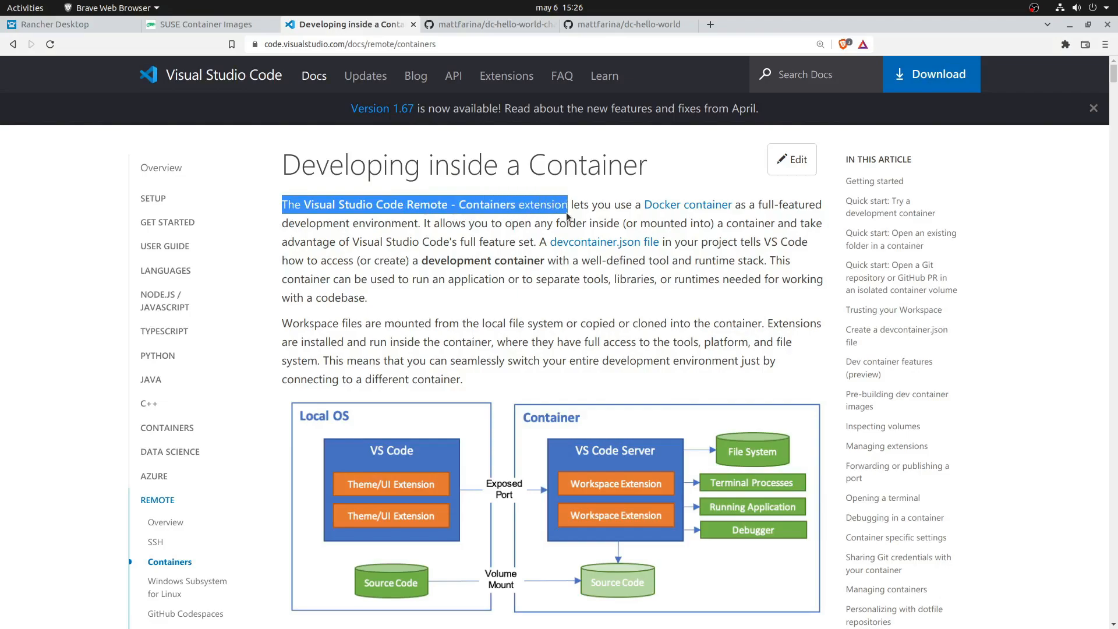
mouse_move(239, 92)
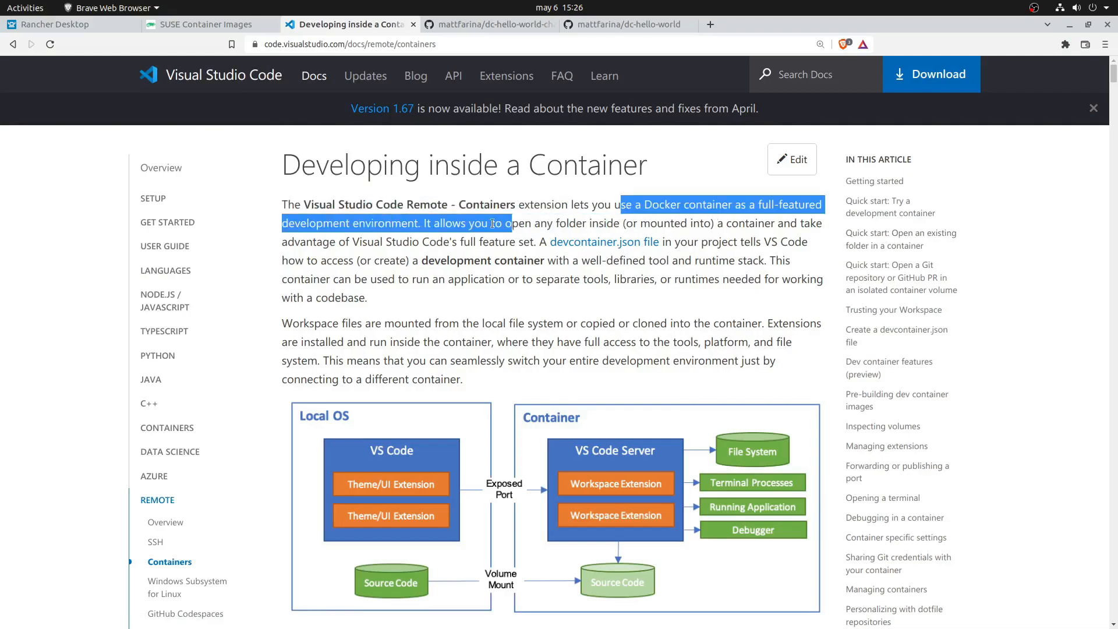
left_click_drag(499, 223, 421, 223)
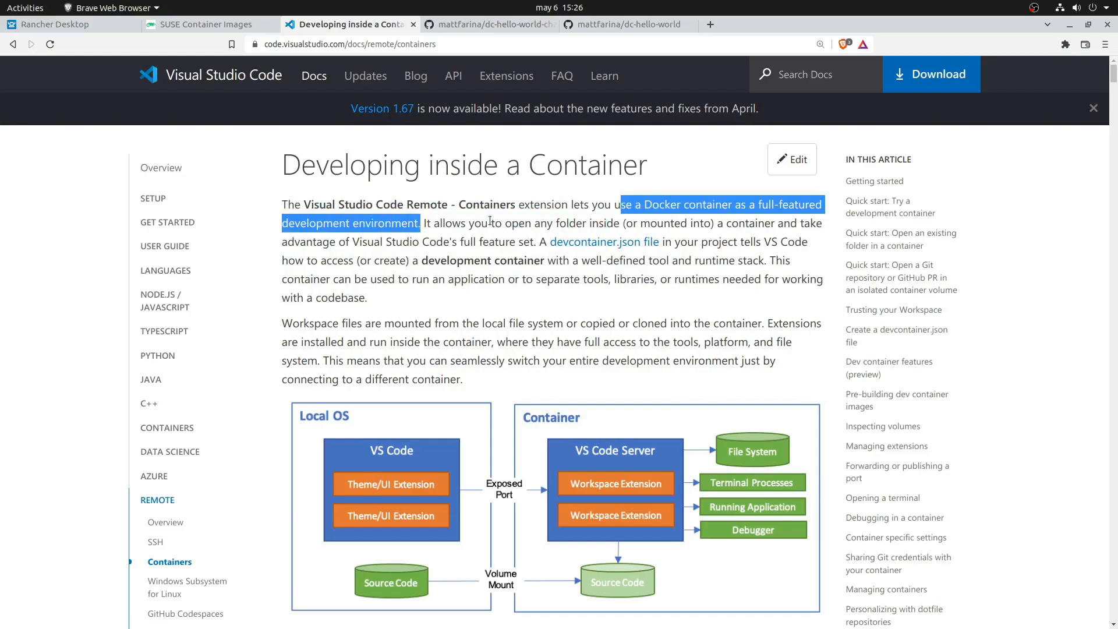
scroll("down", 3)
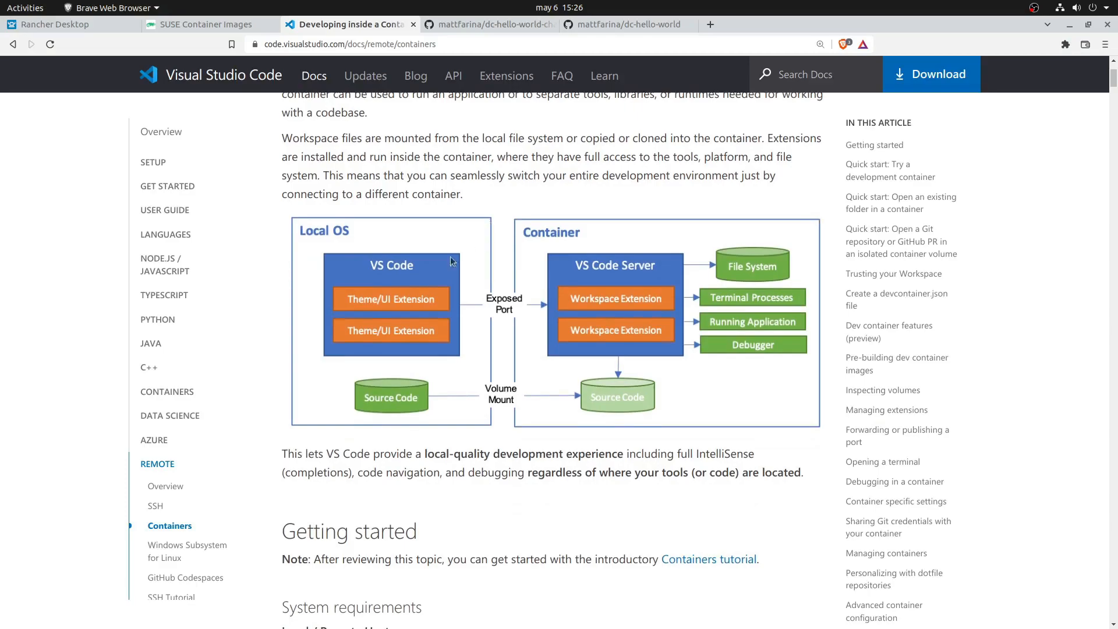
mouse_move(426, 301)
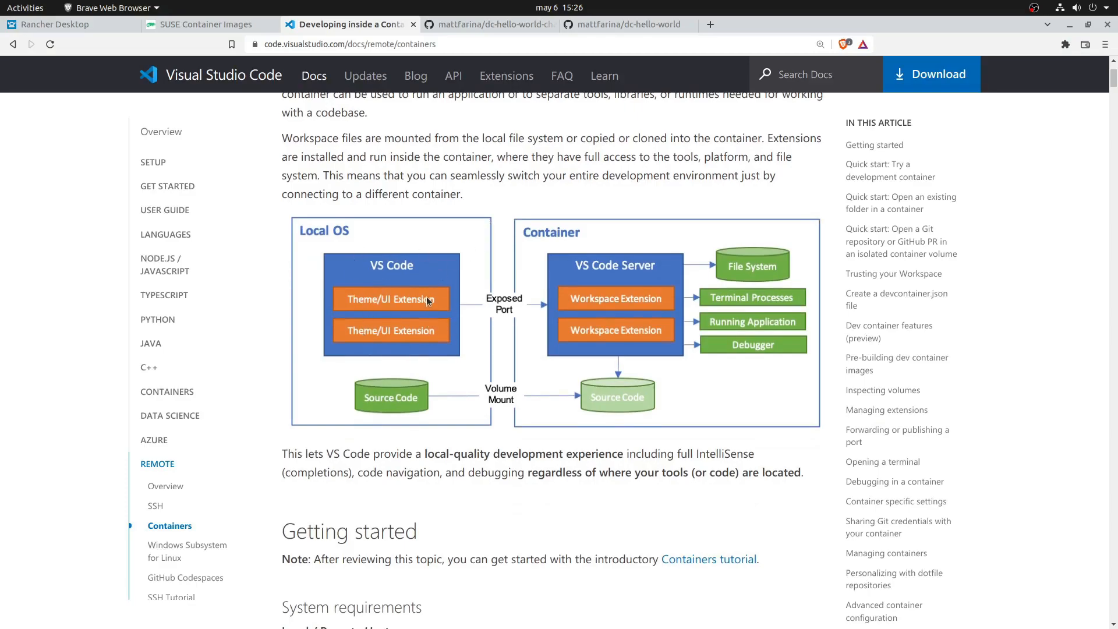
mouse_move(533, 340)
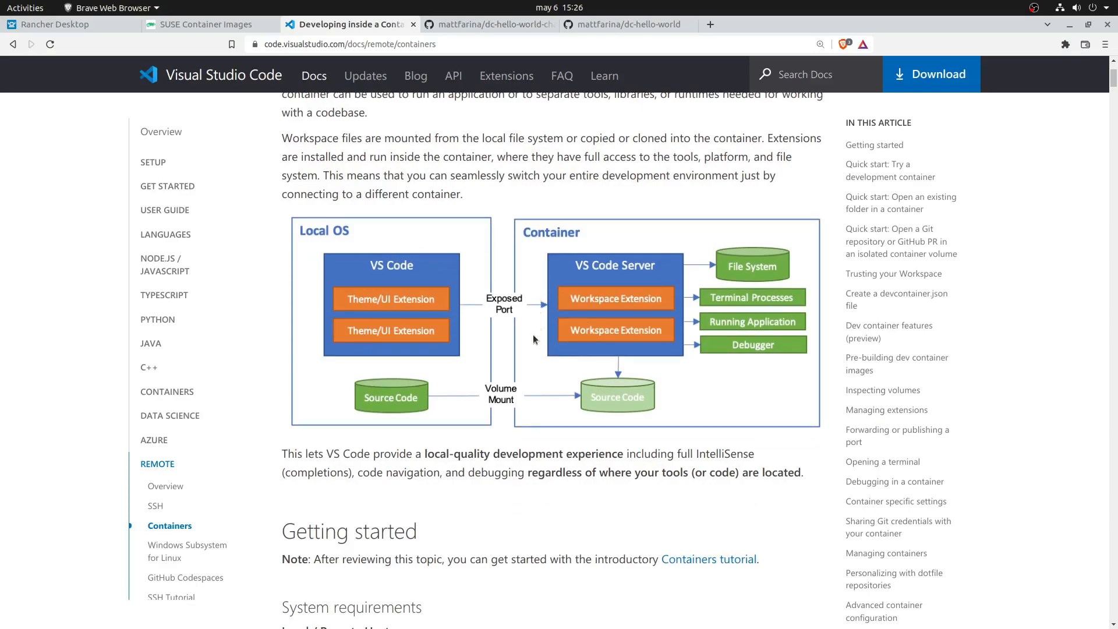
mouse_move(575, 304)
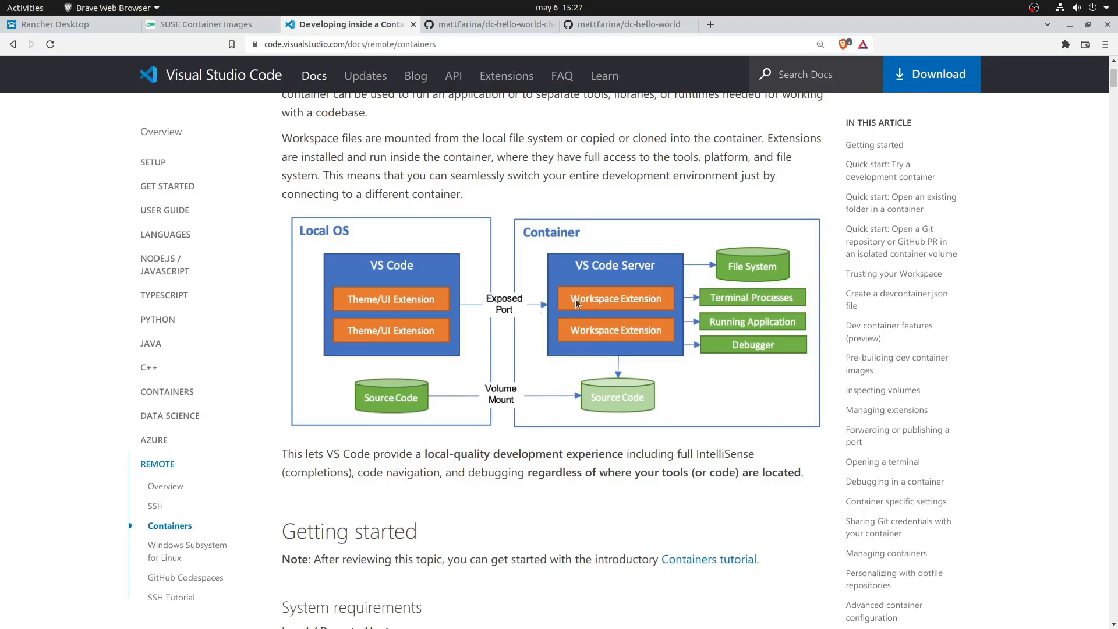
mouse_move(739, 259)
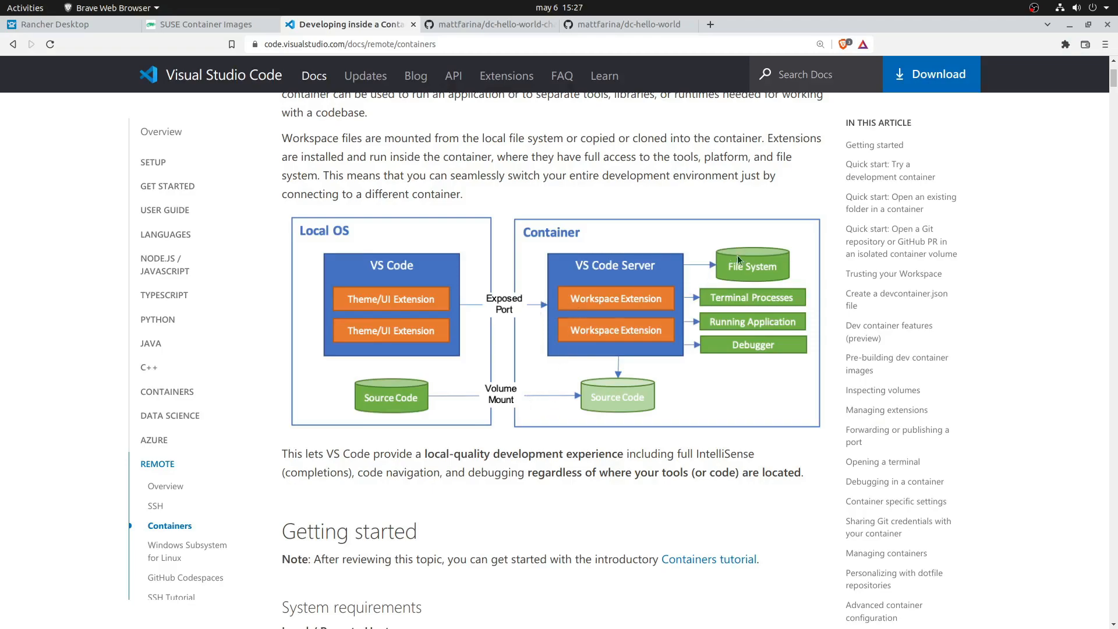
mouse_move(711, 359)
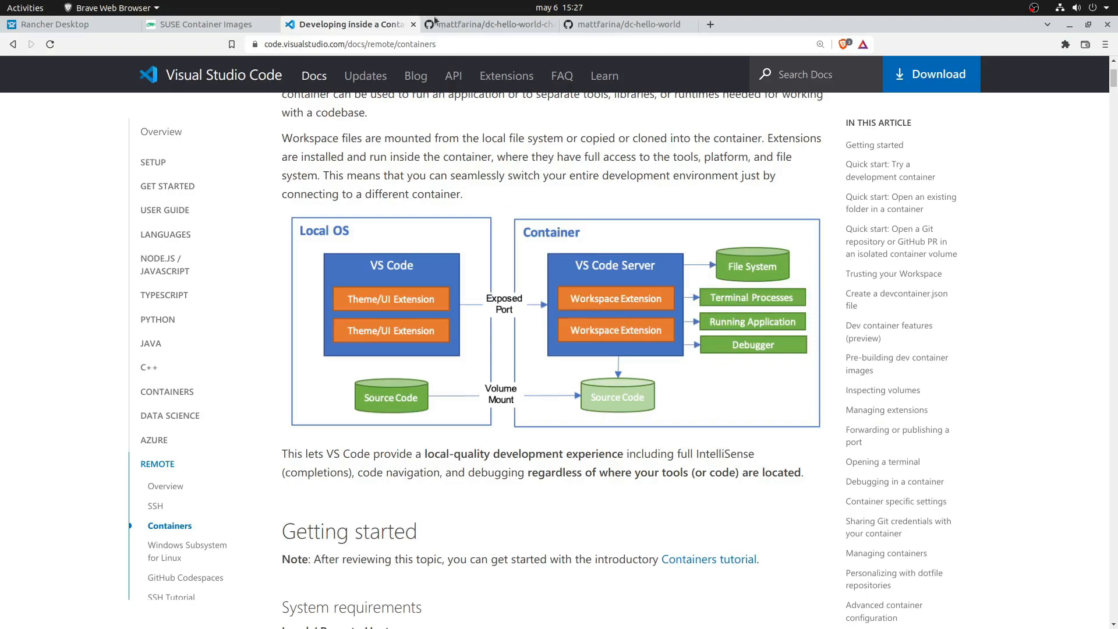
Look over the dc-hello-world-chart repository, then scroll through the dc-hello-world README
left_click(488, 24)
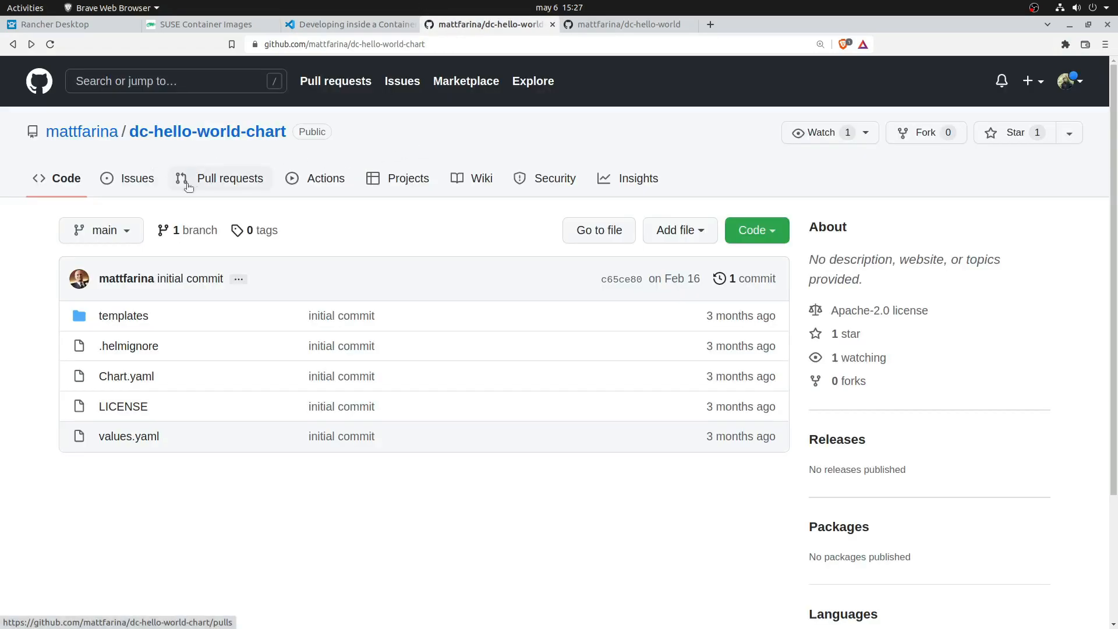
mouse_move(214, 147)
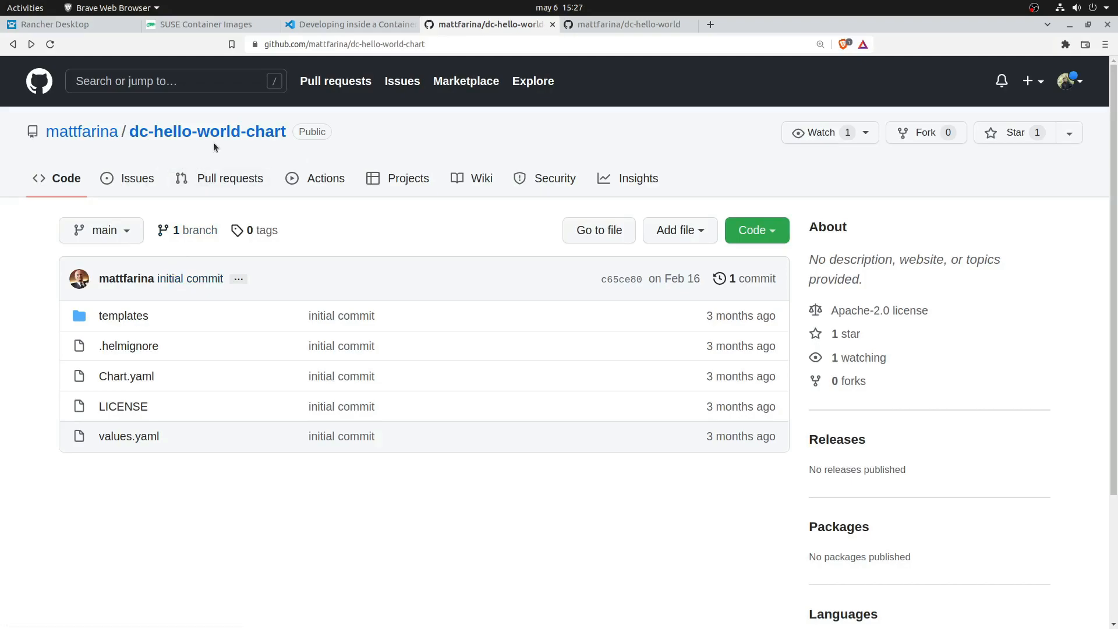
mouse_move(600, 24)
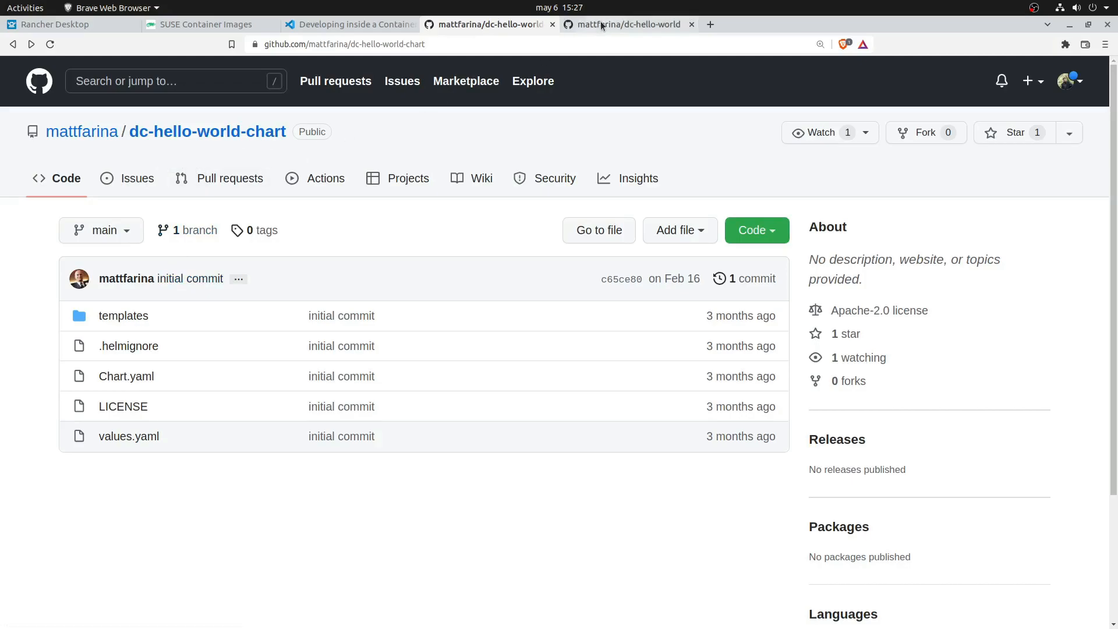
left_click(627, 23)
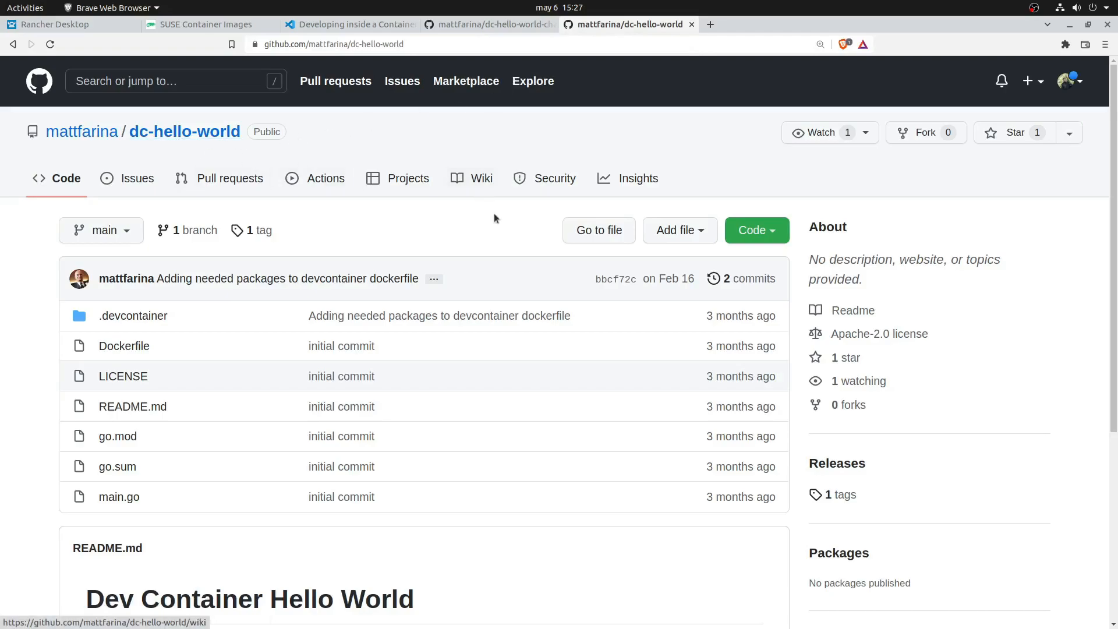
scroll("down", 3)
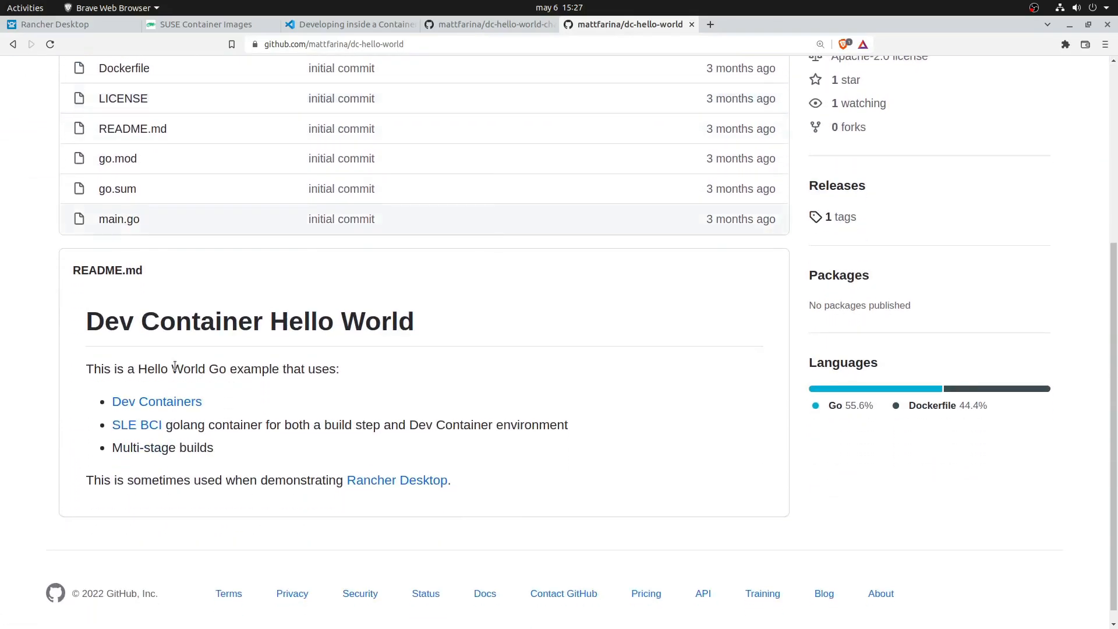
mouse_move(546, 435)
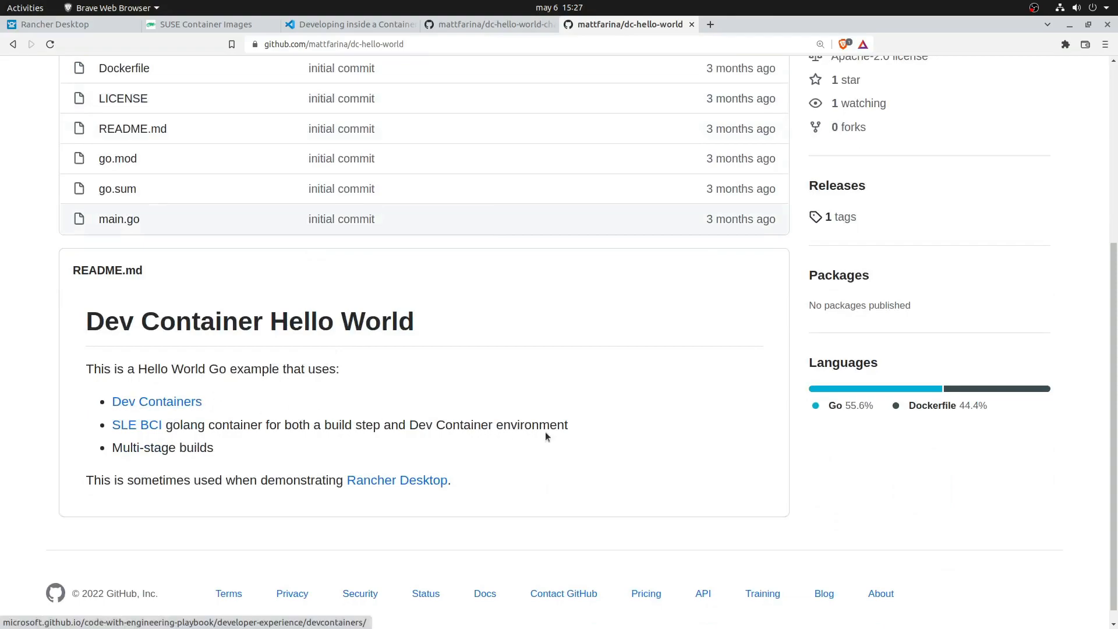
scroll("up", 3)
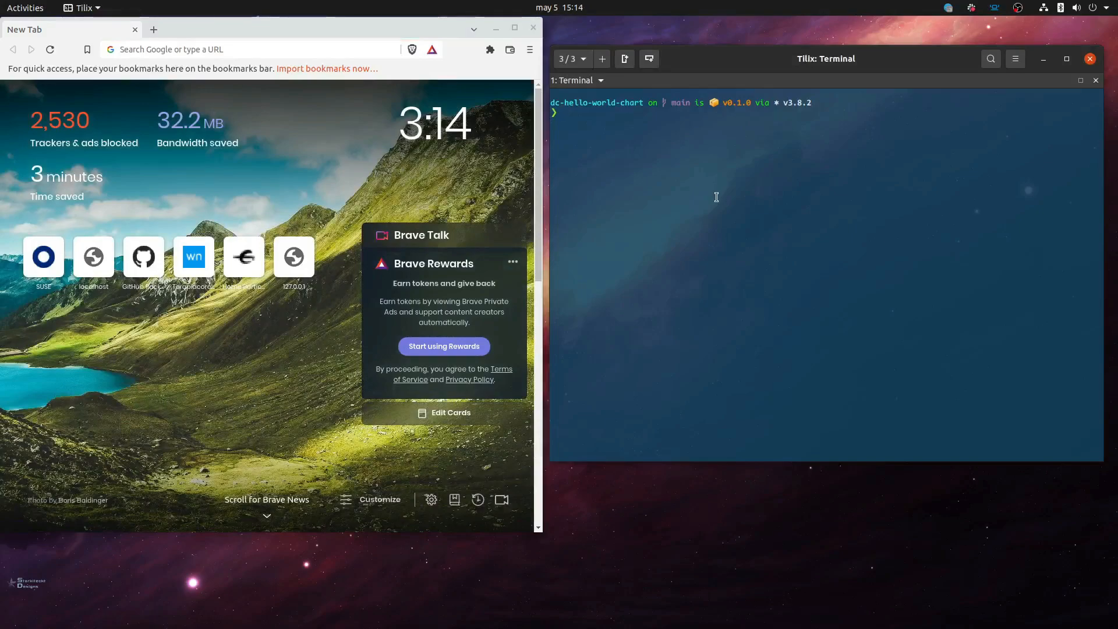
Run 'helm install demo-bci -f values.yaml .' and start port-forwarding local 8080 to 3000
type("helm ins")
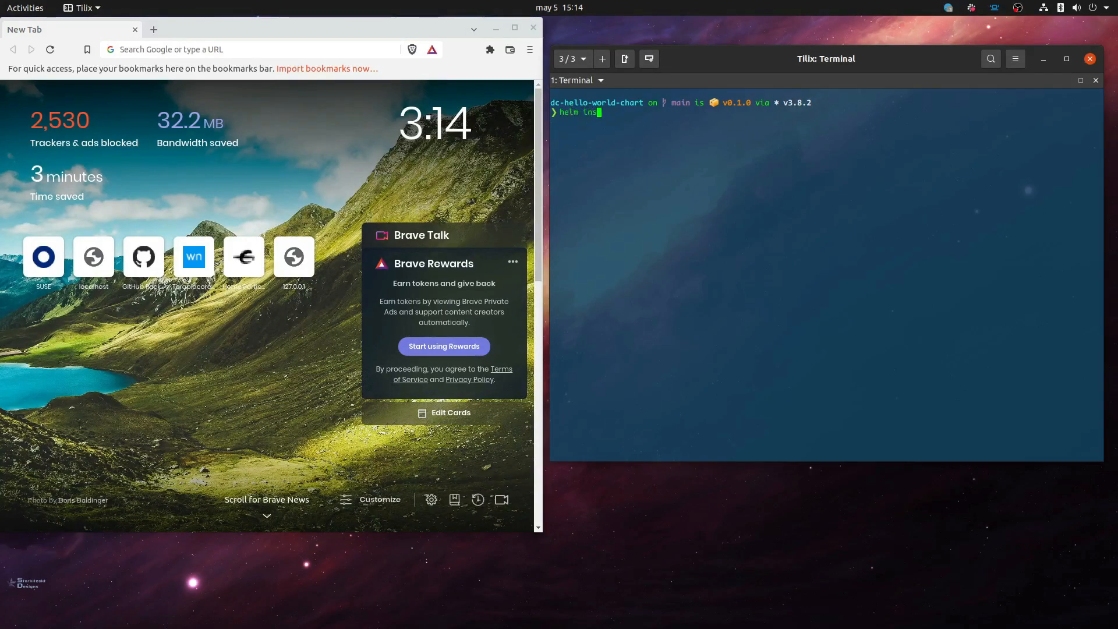
type("tall")
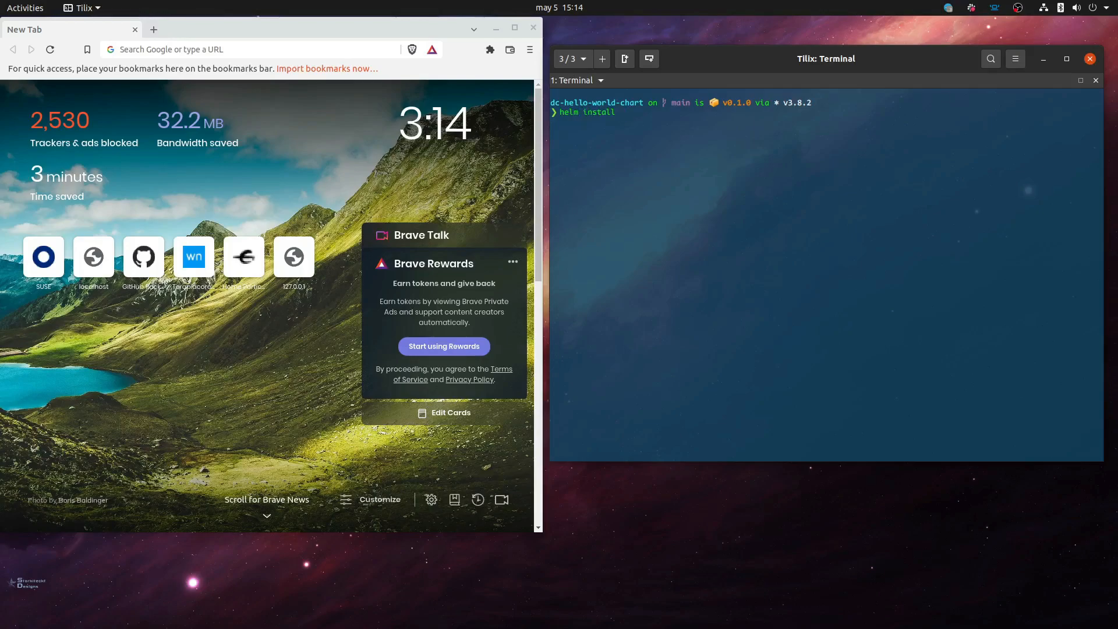
type("de")
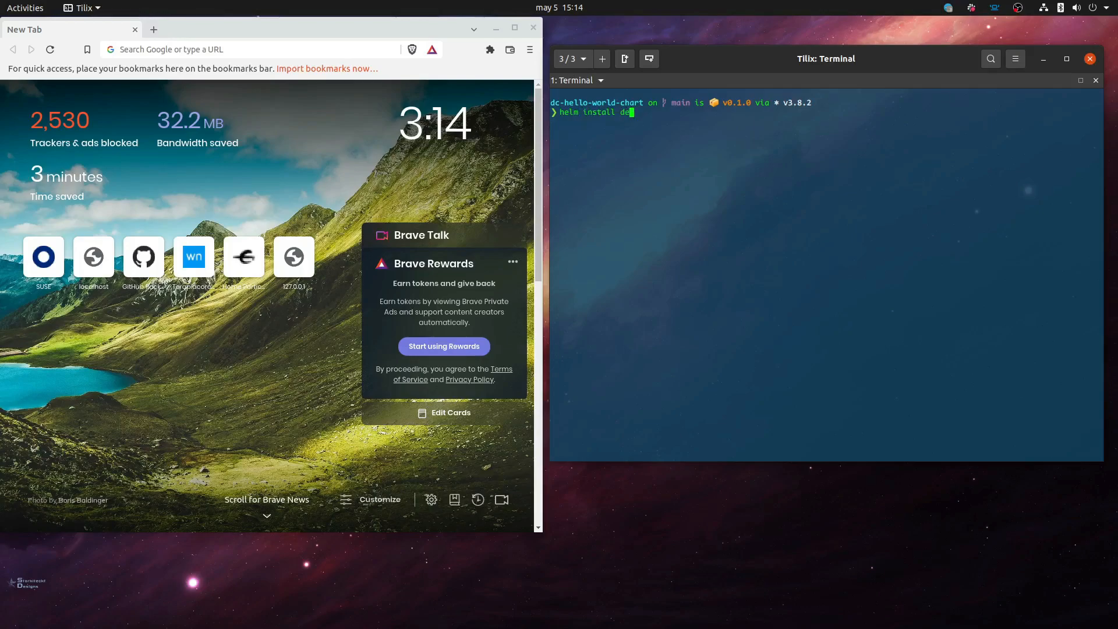
type("mo-bci")
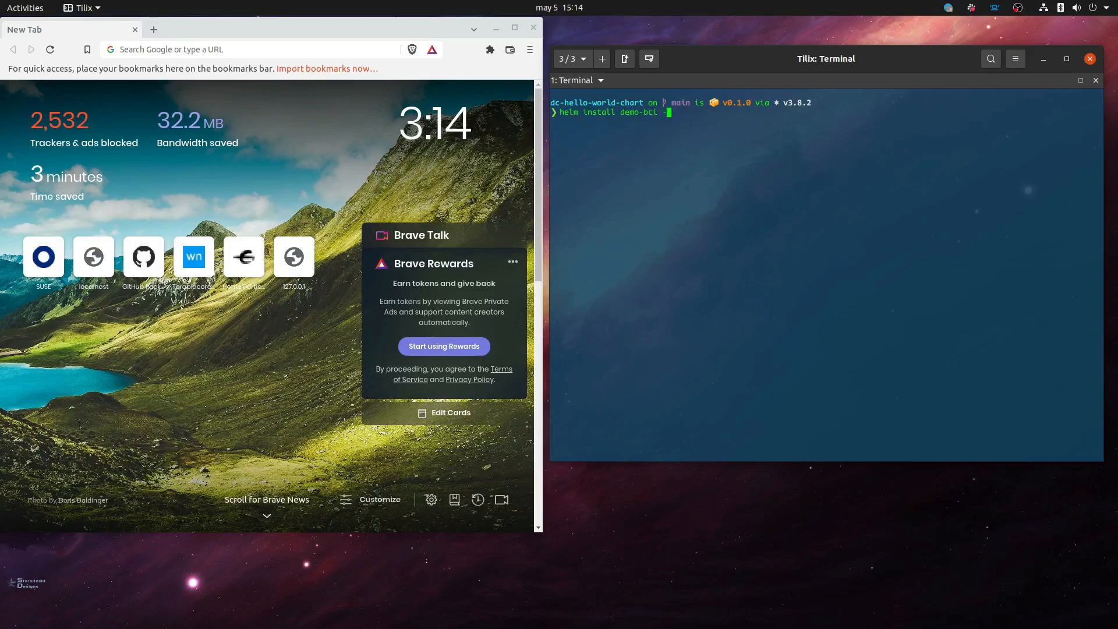
type("-f values.yaml .")
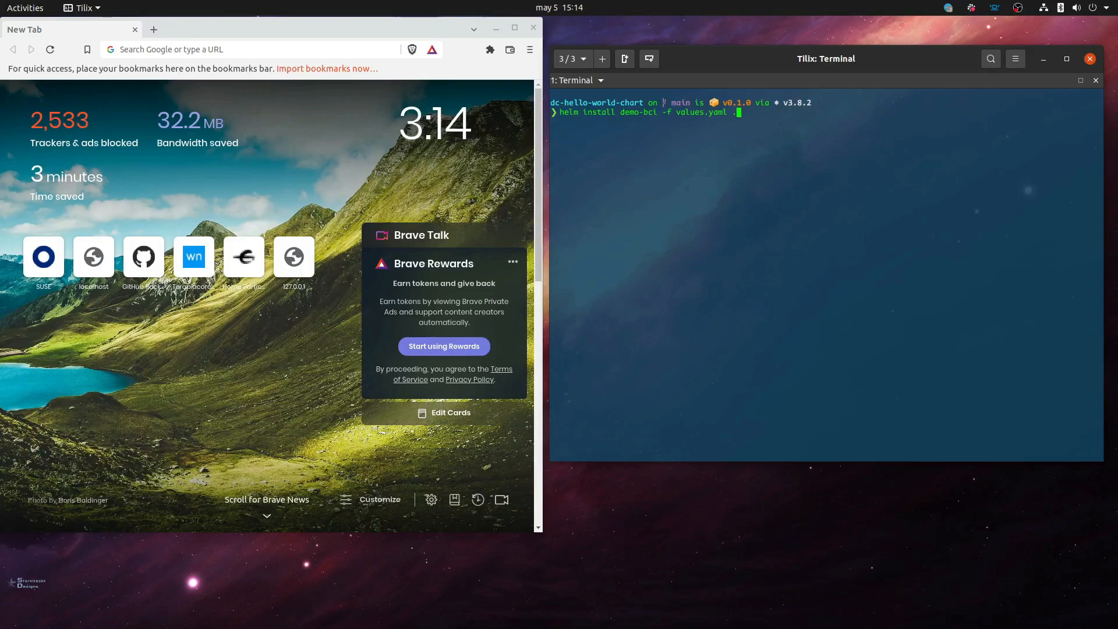
key("Return")
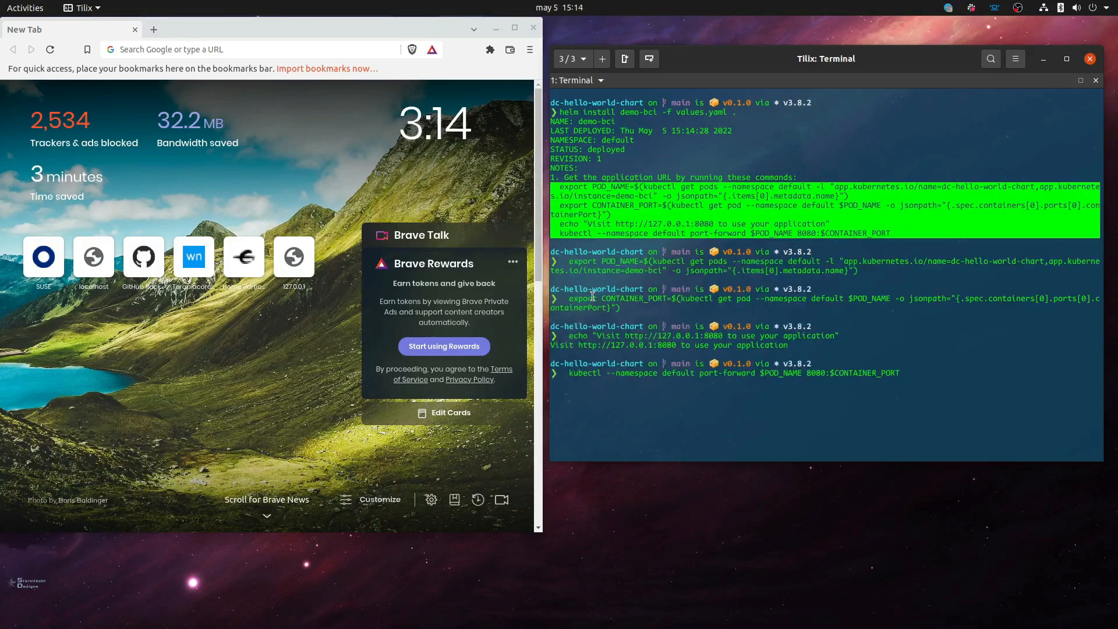
key("Return")
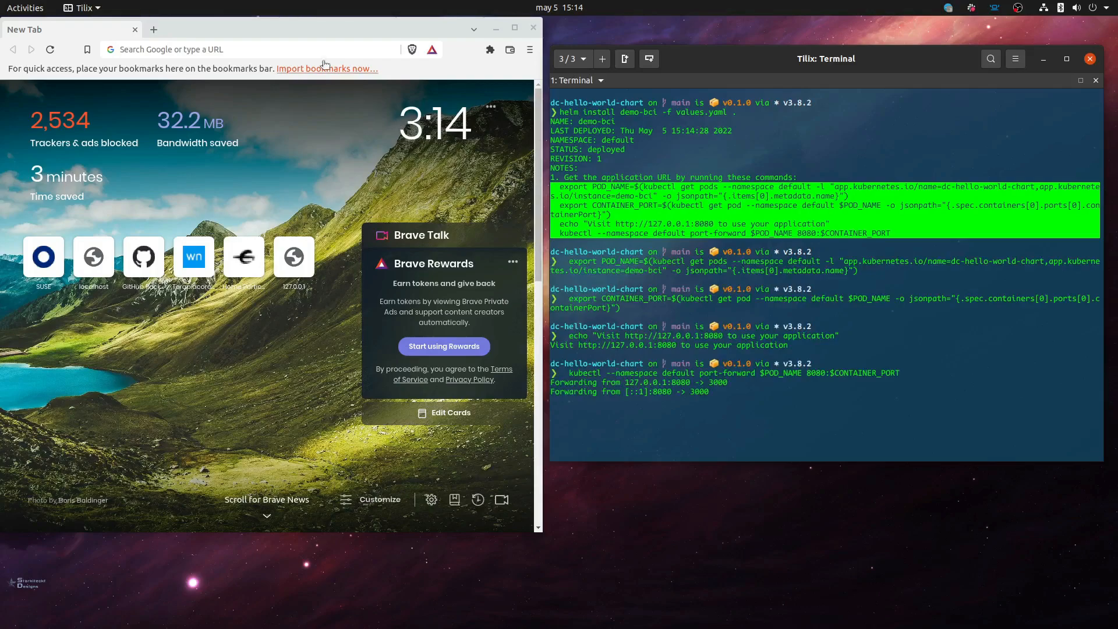
Load localhost:8080 in Brave to see the 'Hello Rancher Desktop' page
type("localhost:8080")
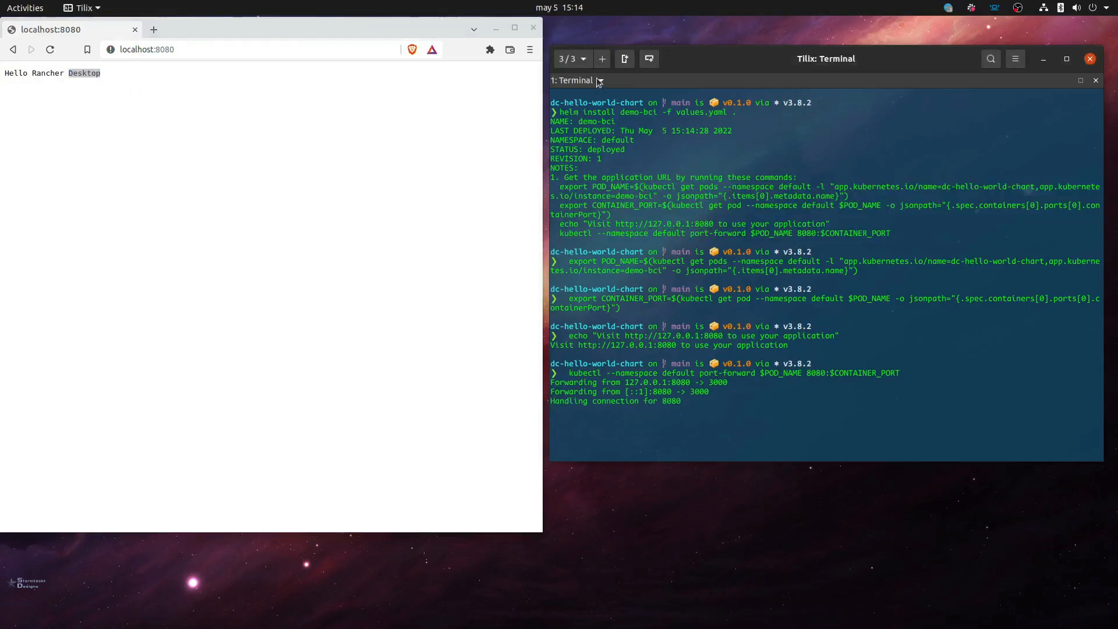
left_click(597, 80)
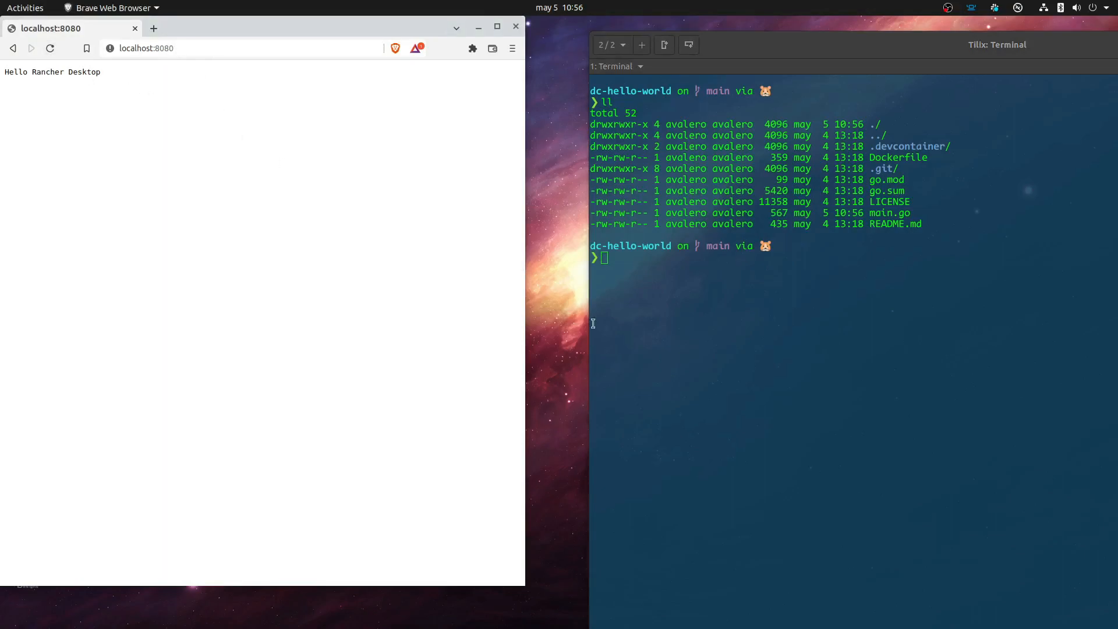
Run 'code .' to launch VS Code on the dc-hello-world folder
type("cod")
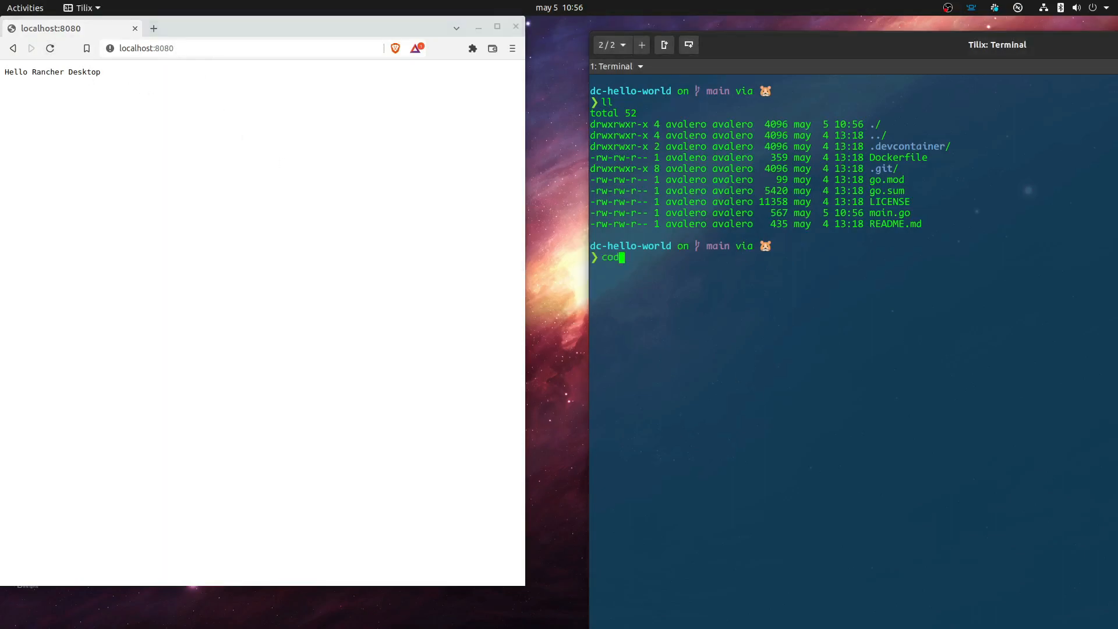
key("Return")
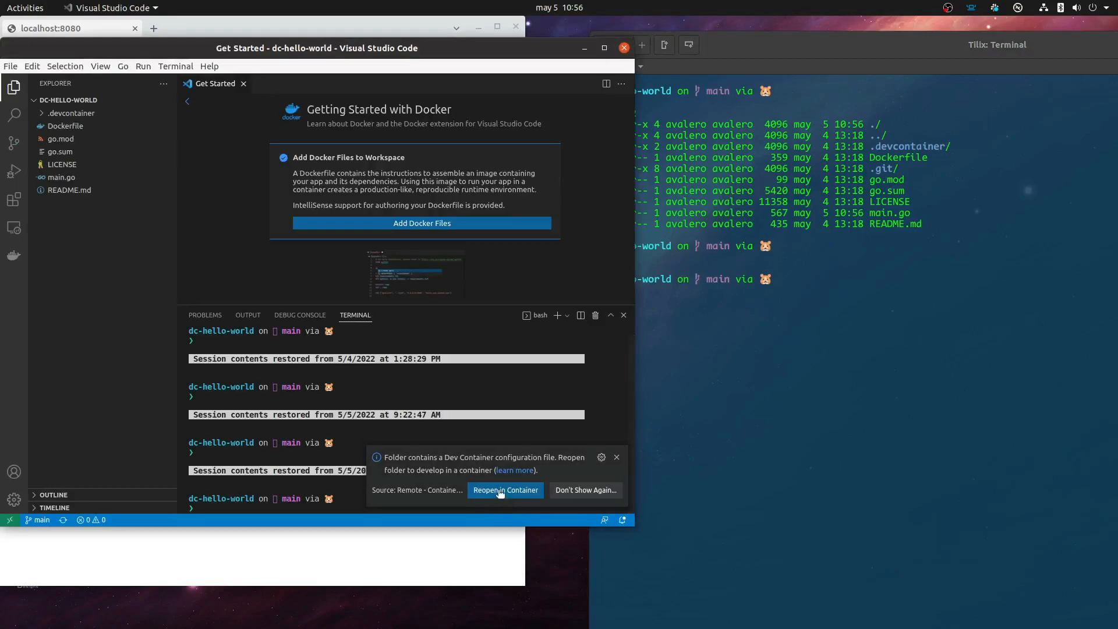
Reopen the project in its dev container and open .devcontainer/Dockerfile
left_click(505, 489)
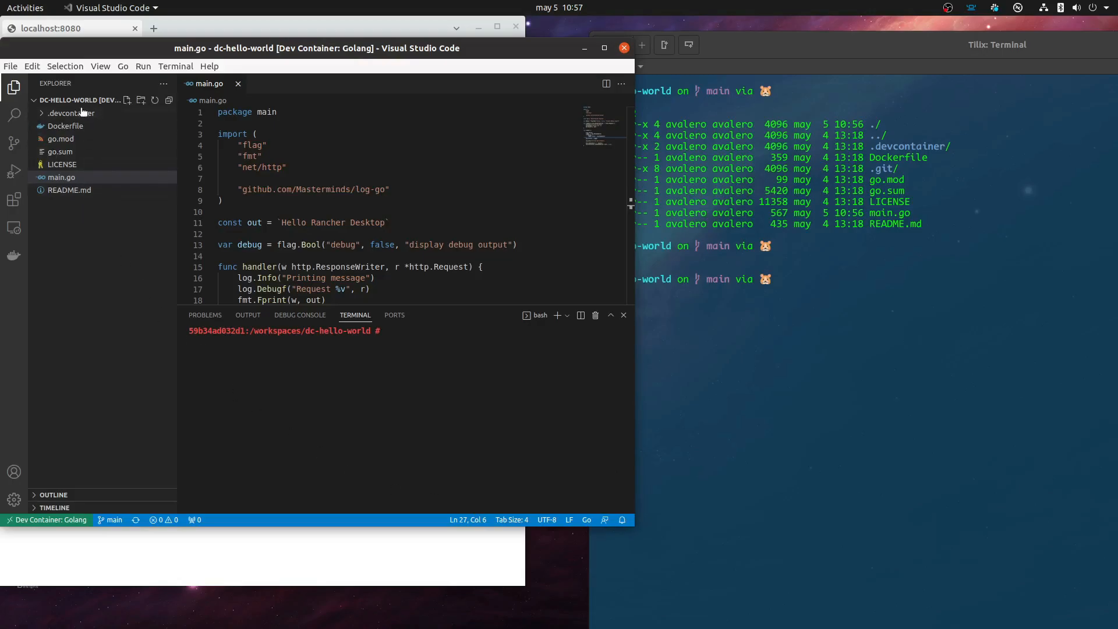
mouse_move(70, 112)
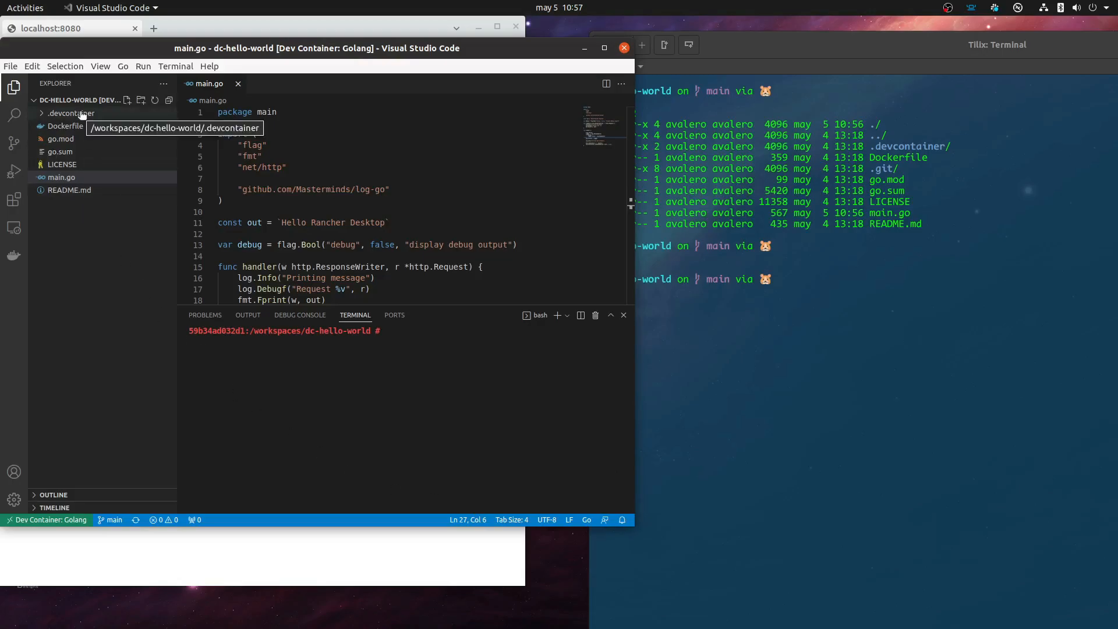
mouse_move(104, 104)
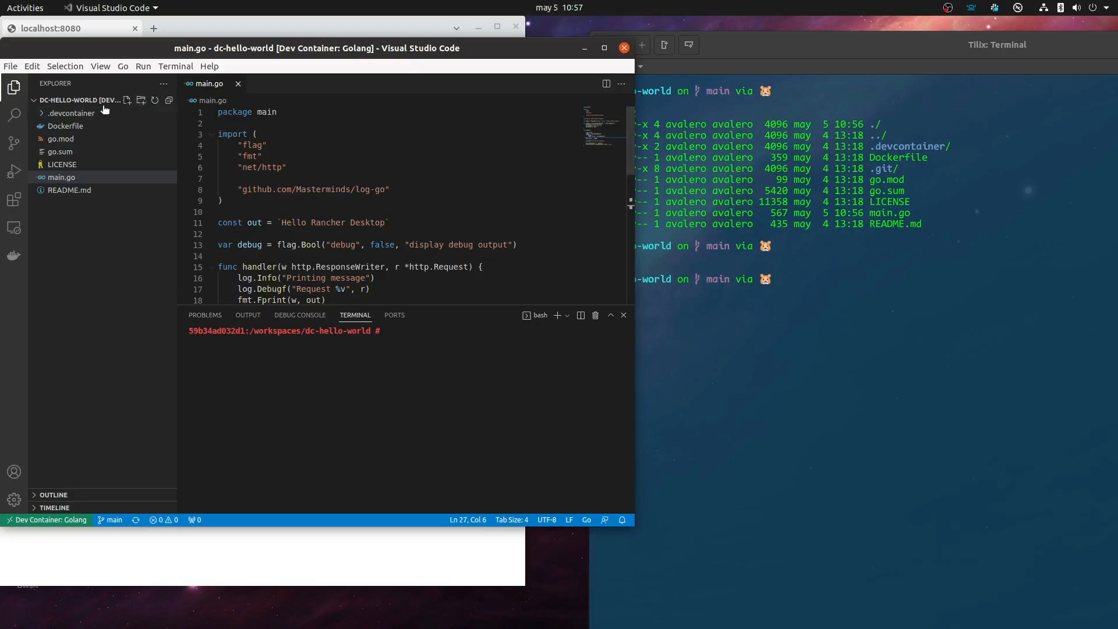
left_click(82, 126)
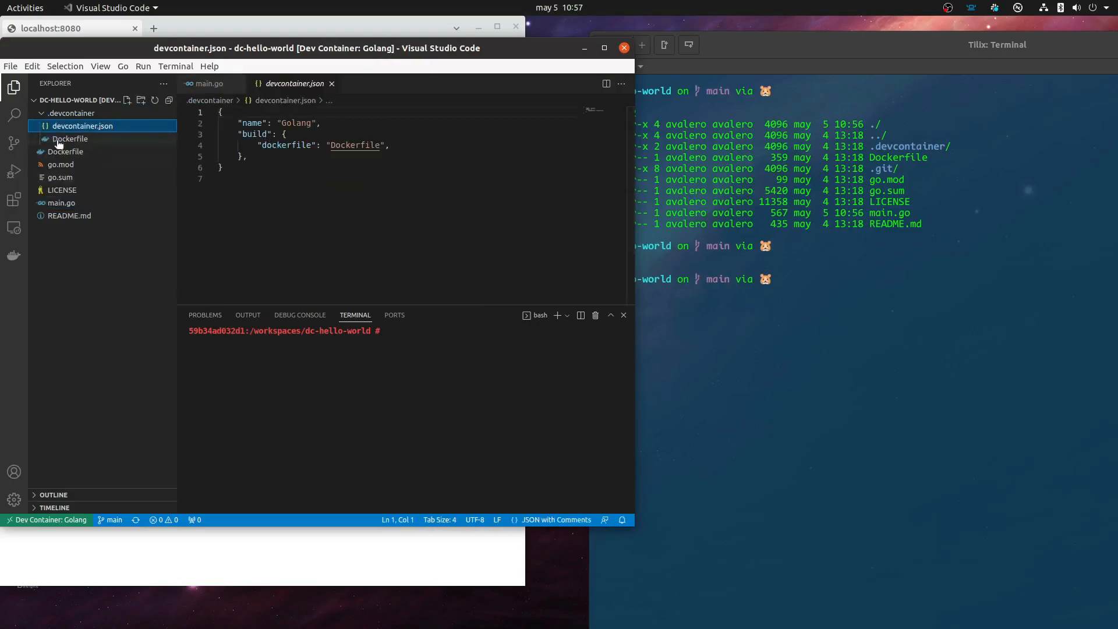
left_click(70, 138)
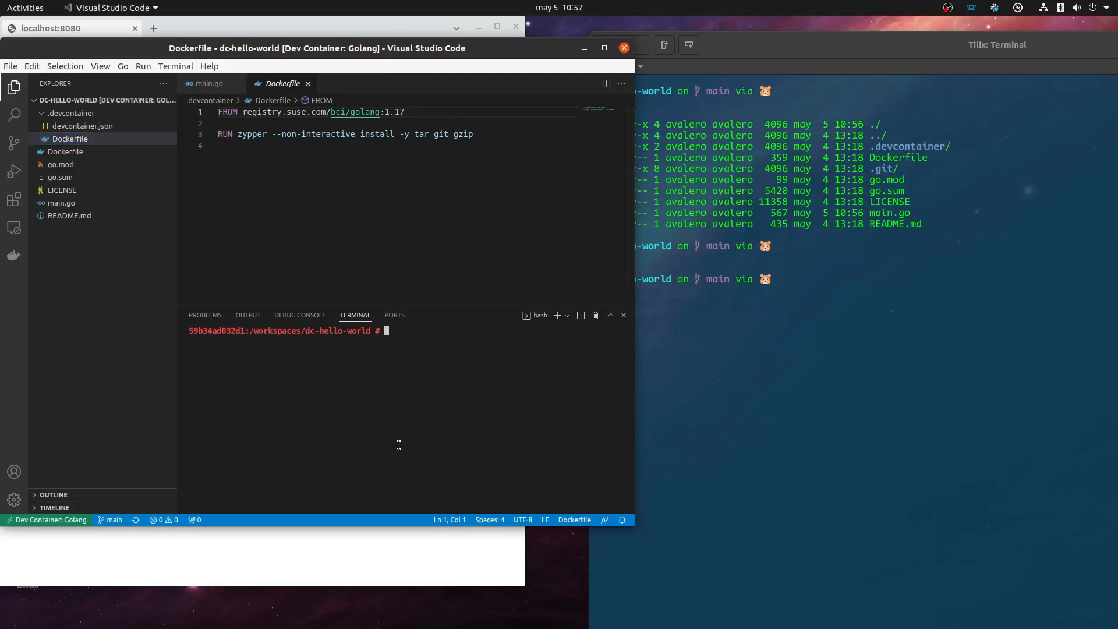
List files with 'ls -l', run 'go run main.go', then stop it with Ctrl+C
type("ls -l")
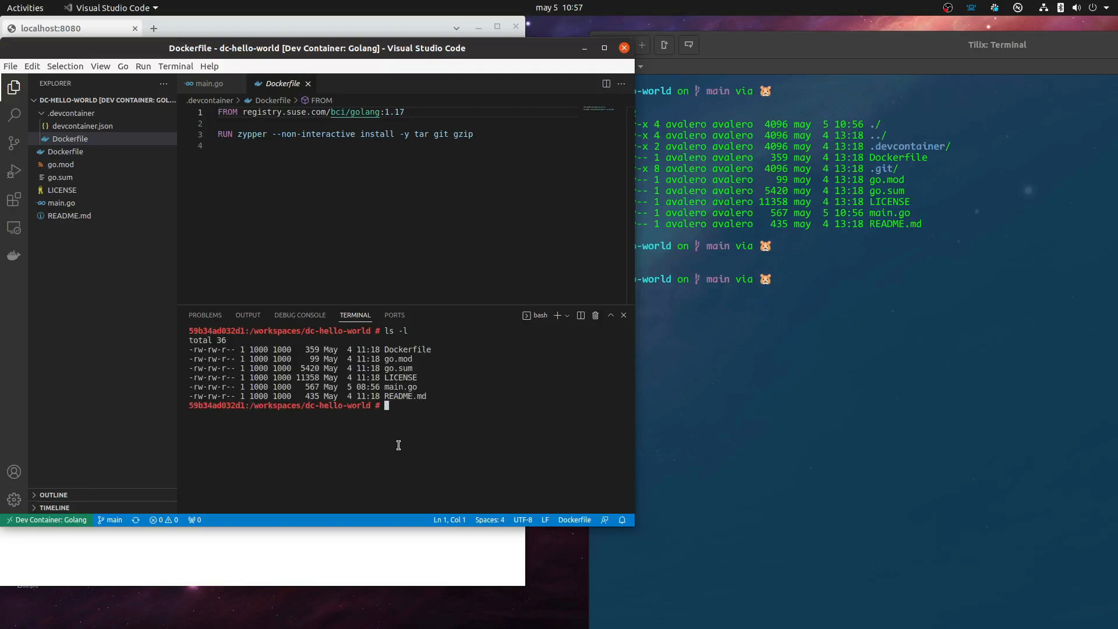
type("run")
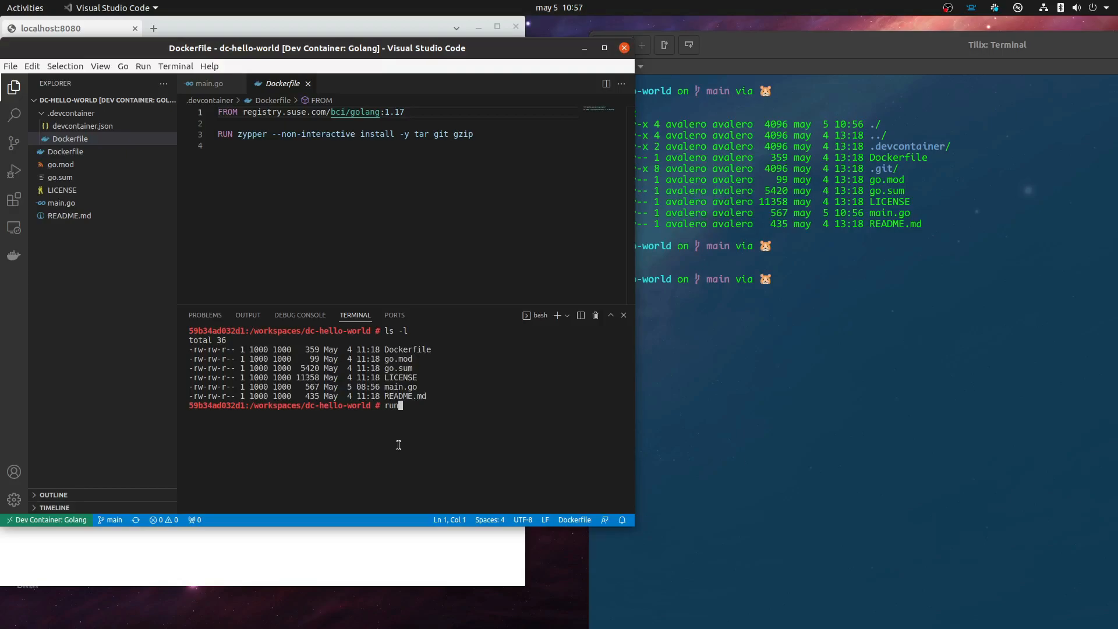
type("go run")
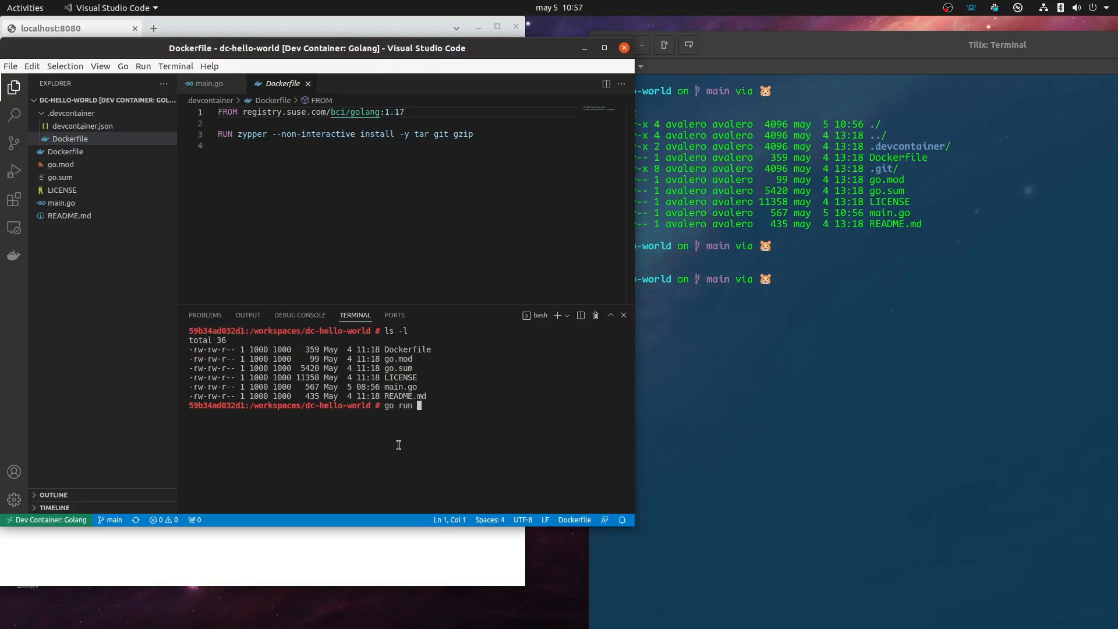
type("main.go")
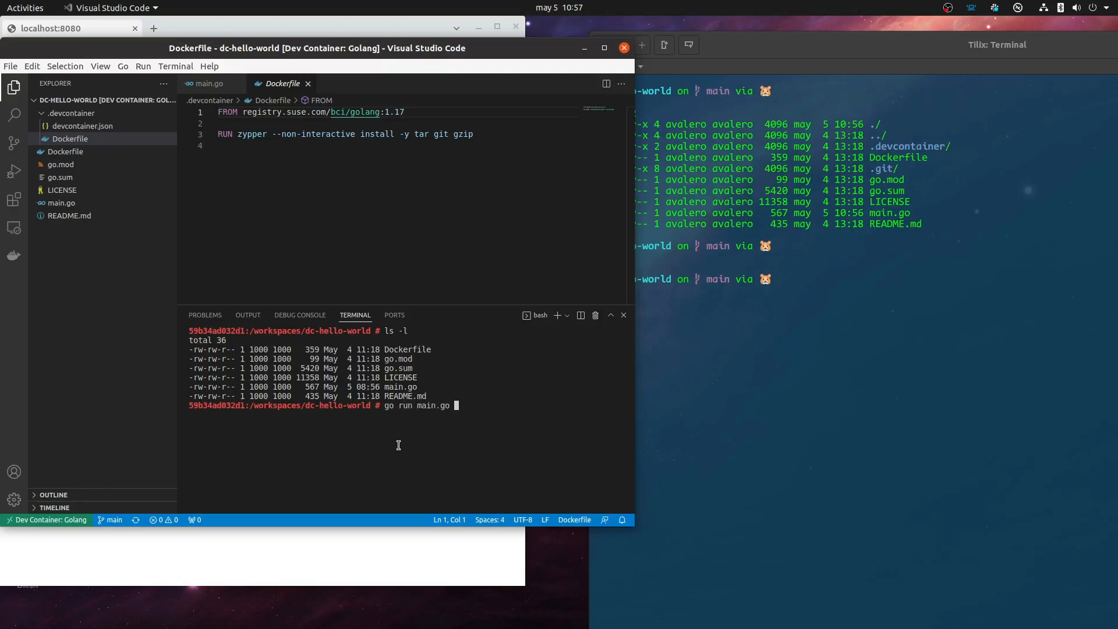
key("Return")
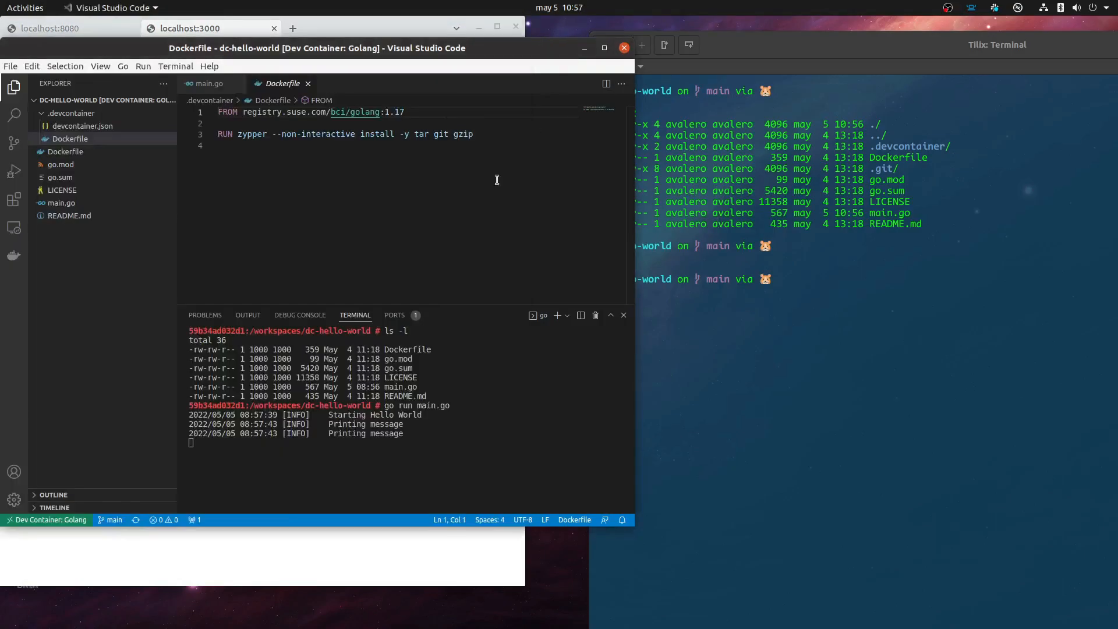
mouse_move(472, 476)
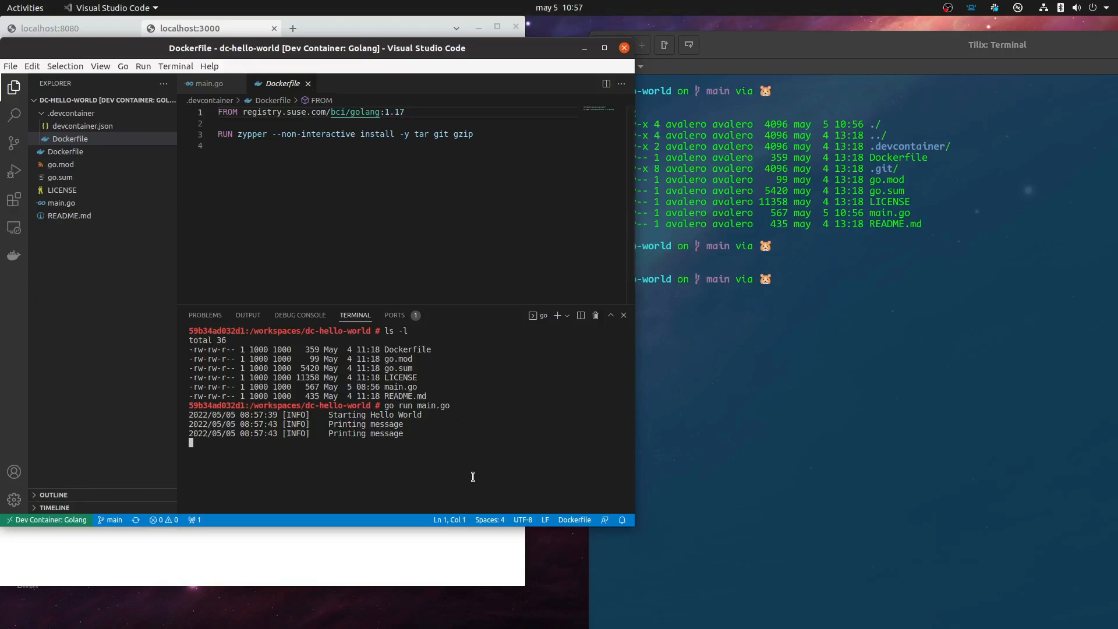
key("ctrl+c")
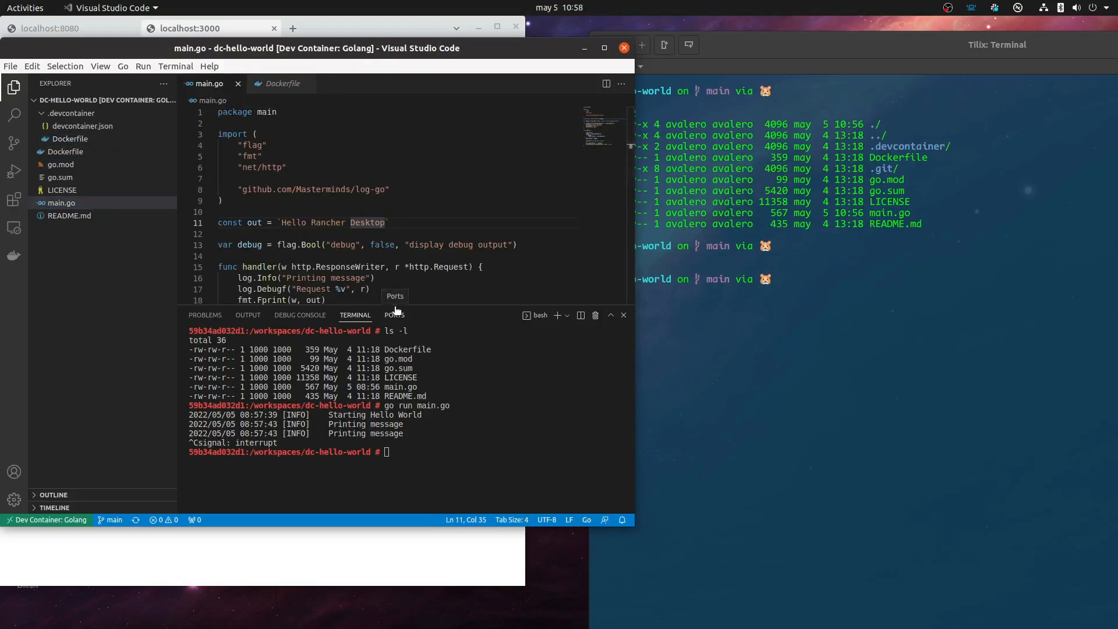
Change the greeting in main.go from 'Rancher Desktop' to 'World'
key("Backspace")
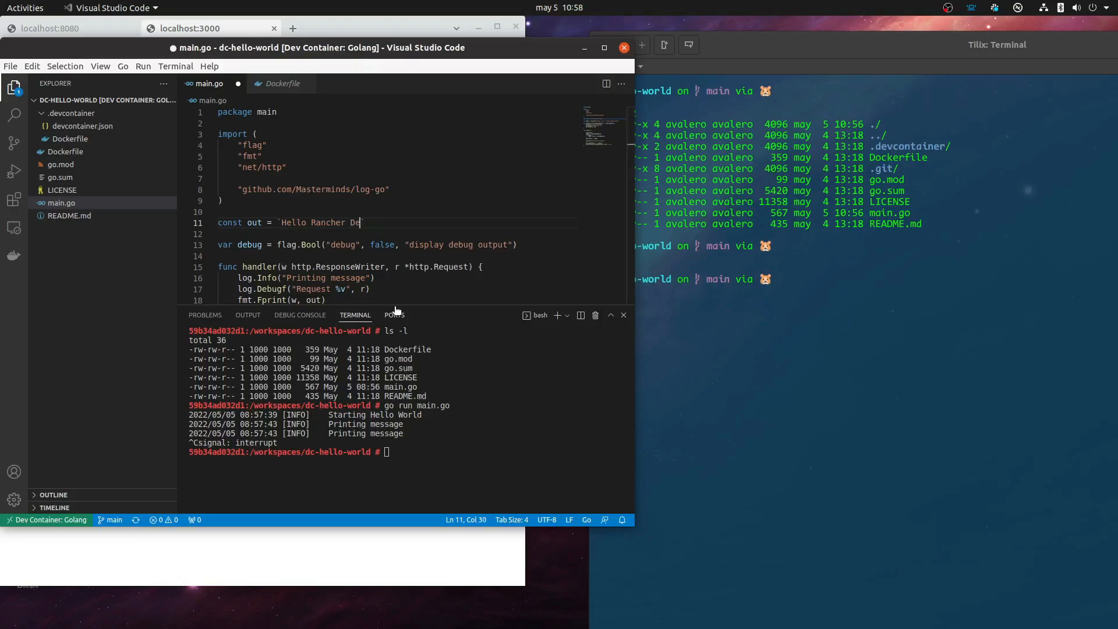
key("BackSpace")
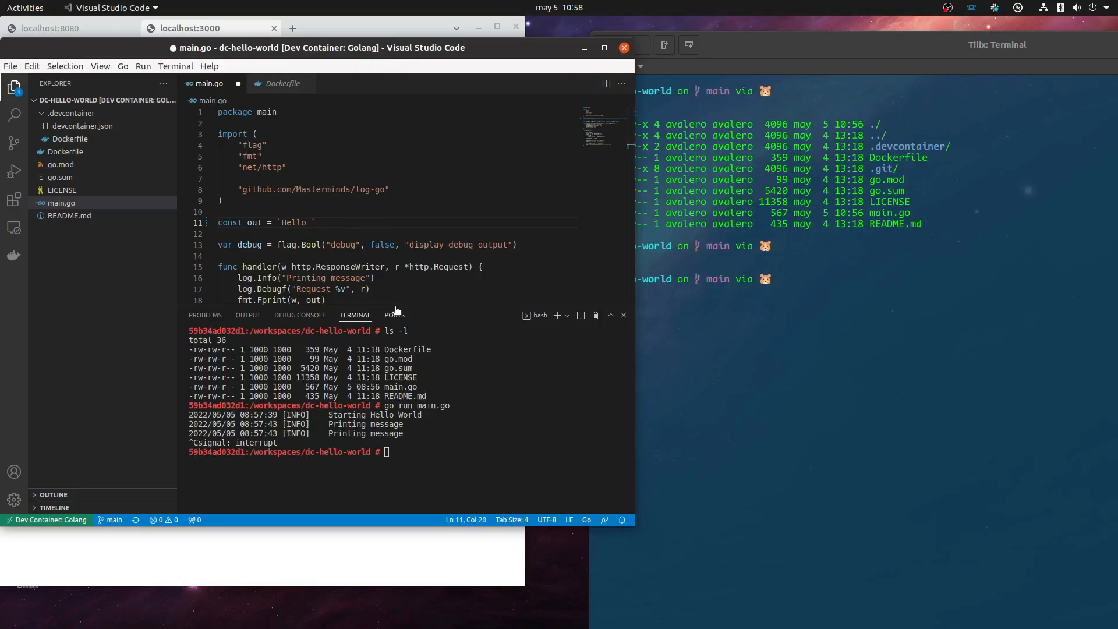
type("World")
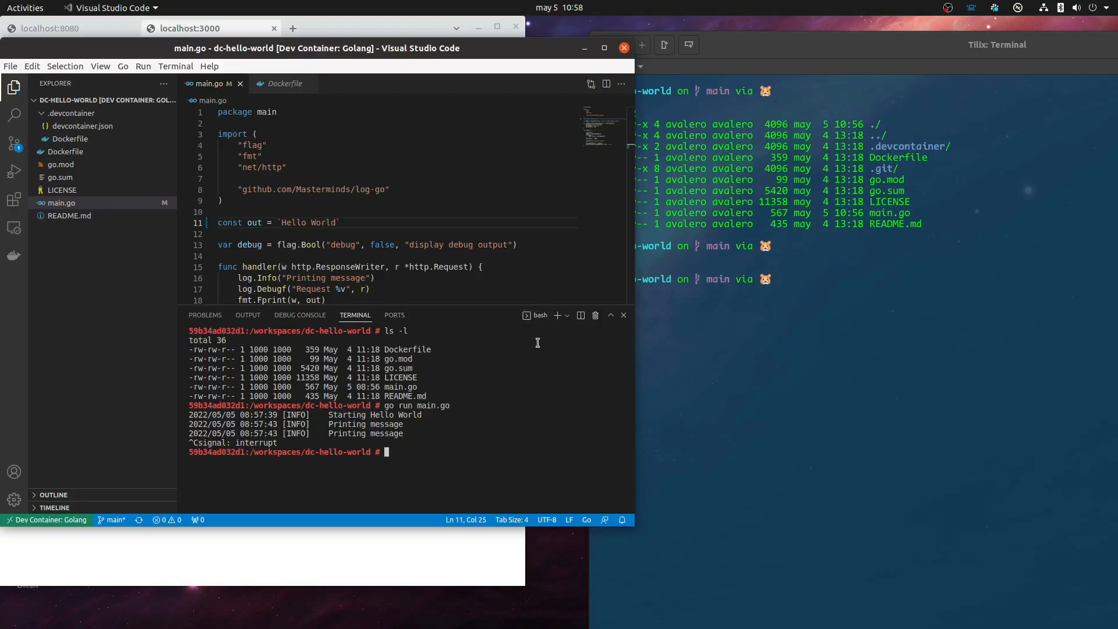
Run 'go run main.go --debug' and open the app on port 3000 in the browser
type("go run main.go")
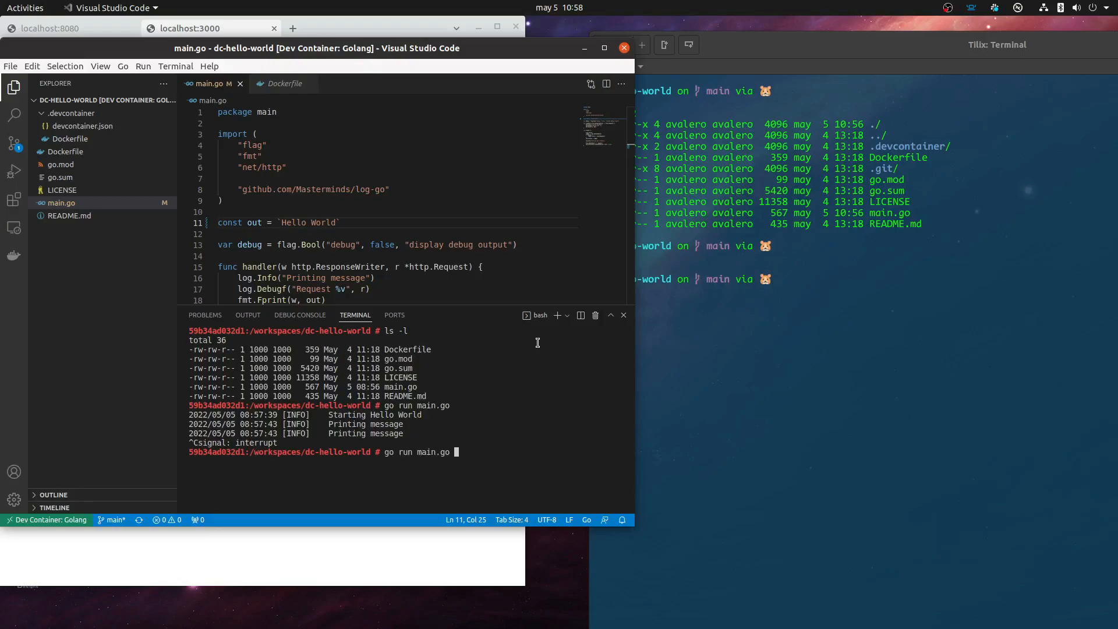
type("--debug")
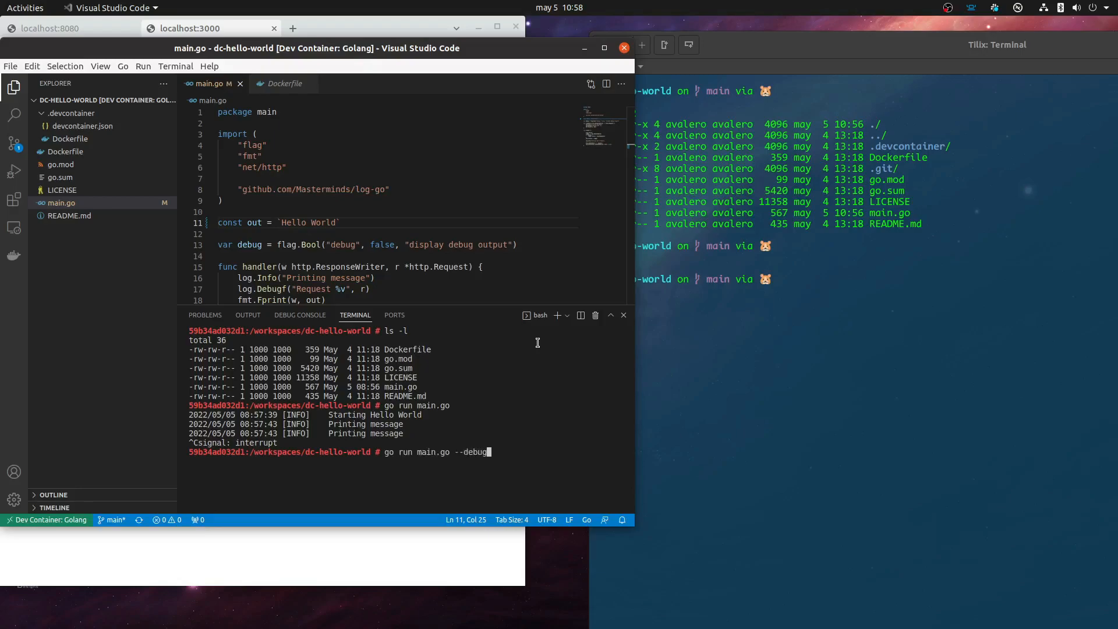
key("Return")
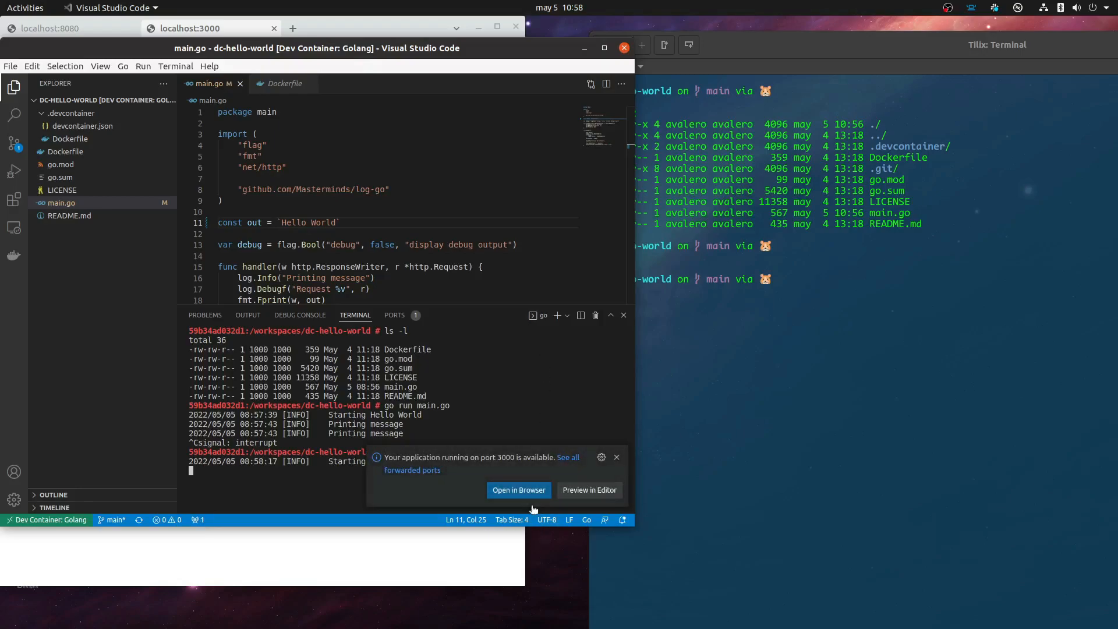
left_click(518, 490)
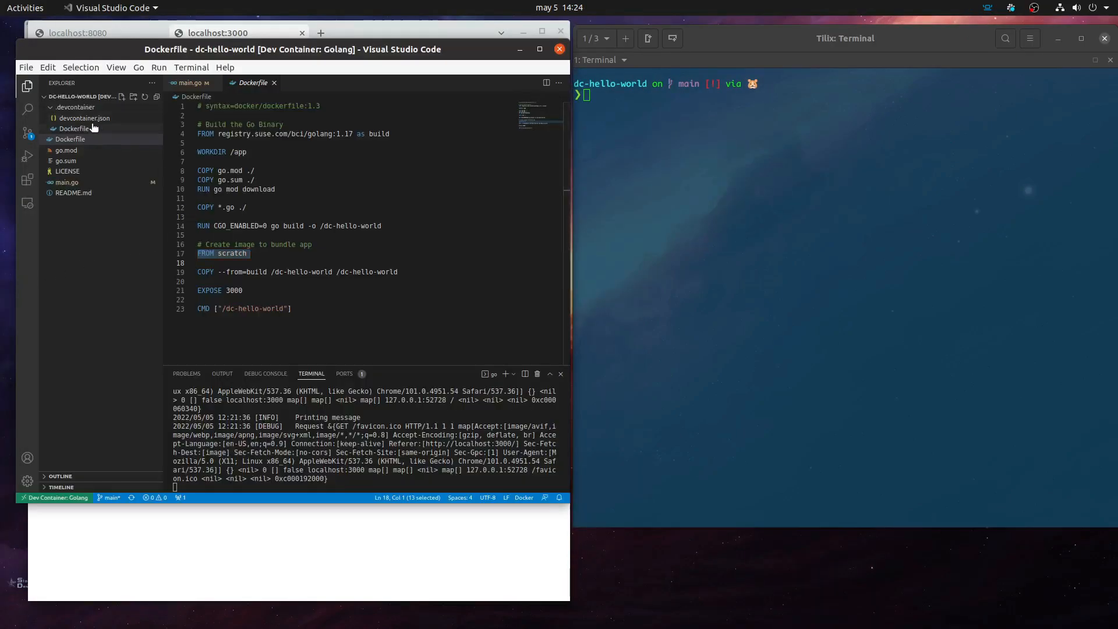
left_click(76, 108)
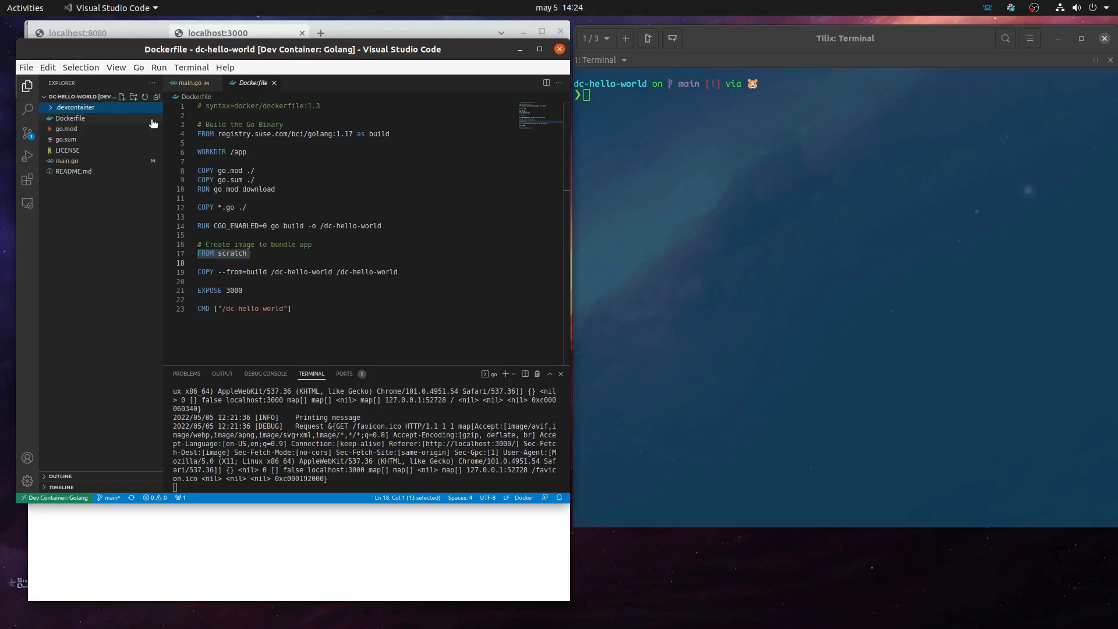
left_click(77, 107)
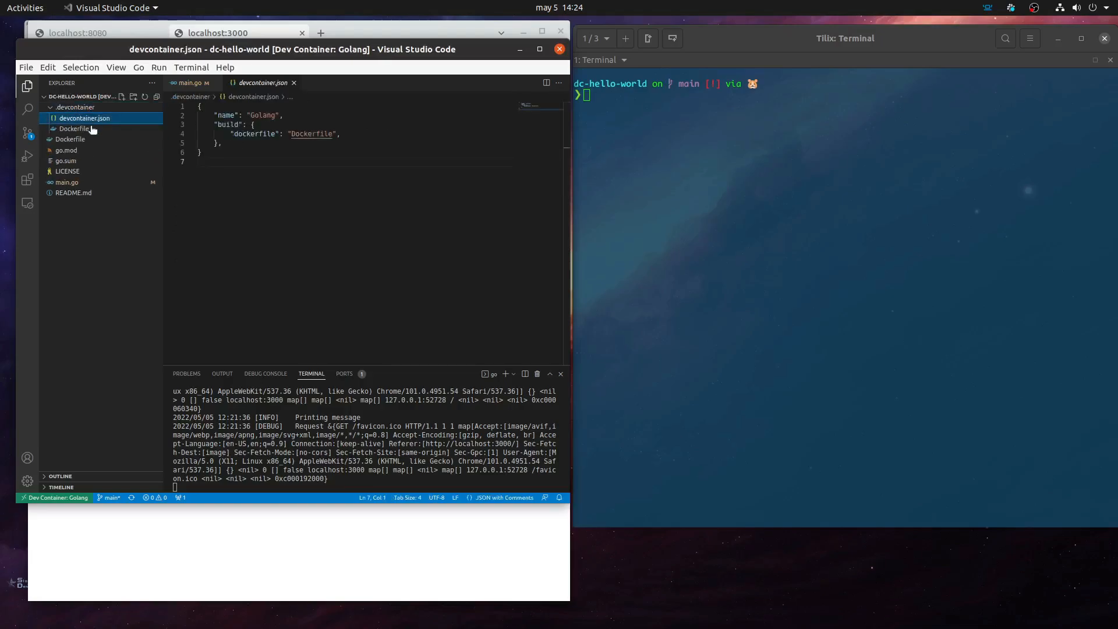
left_click(70, 129)
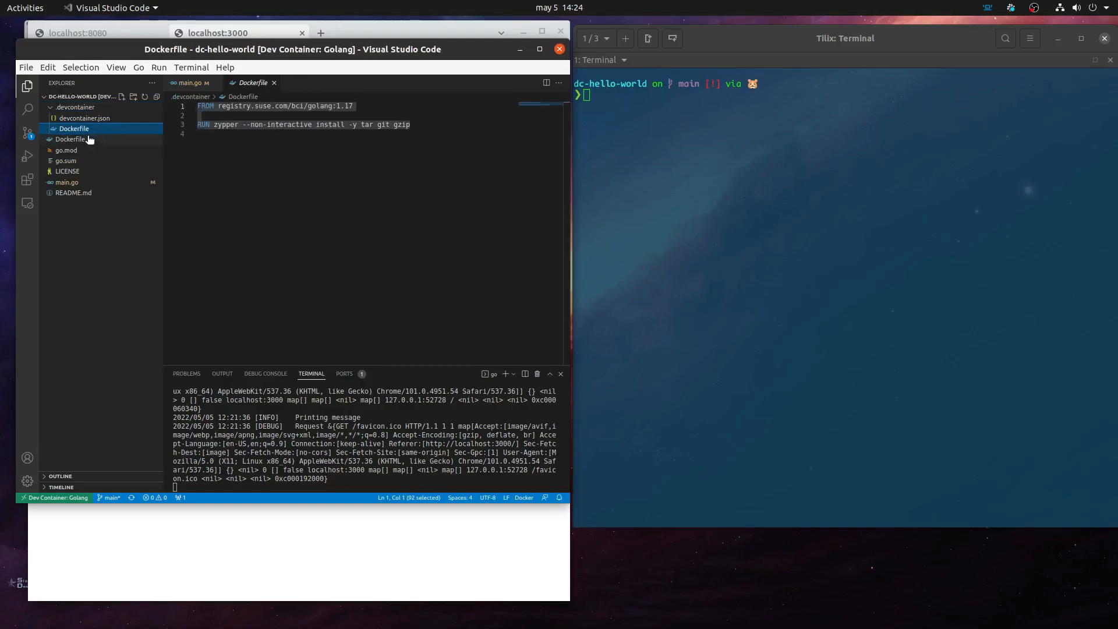
left_click(70, 140)
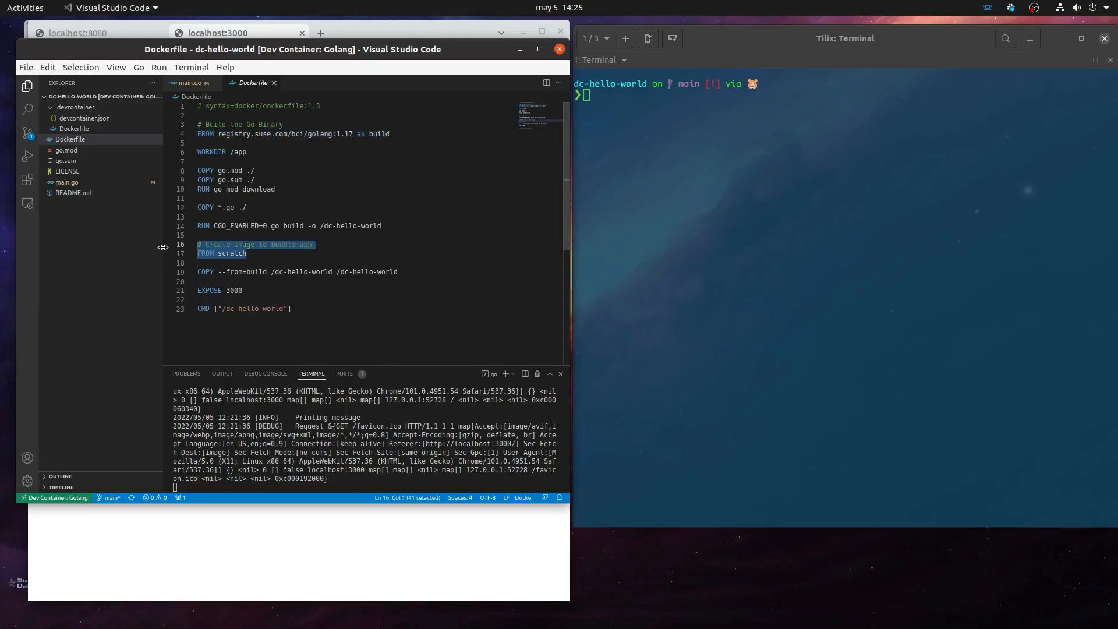
mouse_move(394, 326)
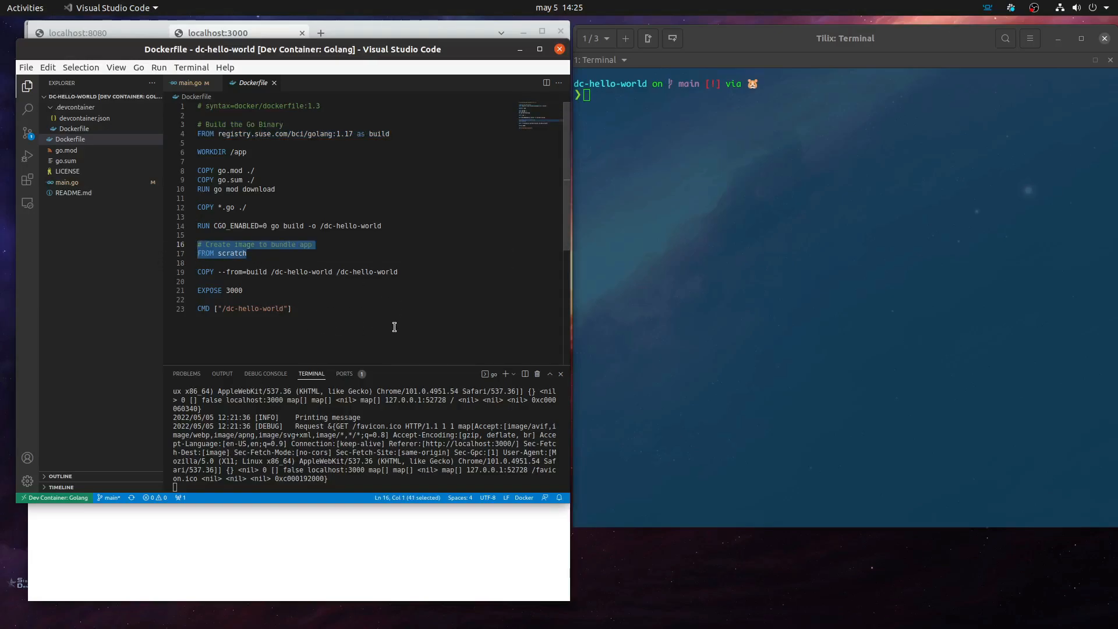
mouse_move(608, 294)
type("docker buil")
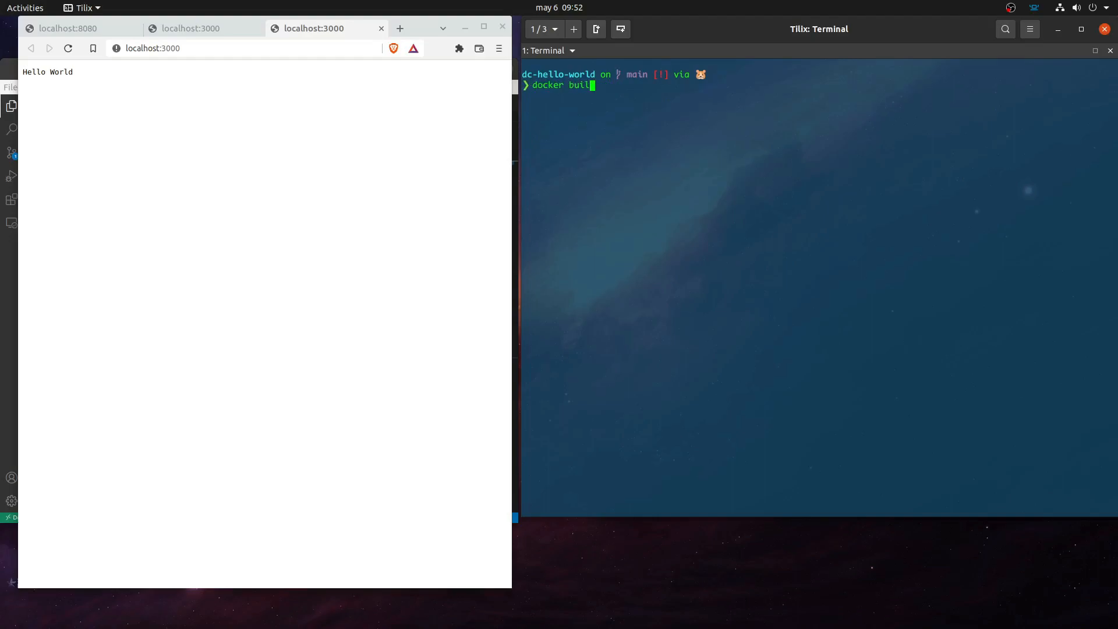
Build ghcr.io/mattfarina/dc-hello-world:0.2.0 and confirm docker images lists it at about 6 MB
type("d")
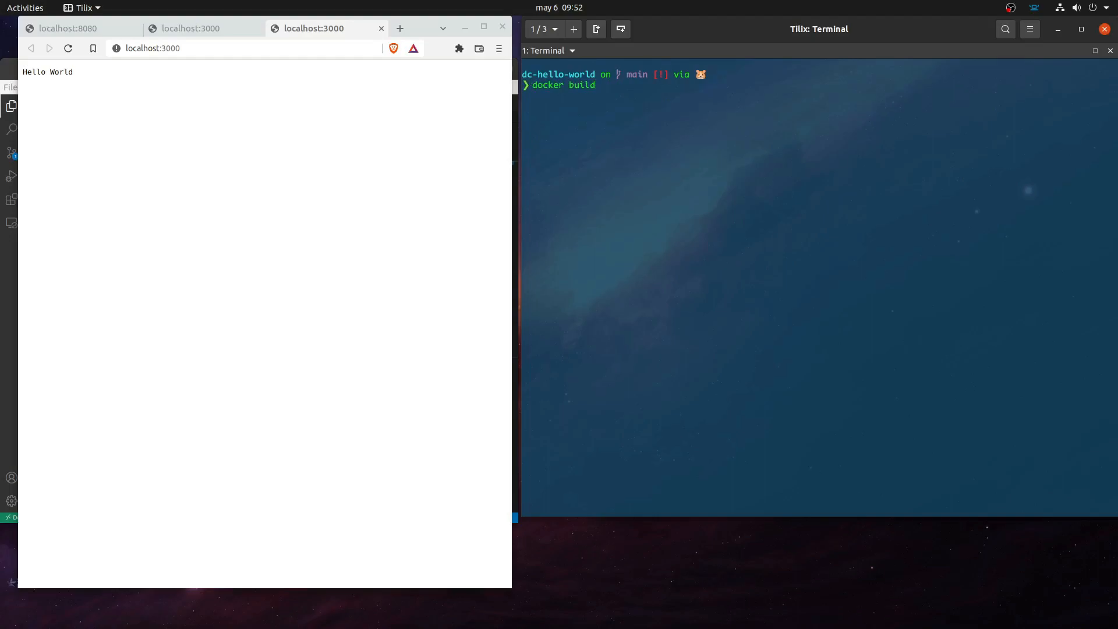
type("-t")
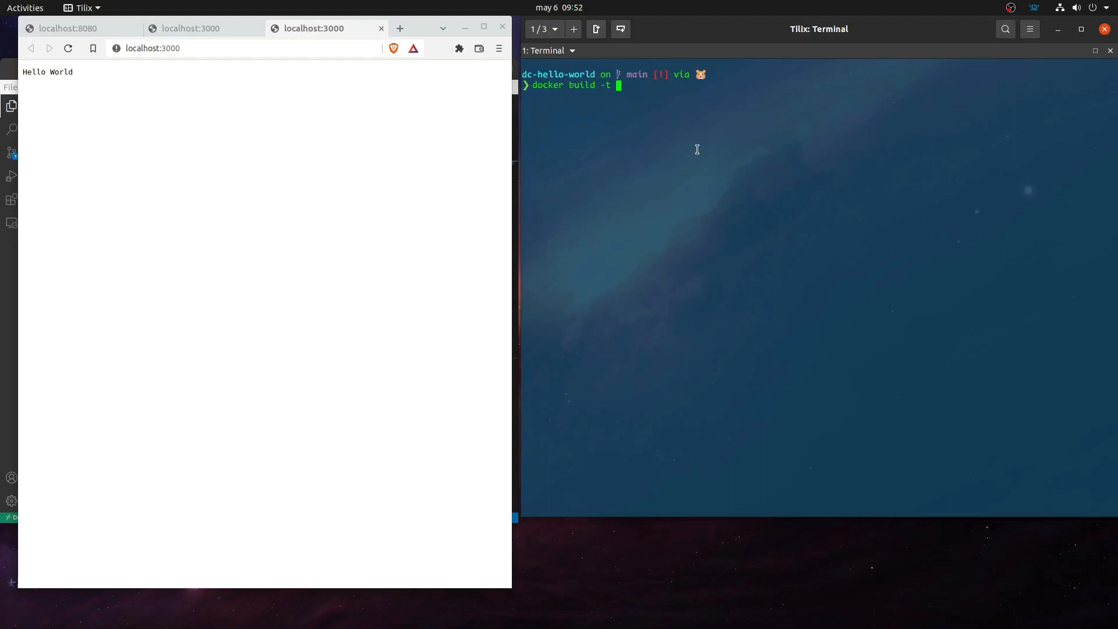
type("ghcr.io/mattfarina/dc-hello-world:0")
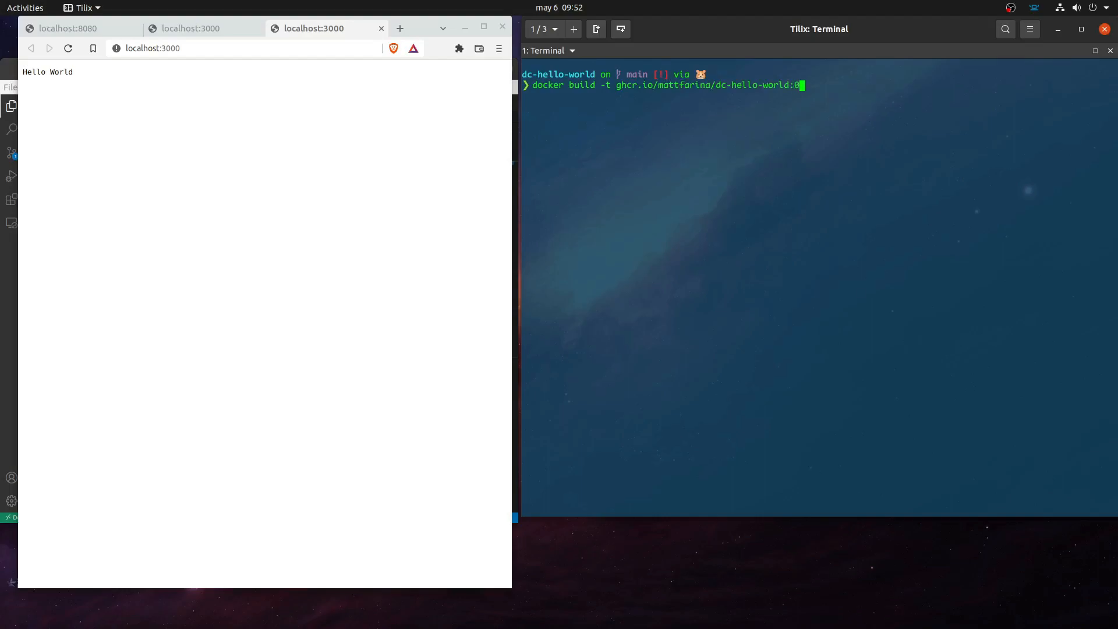
type(".2.0")
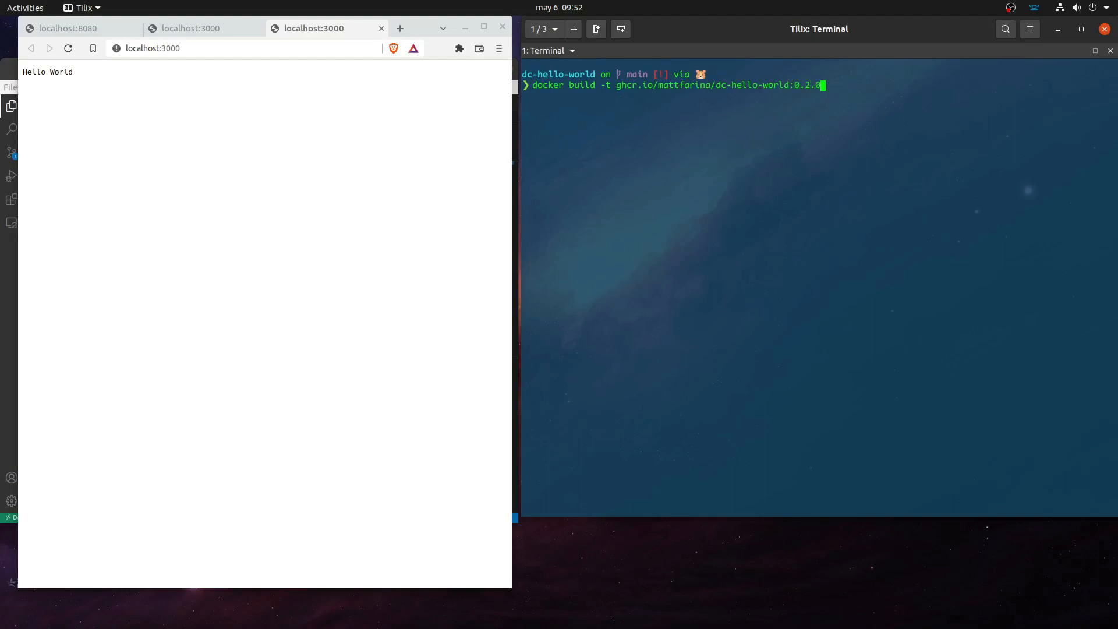
type(".")
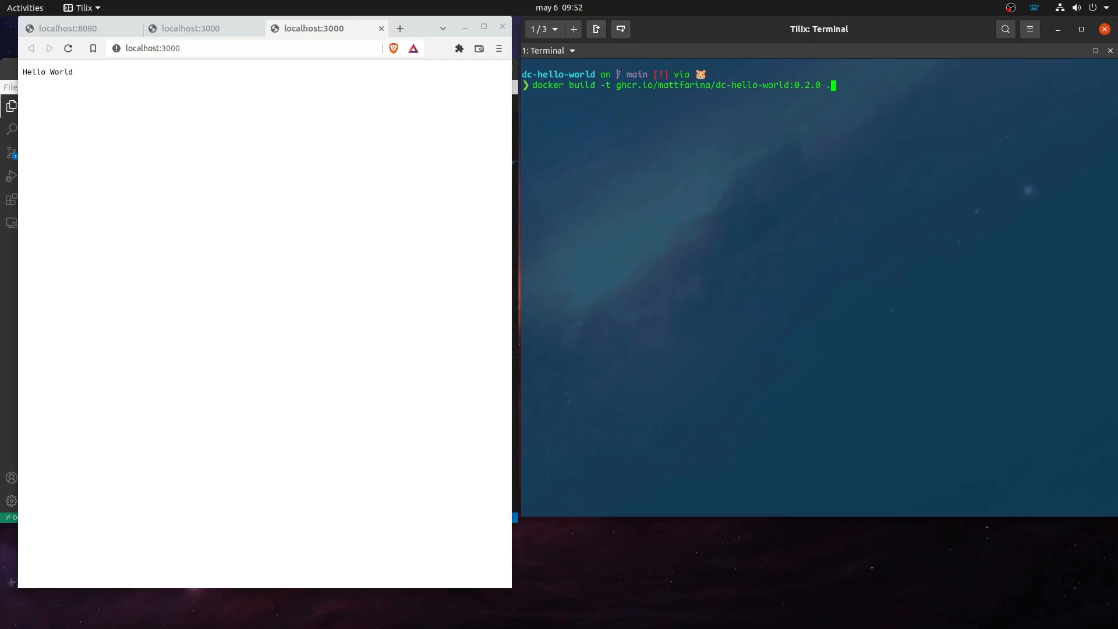
key("Return")
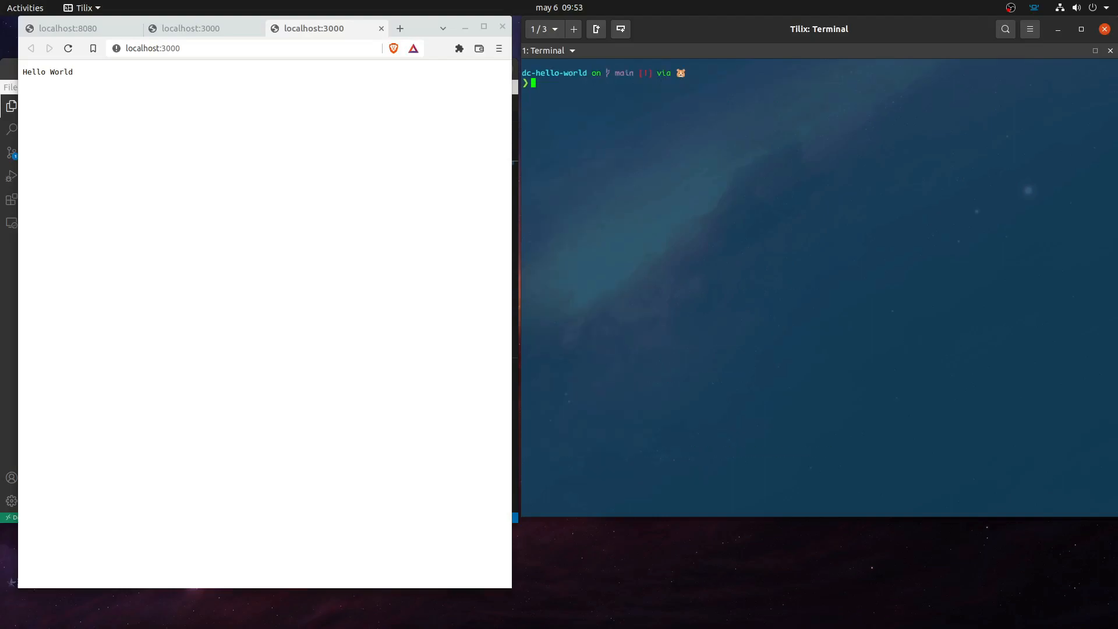
type("docker ima")
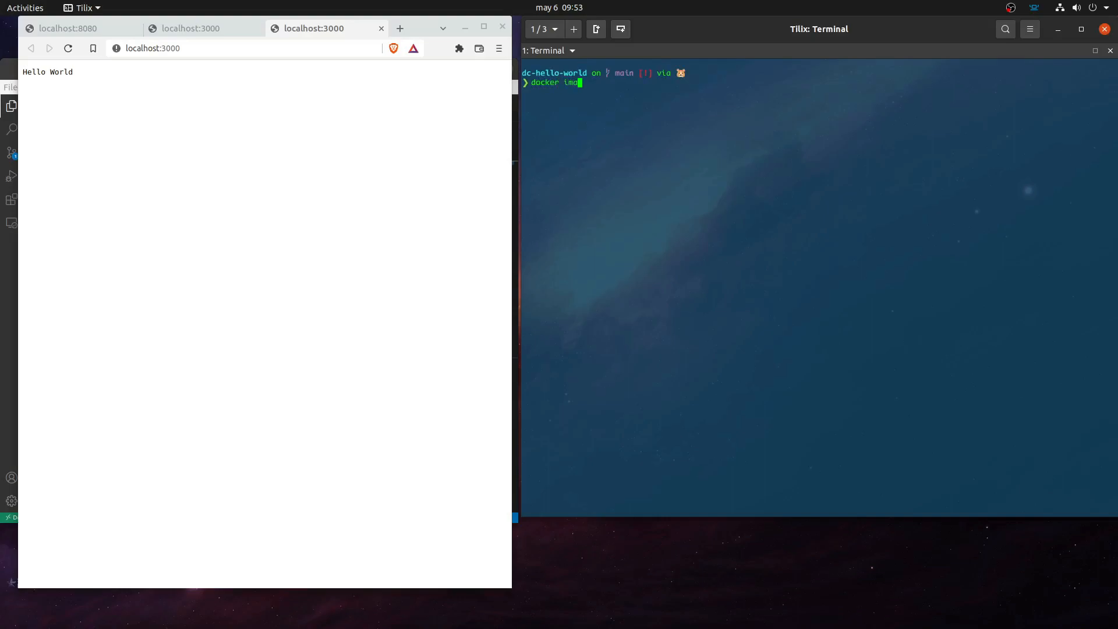
key("Return")
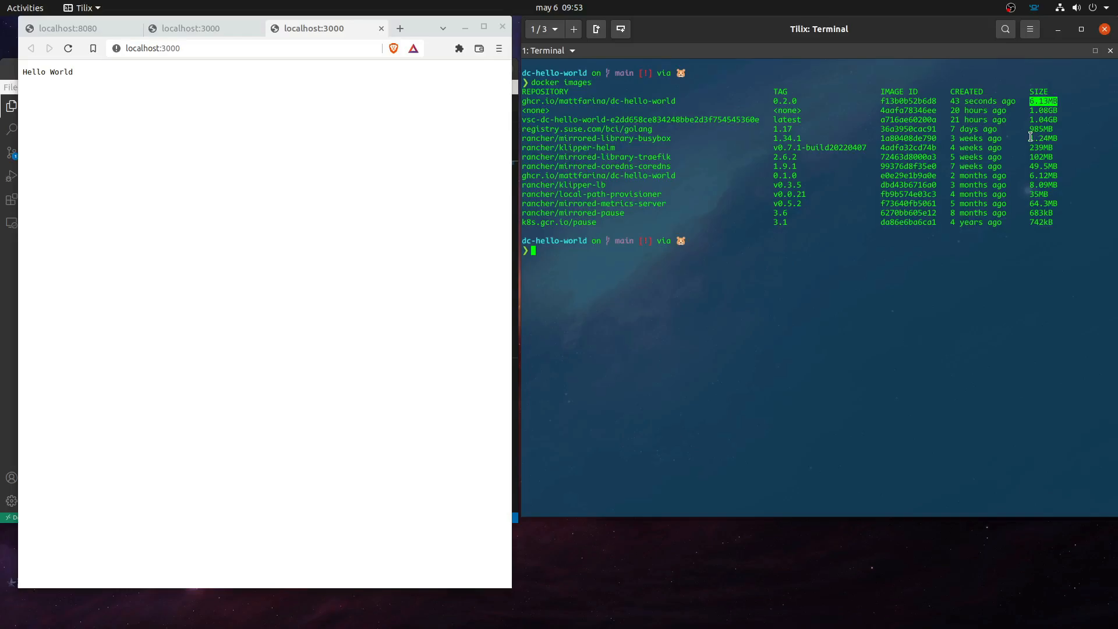
mouse_move(845, 170)
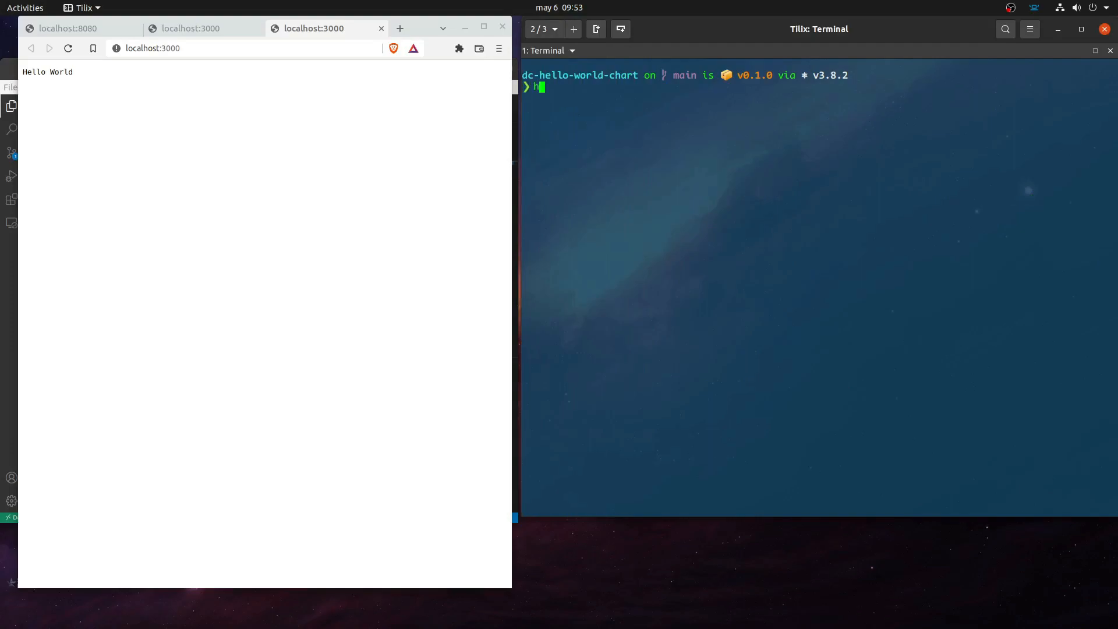
Run helm upgrade demo-bci --set image.tag=0.2.0 to create release revision 2
type("elm u")
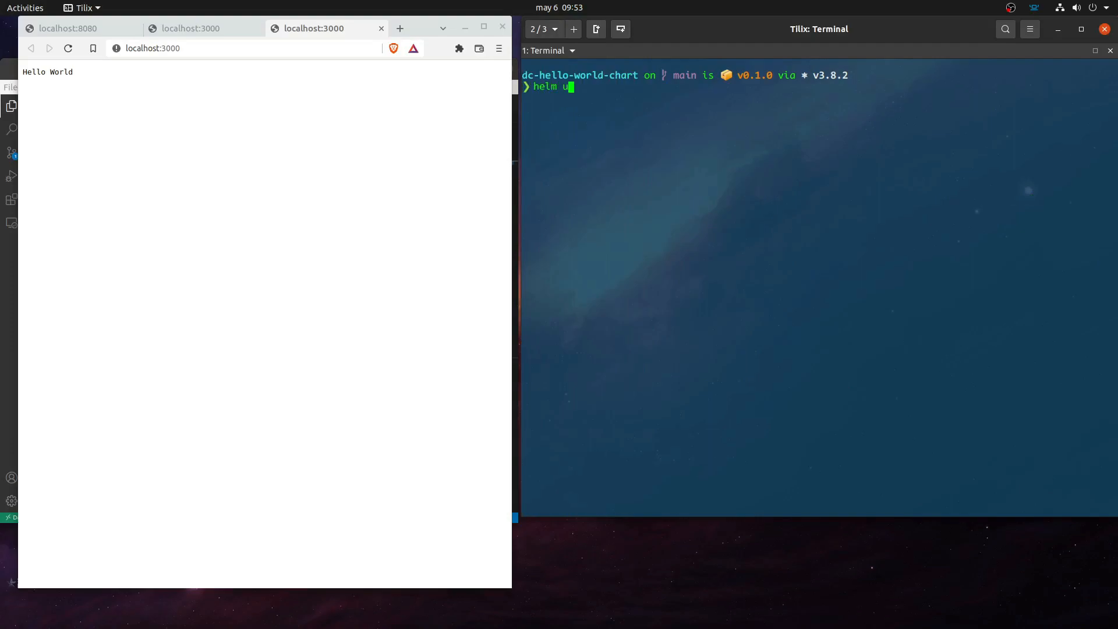
type("pg")
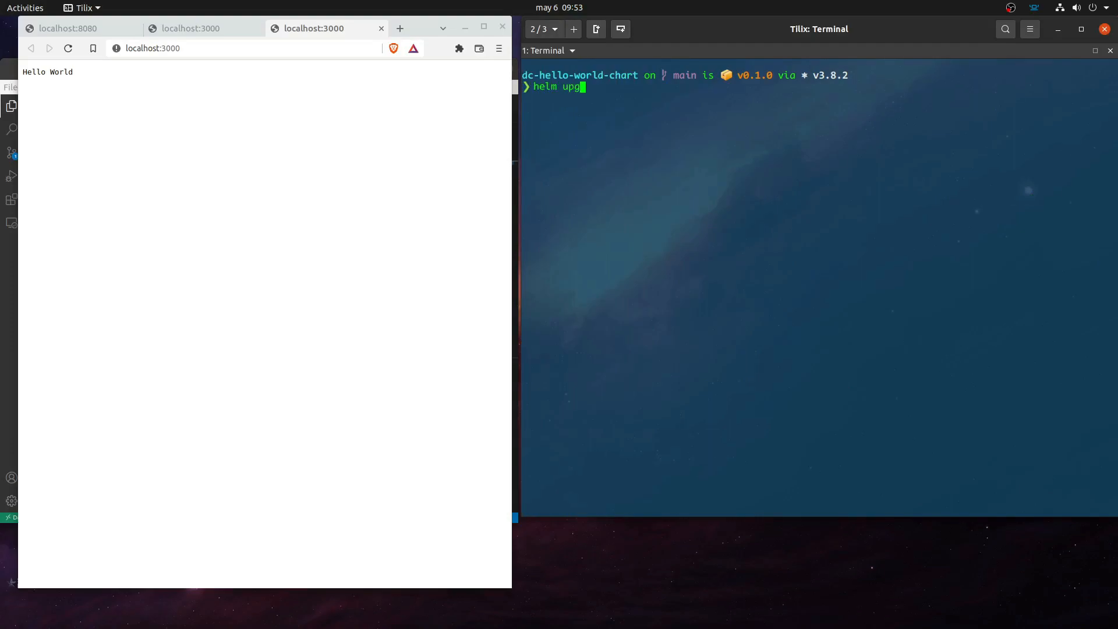
type("rade")
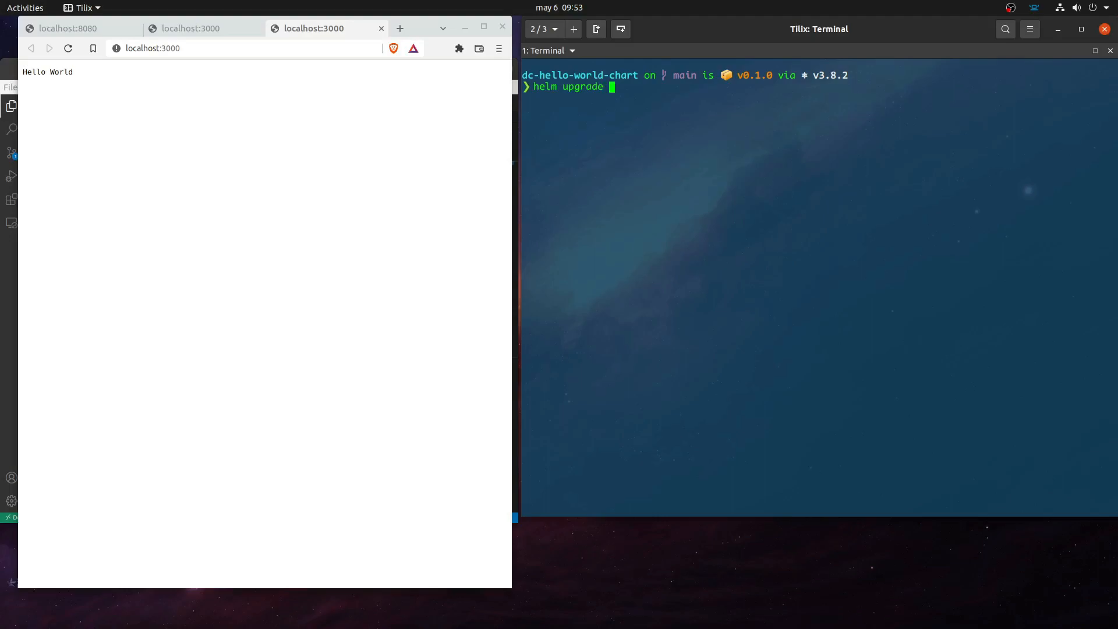
type("demo-")
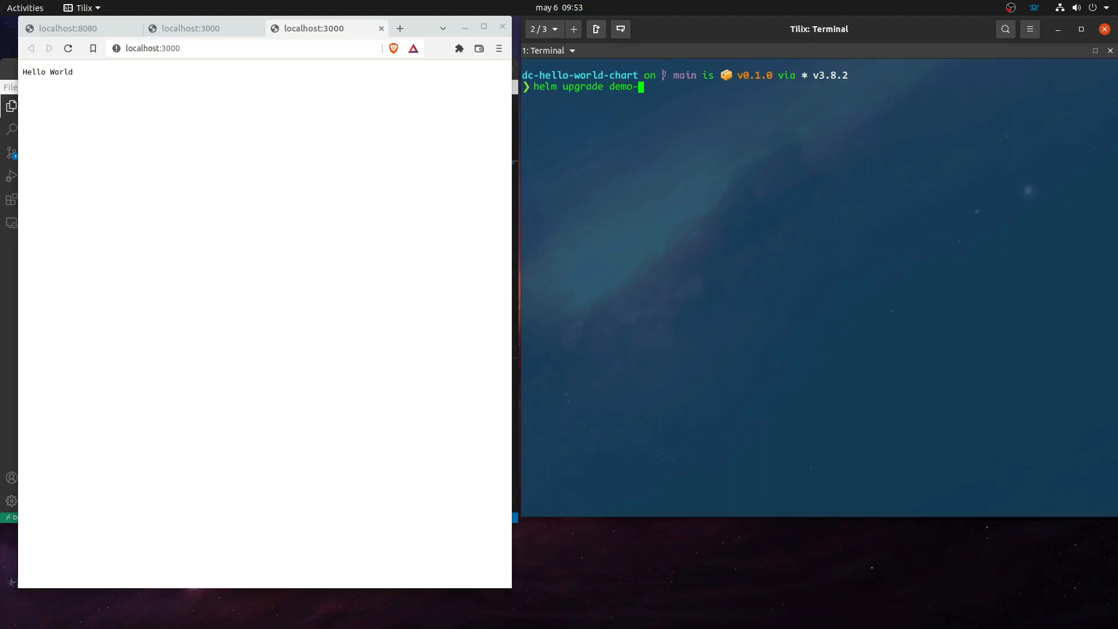
type("bci -")
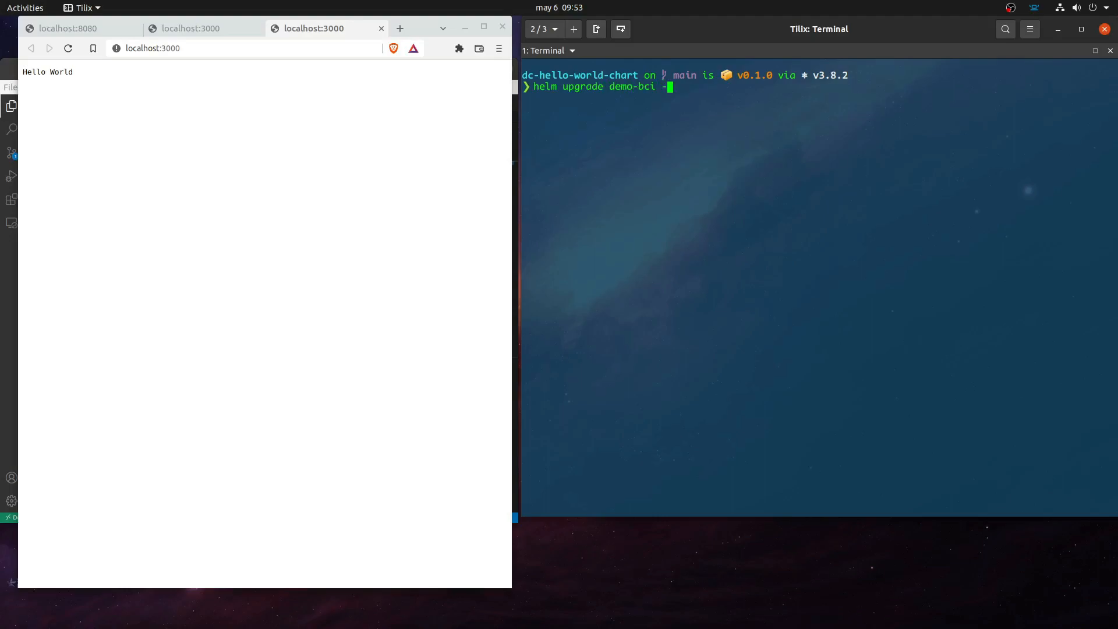
type("-set")
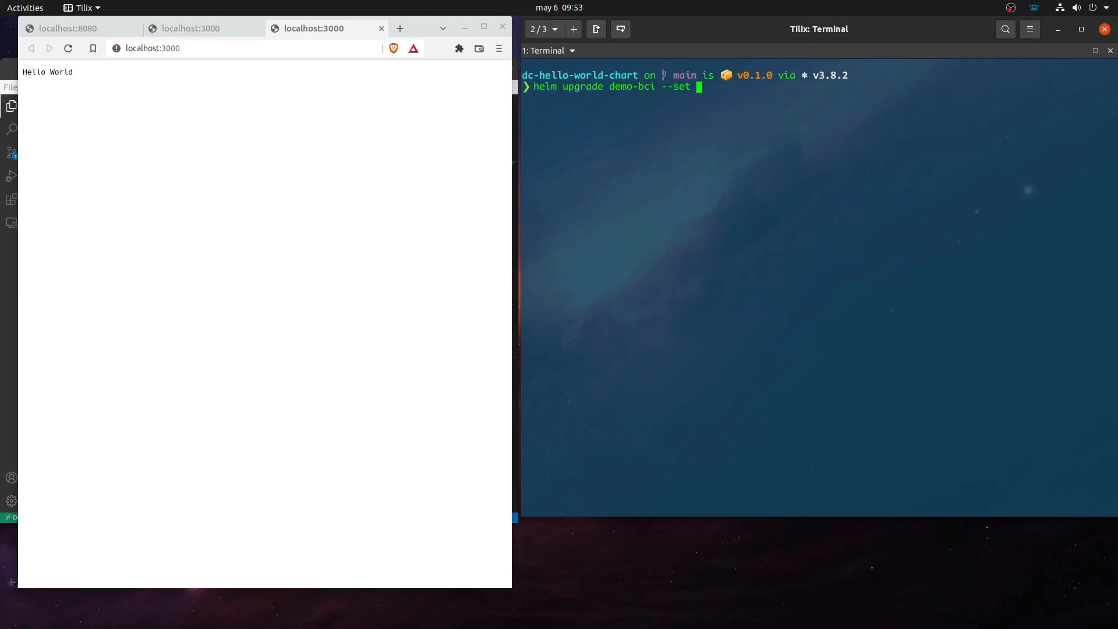
type("image")
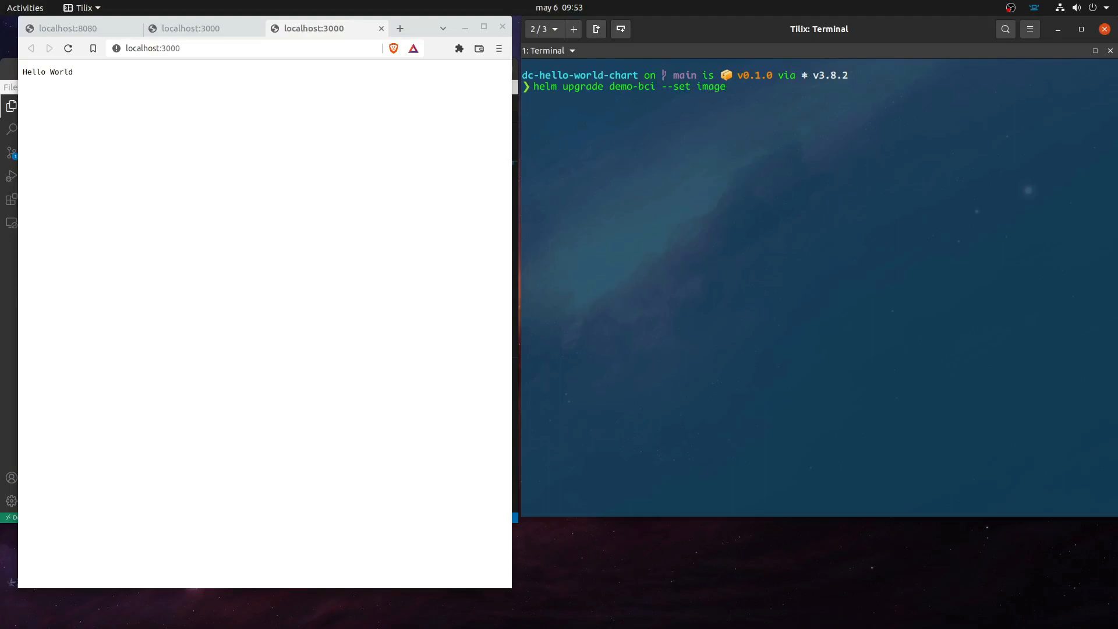
type(".tag")
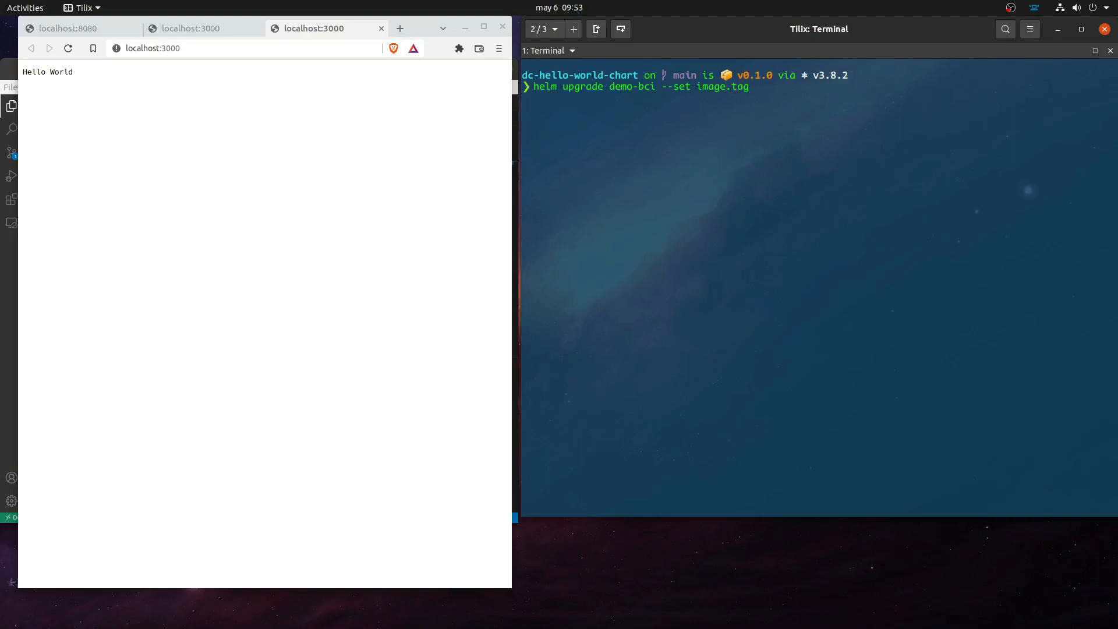
type("=0")
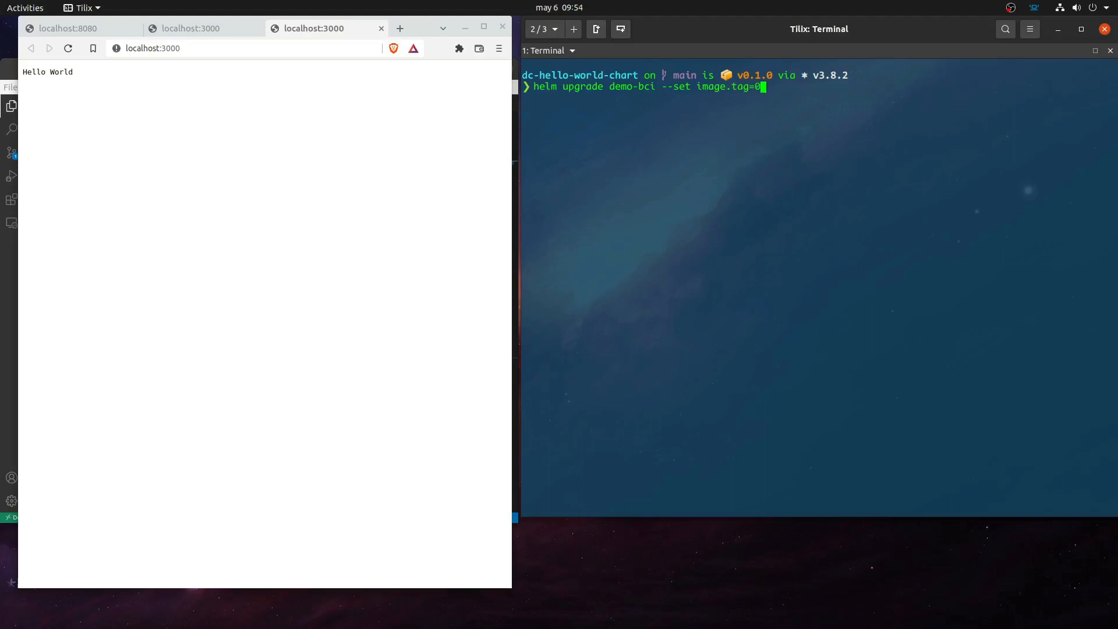
type(".2.0")
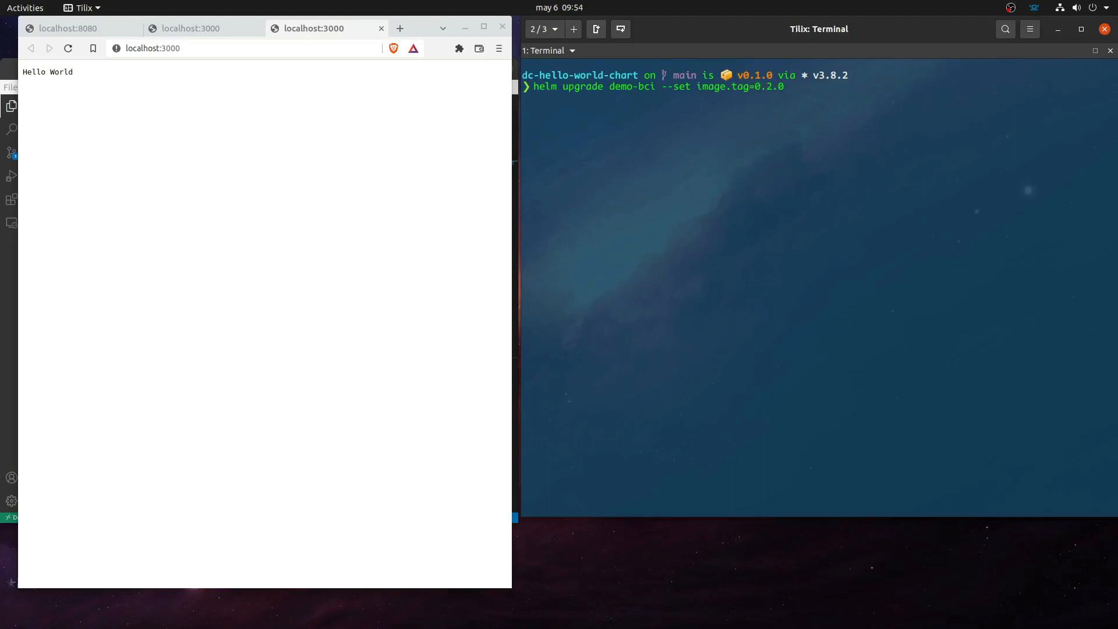
type(".")
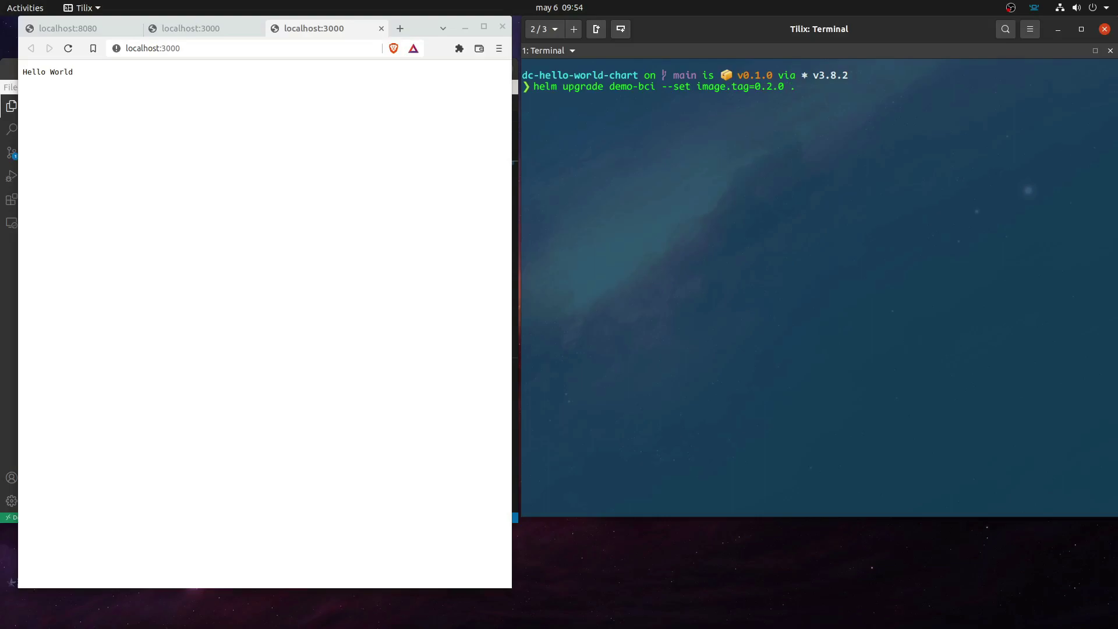
key("Return")
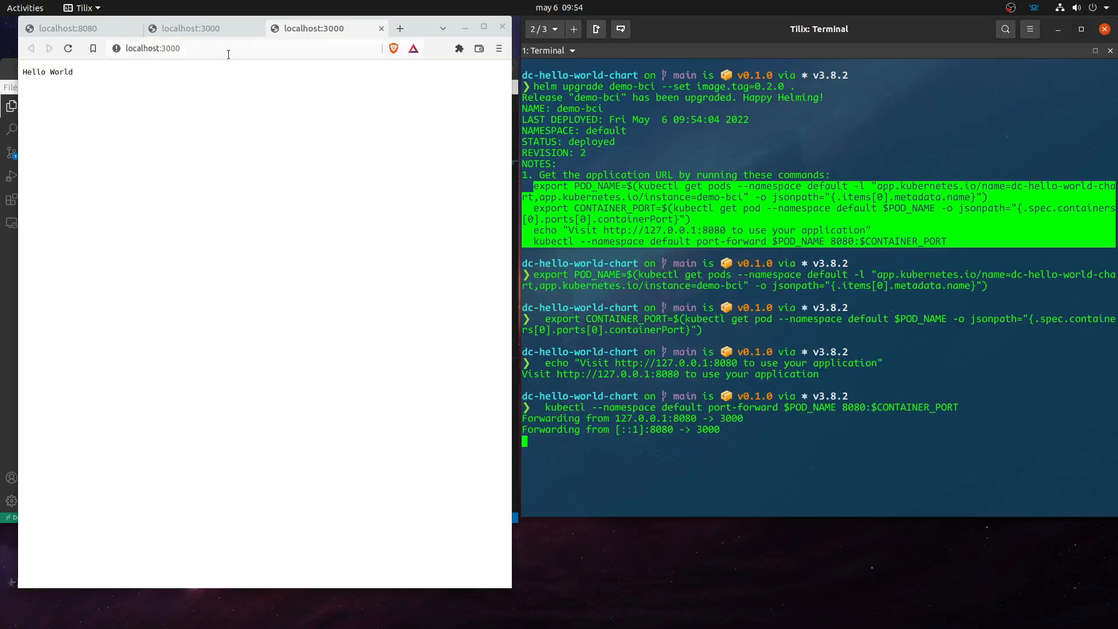
Load localhost:8080 in a new Brave tab and highlight the 'Hello World' text
left_click(399, 28)
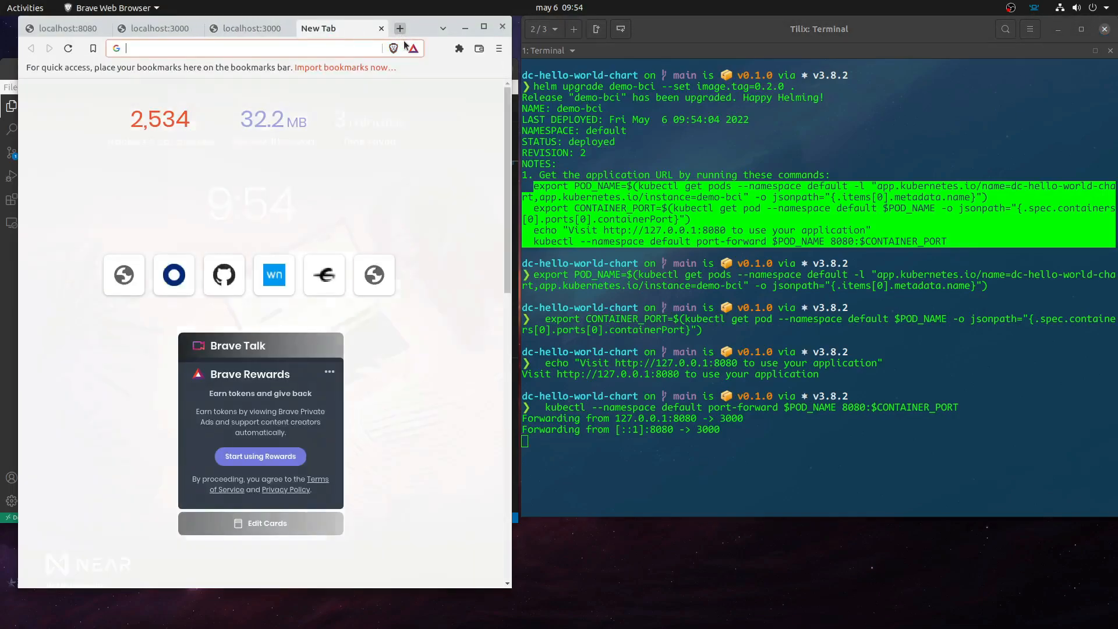
type("localhost:8080")
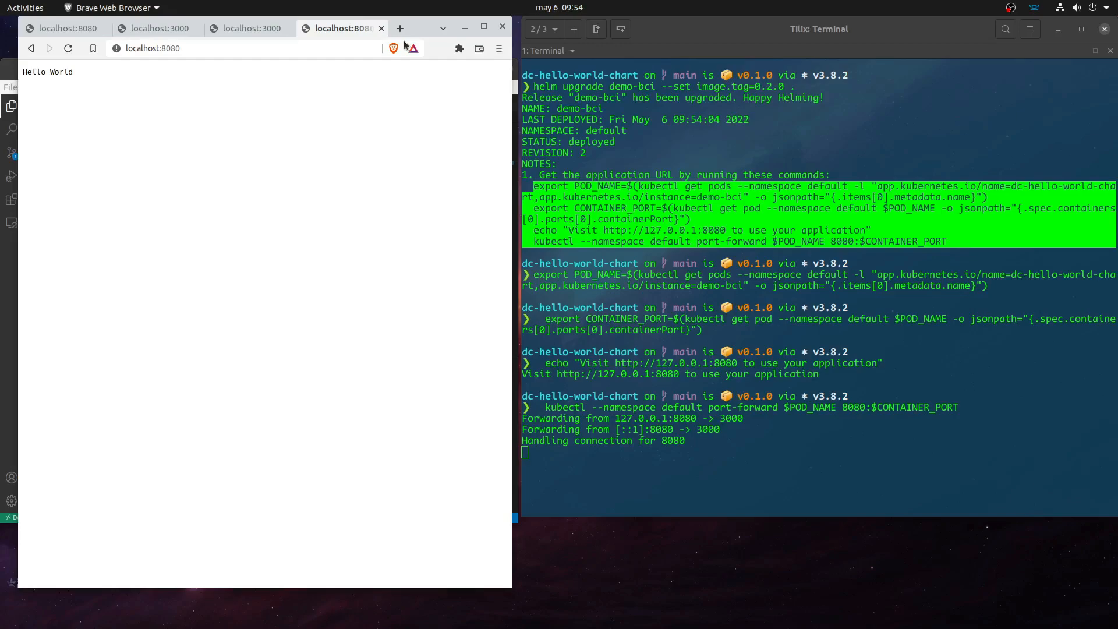
double_click(47, 71)
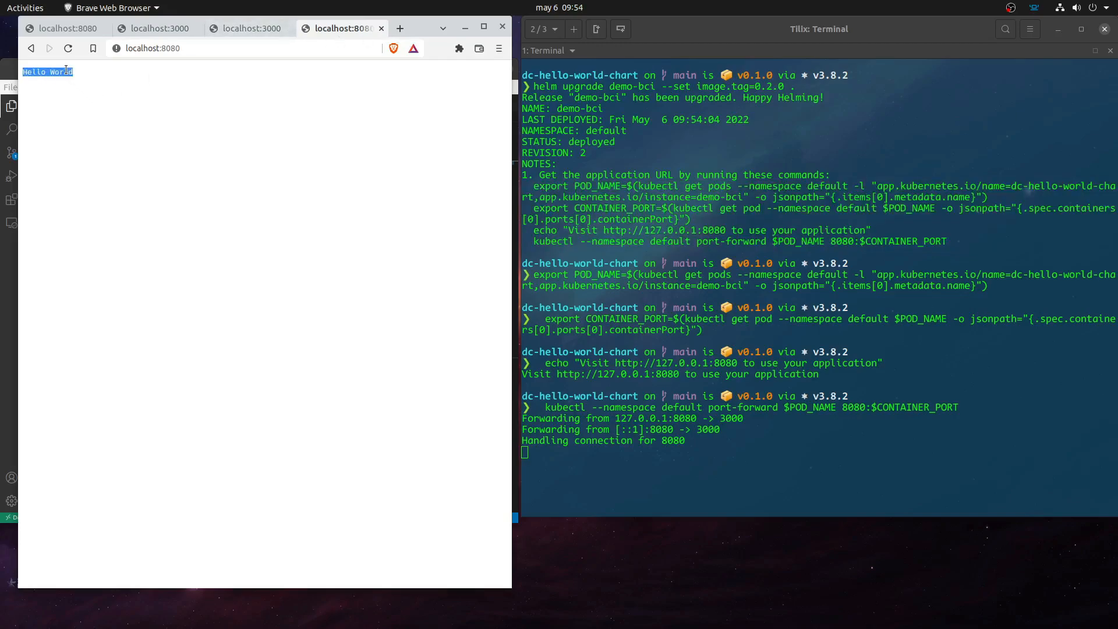
mouse_move(305, 318)
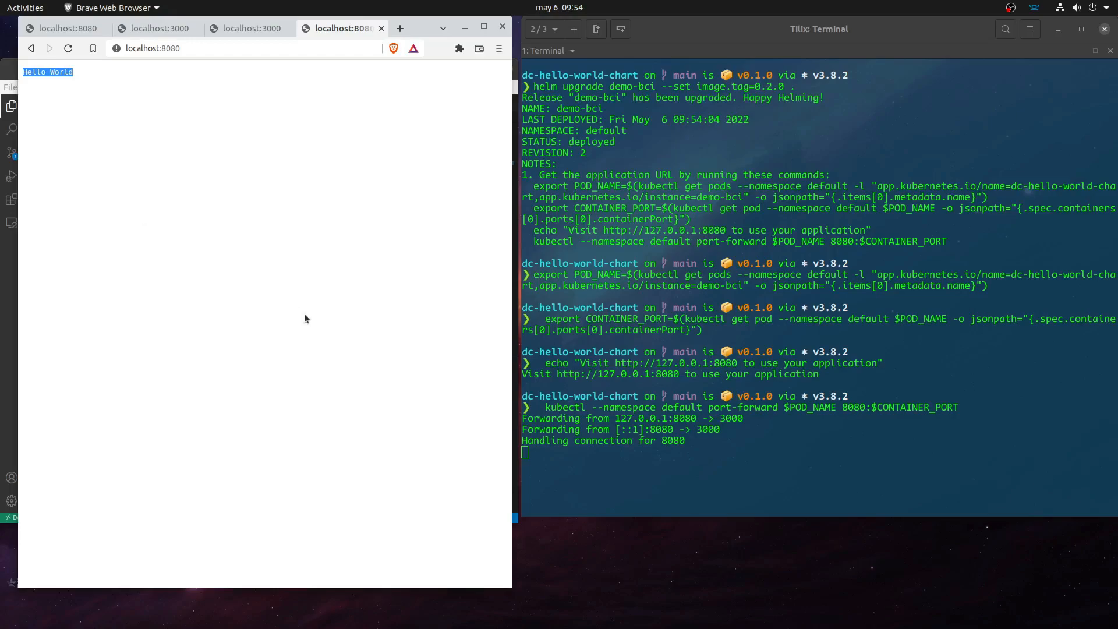
mouse_move(411, 367)
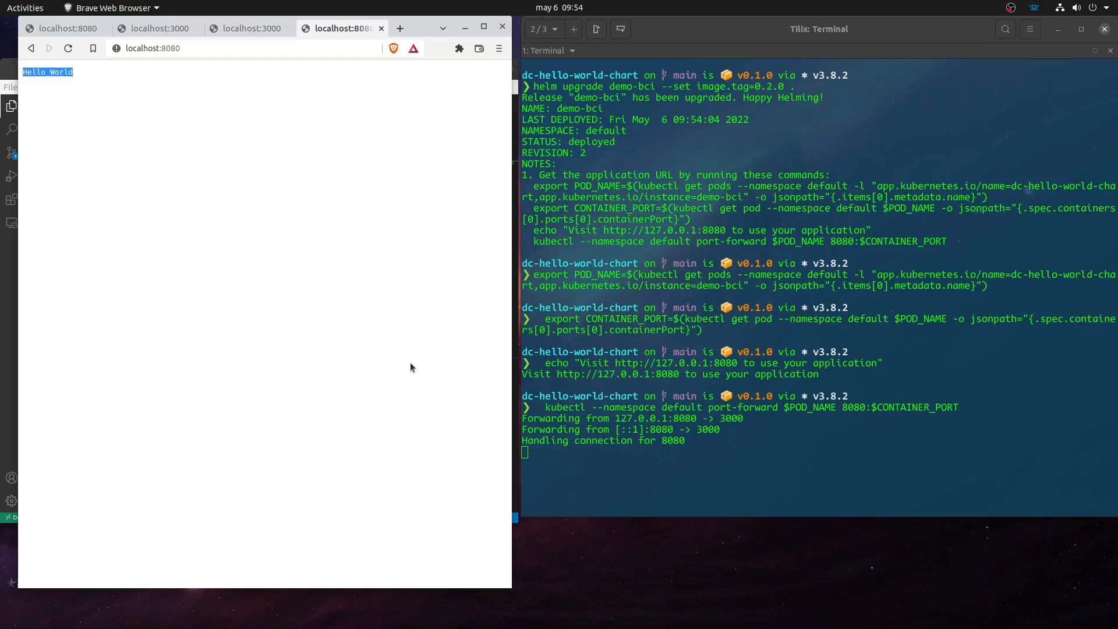